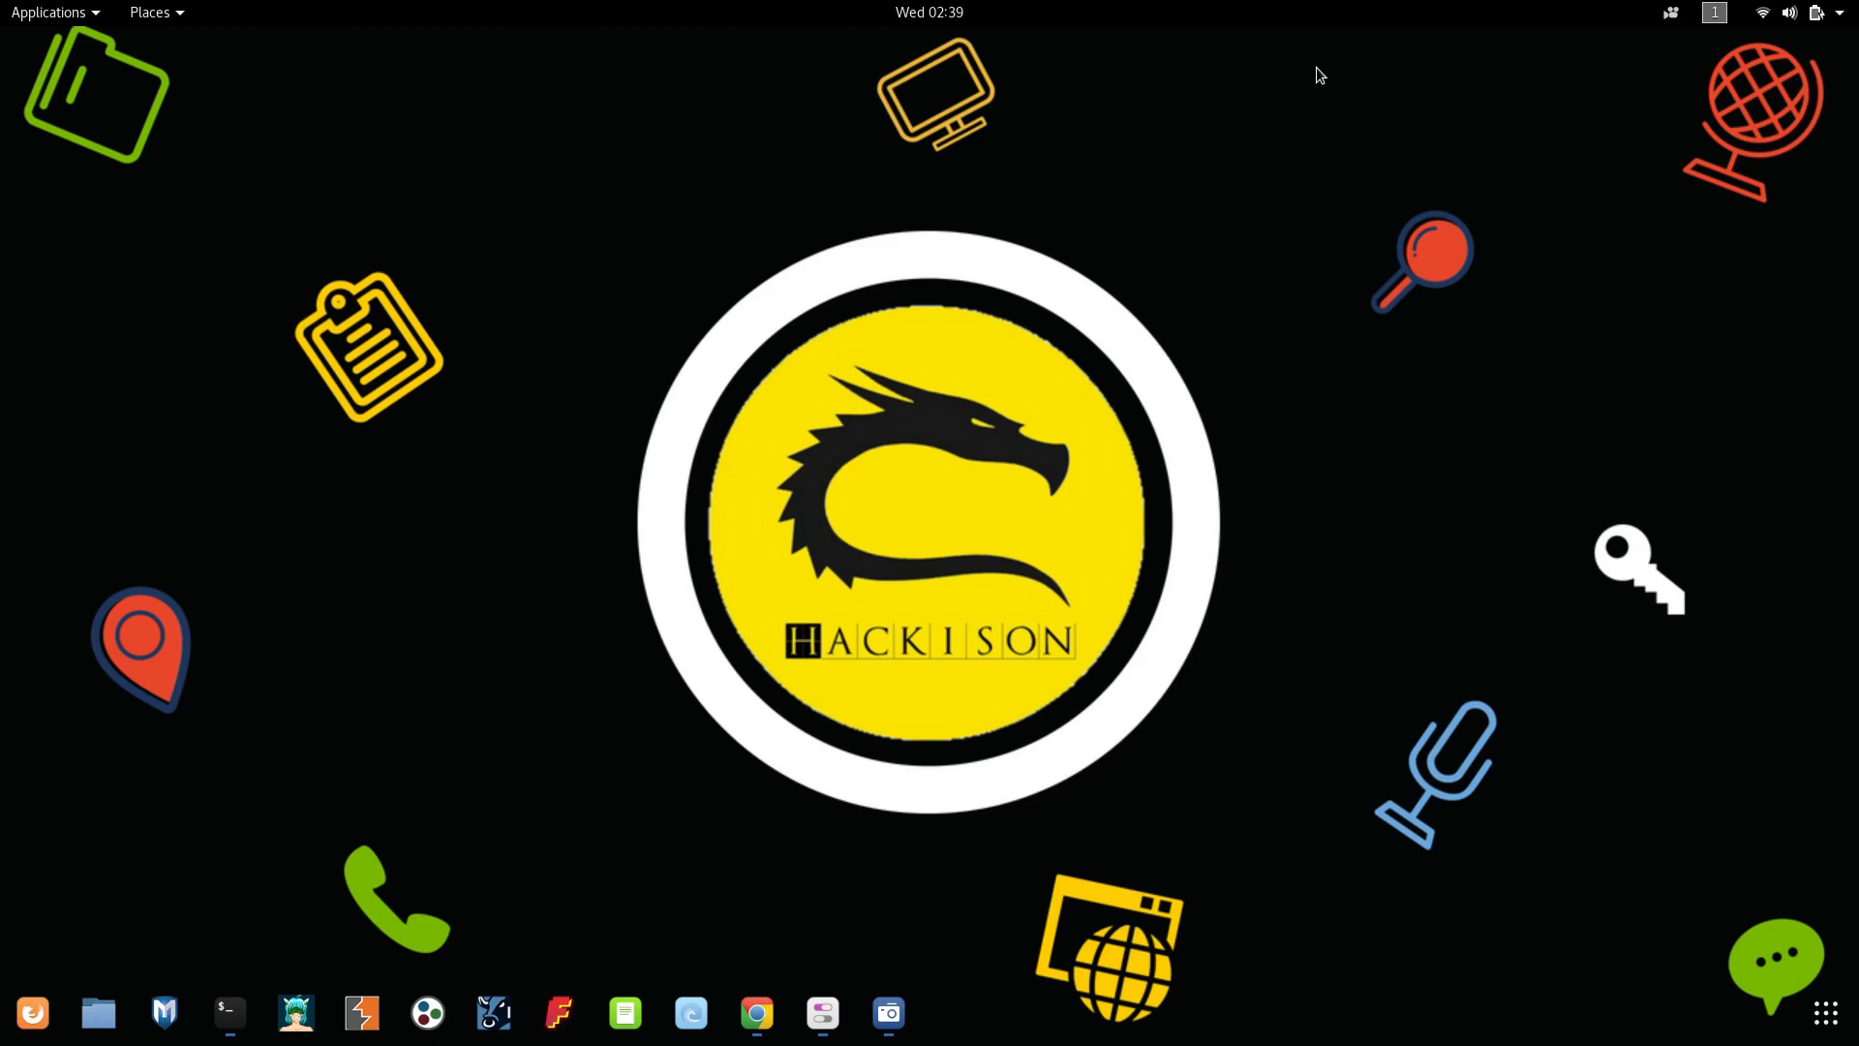
pyautogui.moveTo(906, 430)
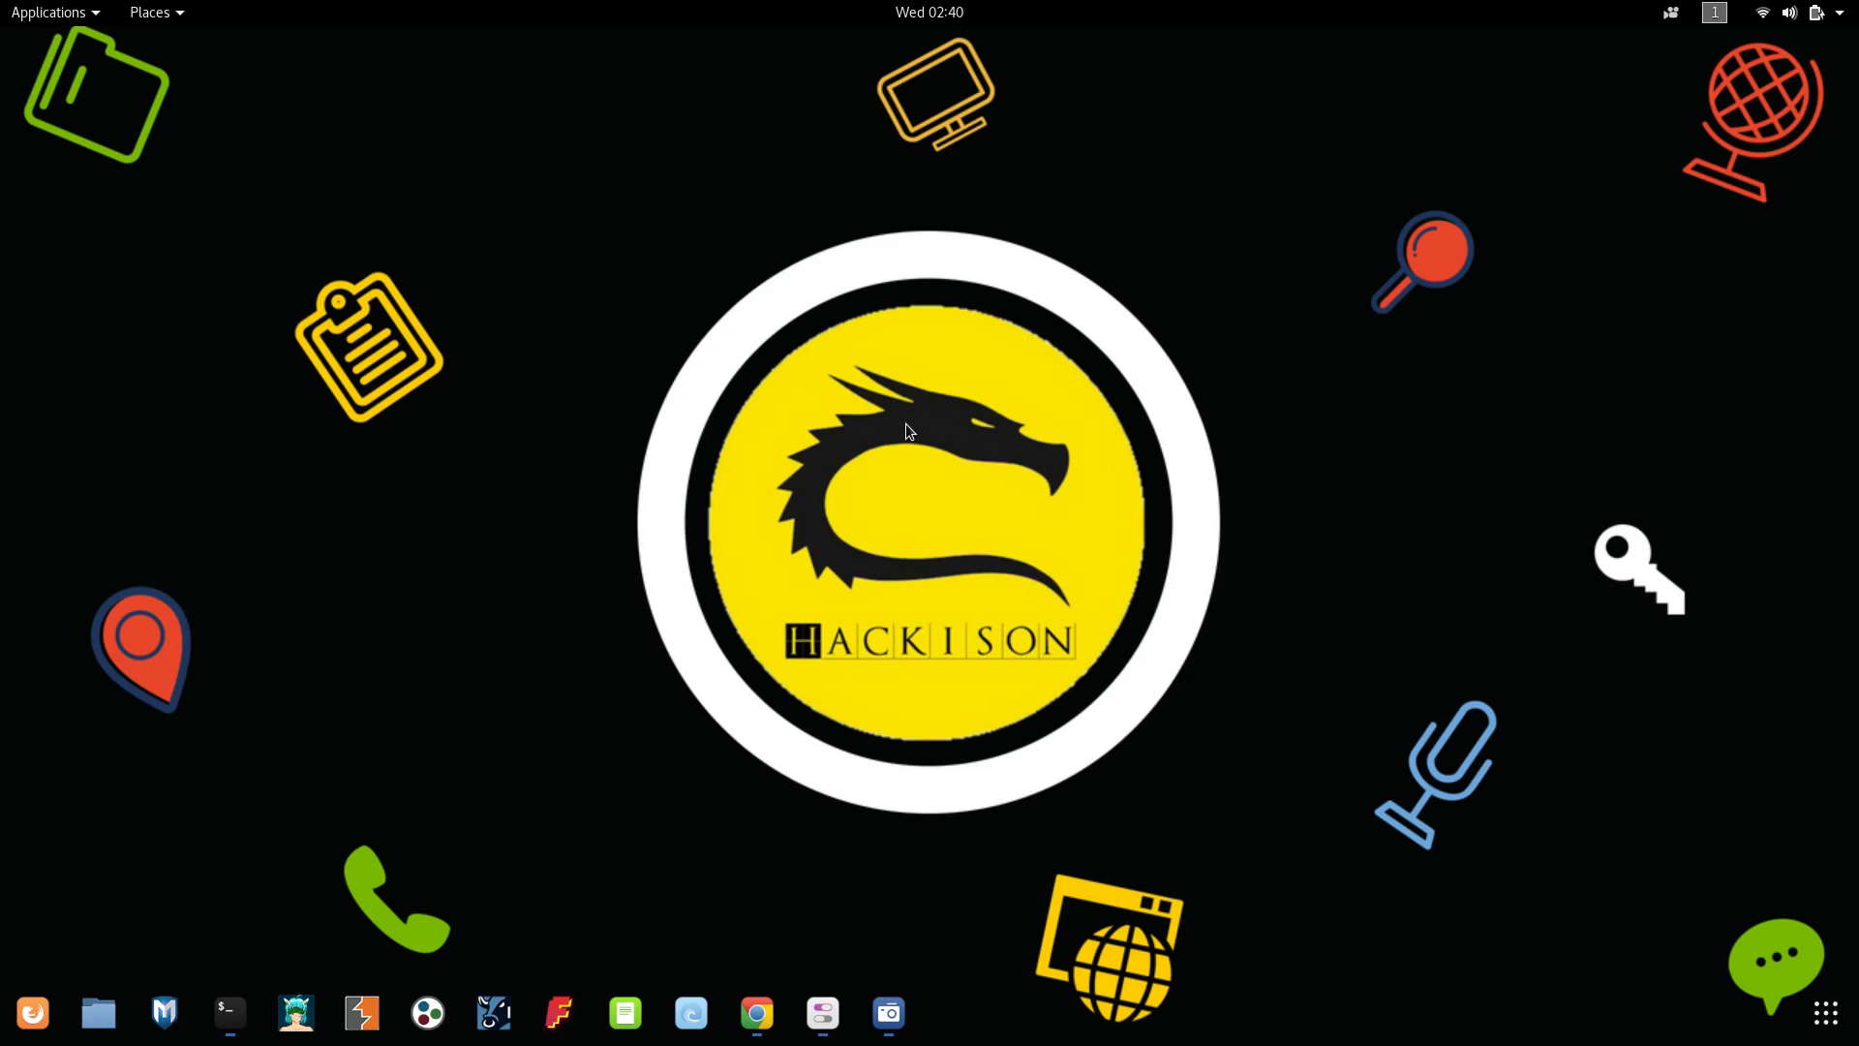
pyautogui.moveTo(500, 724)
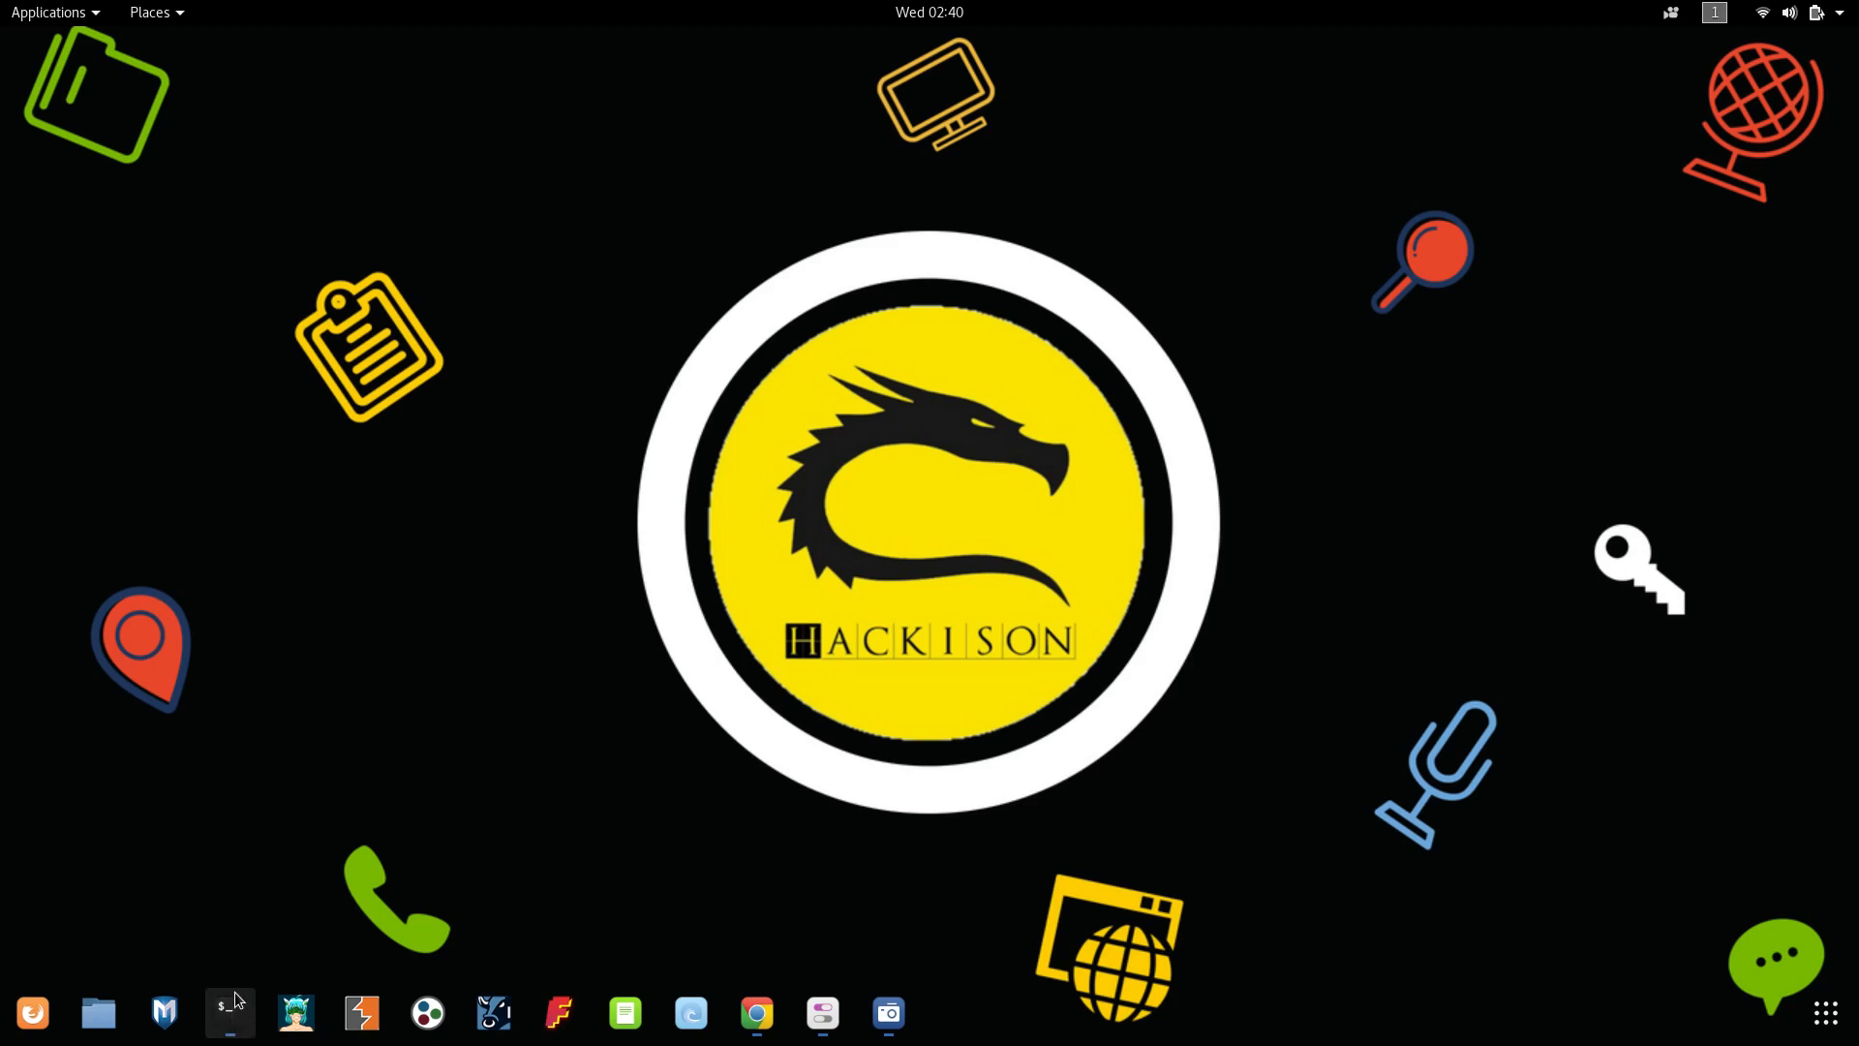
# - Launch a root GNOME Terminal window from the dock
pyautogui.click(755, 1013)
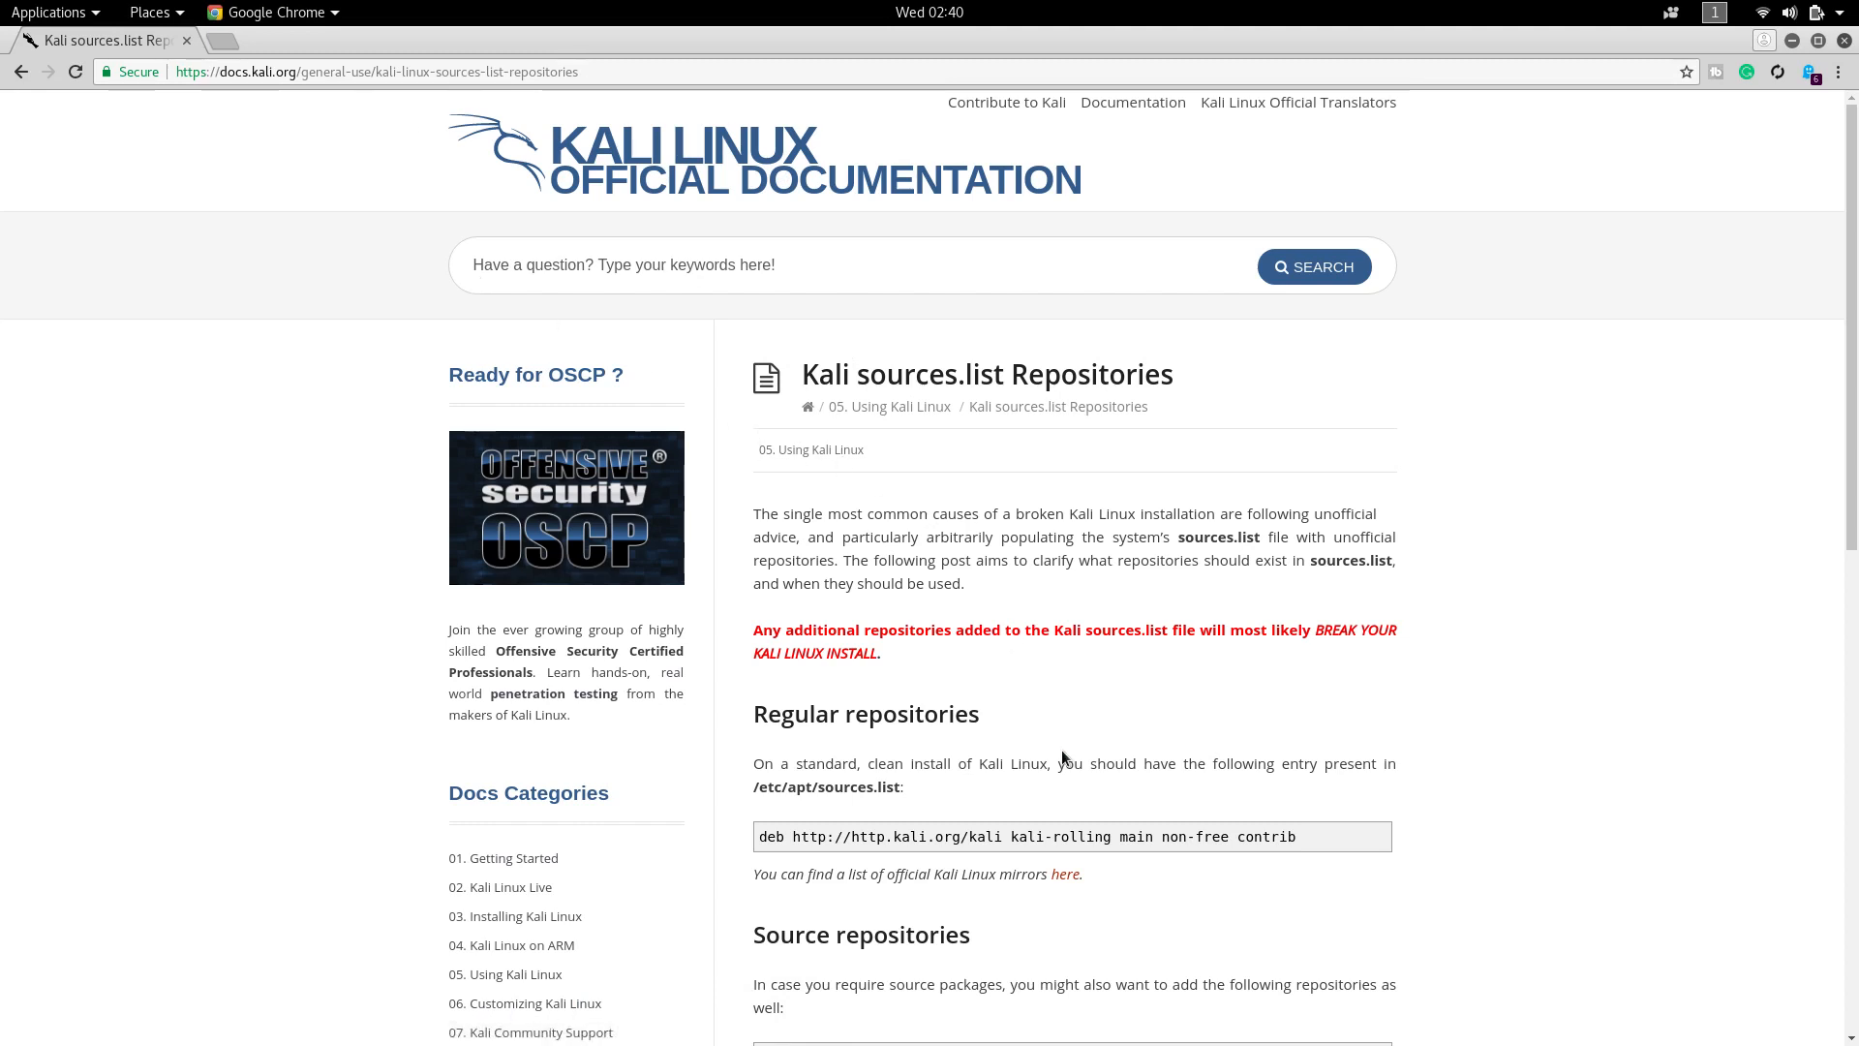
pyautogui.moveTo(1075, 831)
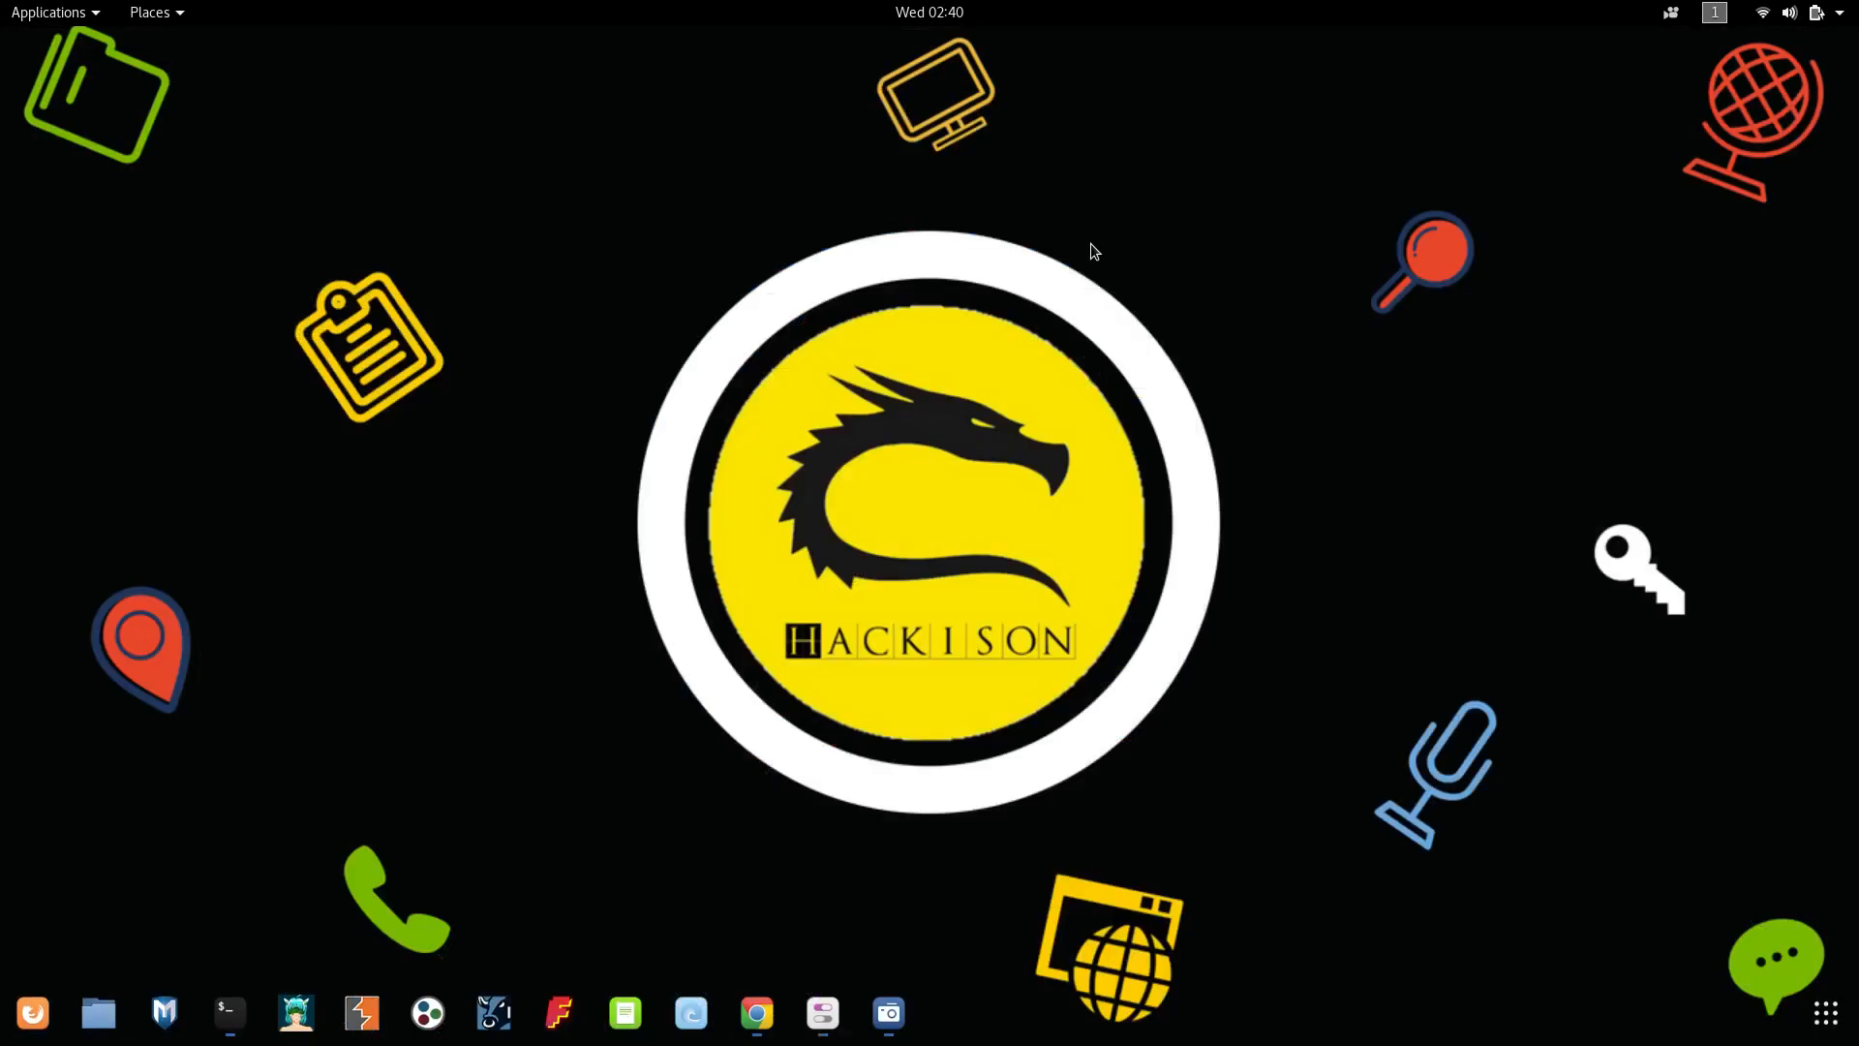
pyautogui.click(228, 1012)
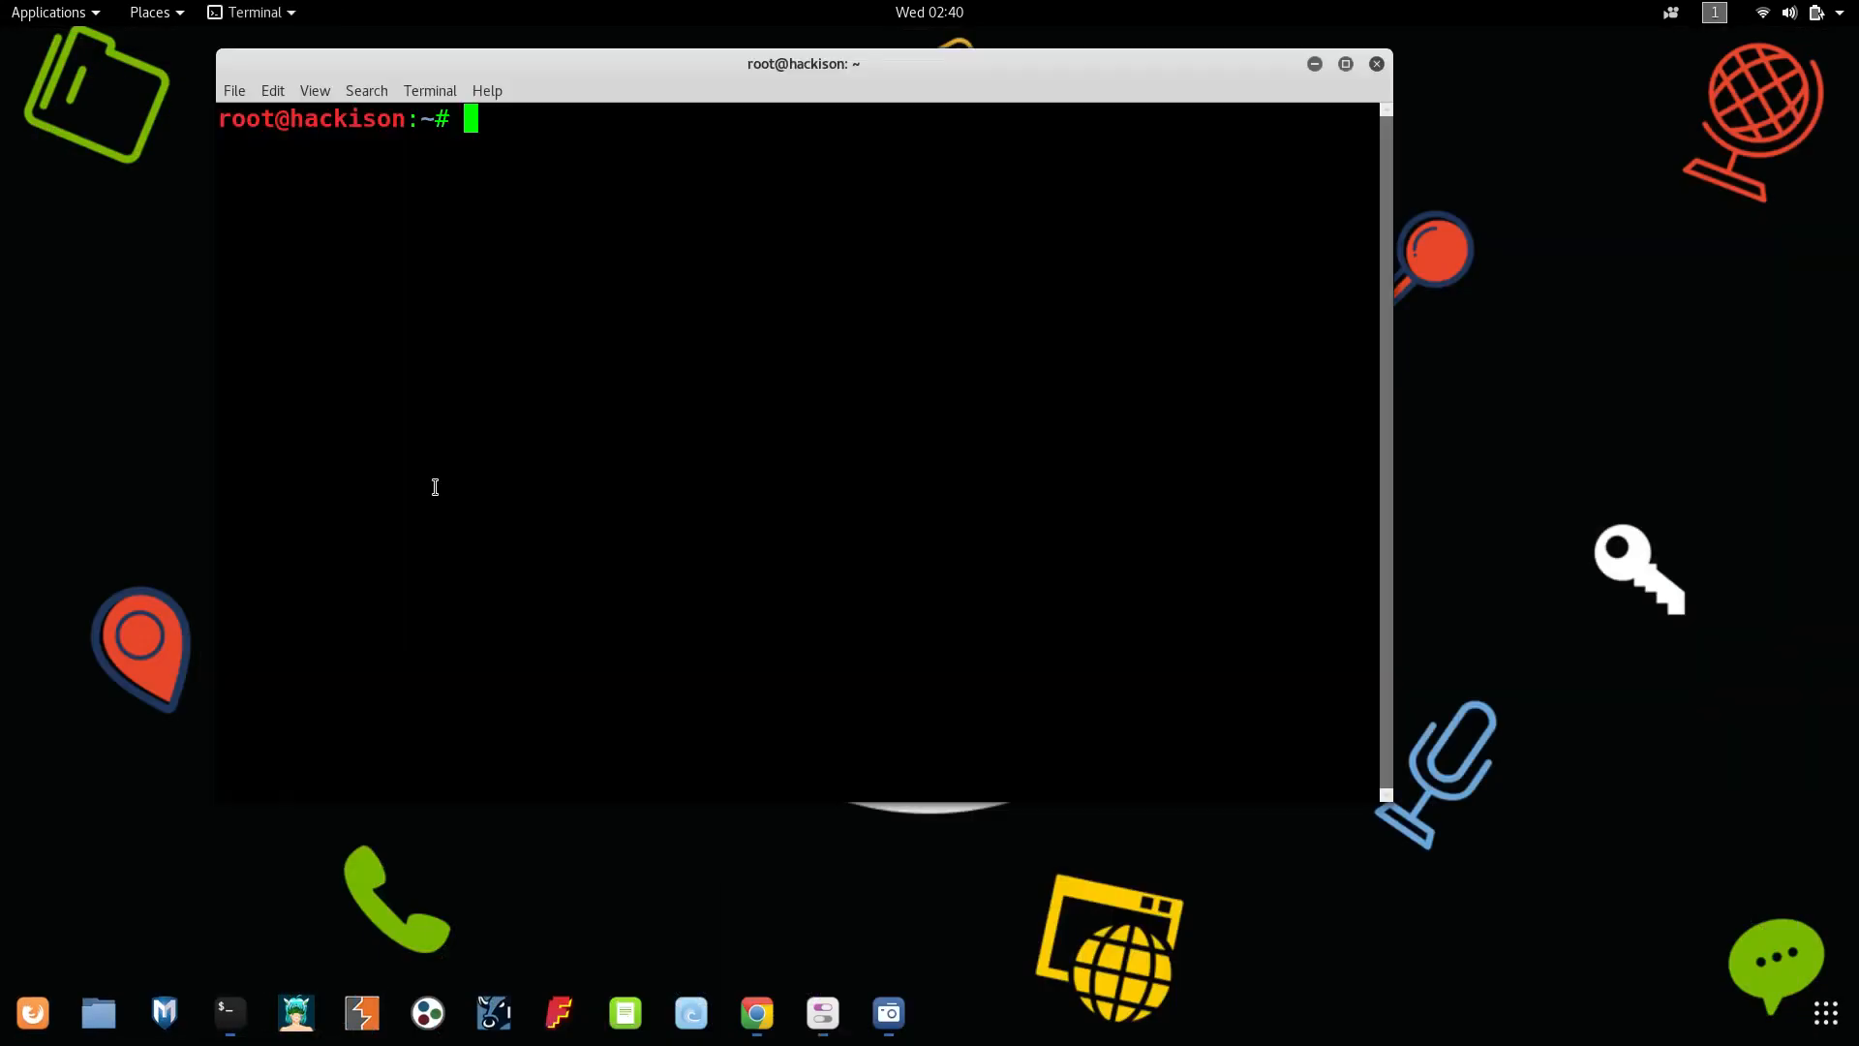
pyautogui.moveTo(462, 186)
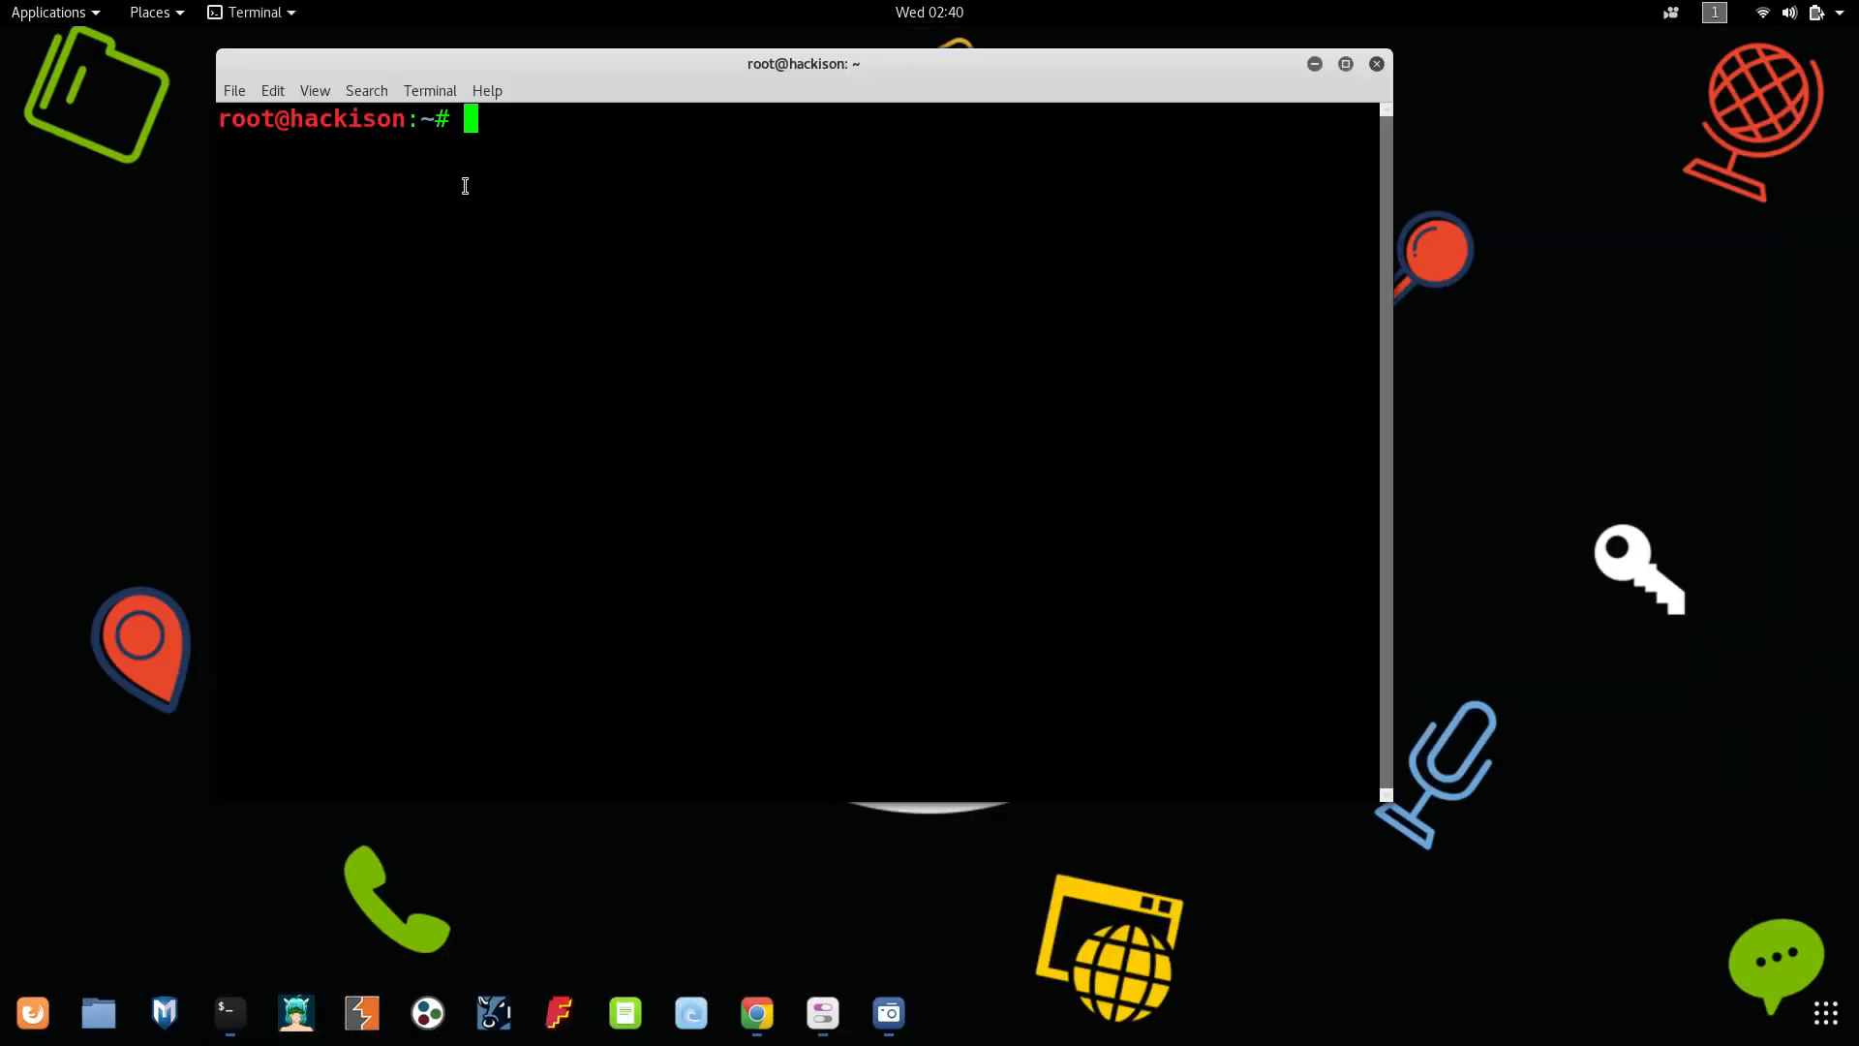
# - Enter the command leafpad /etc/apt/sources.list at the prompt, not yet run
pyautogui.write('leafpad /et')
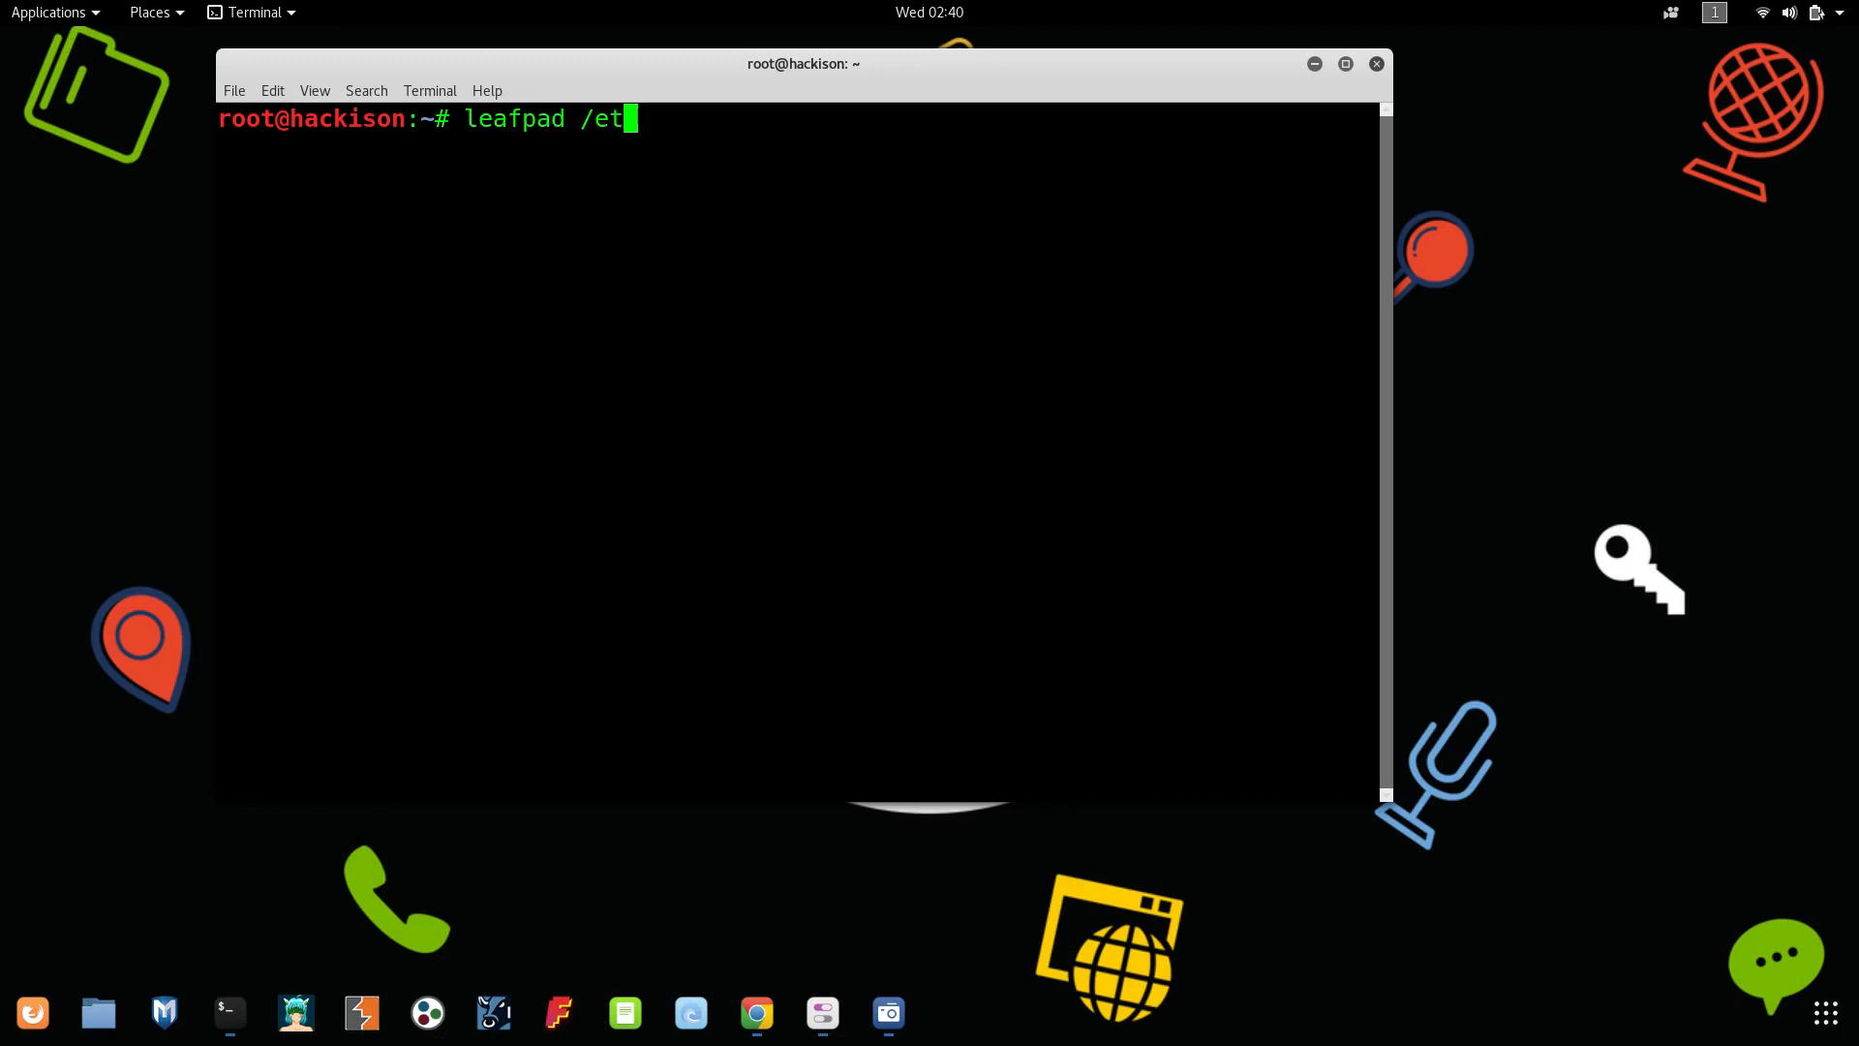
pyautogui.write('c/apt')
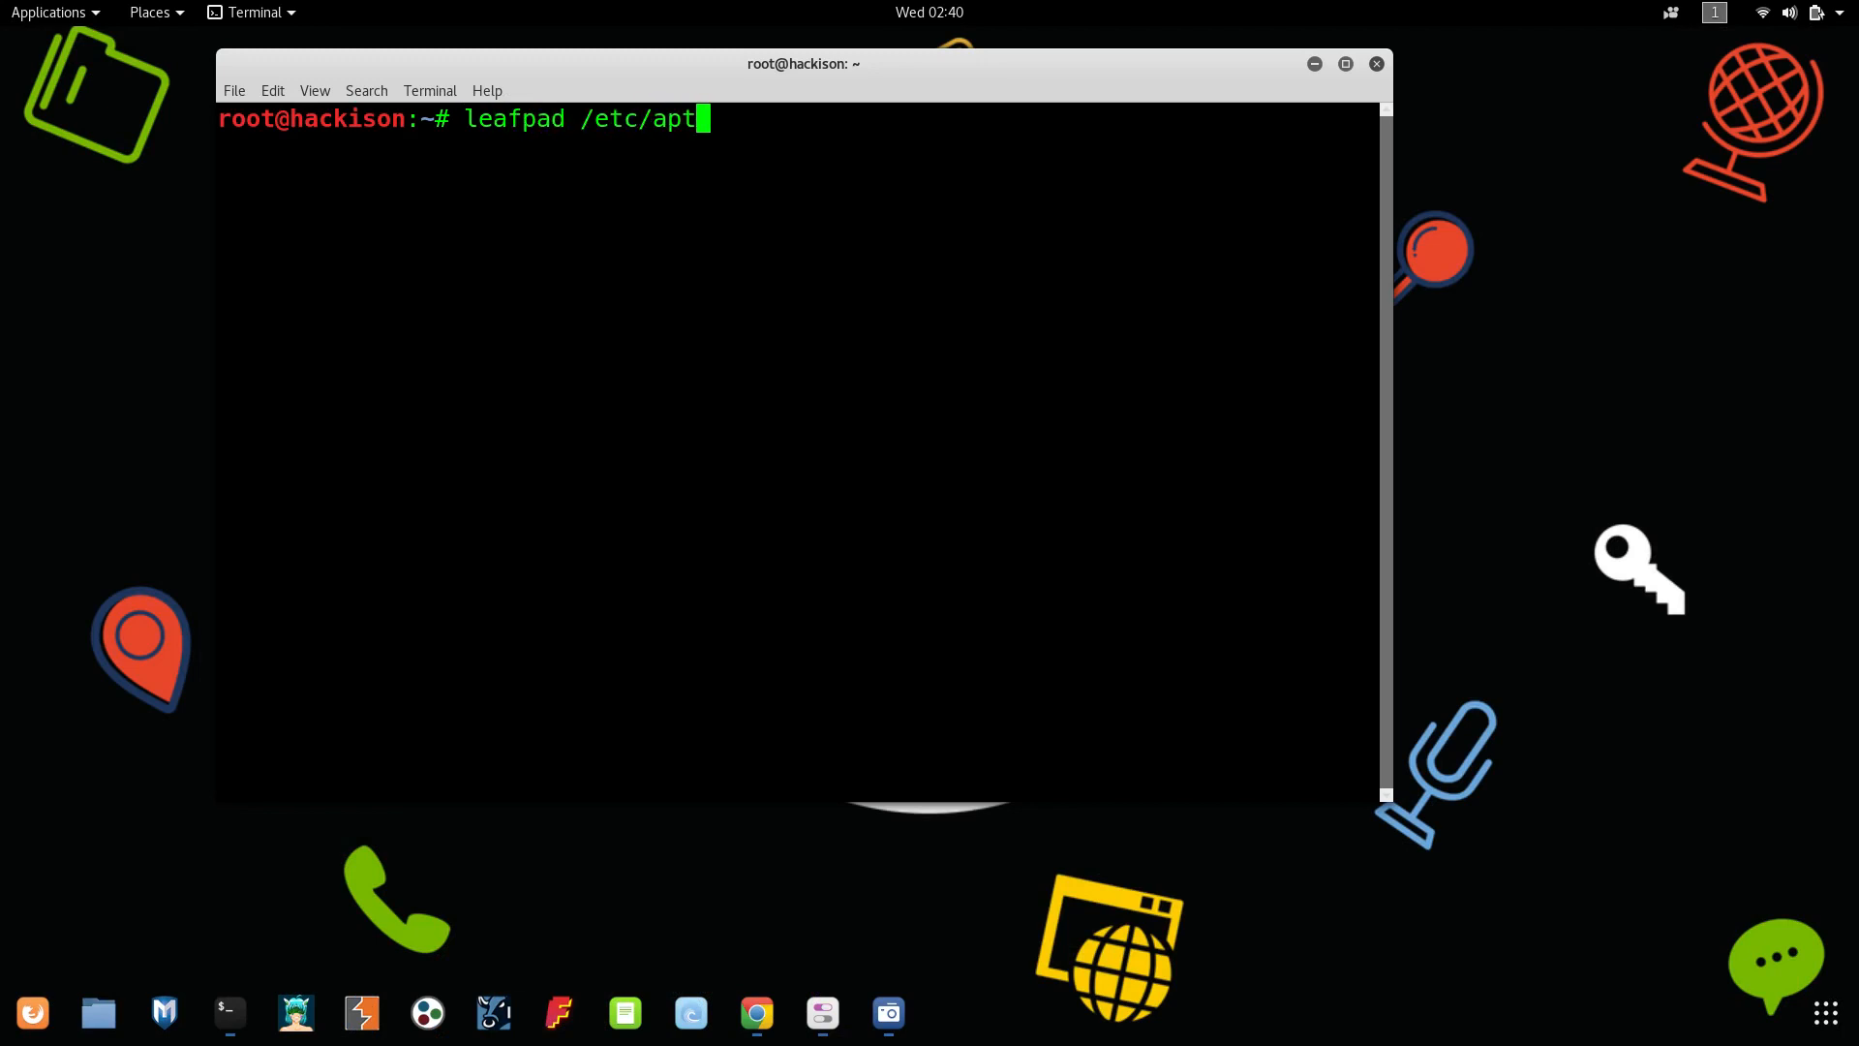
pyautogui.write('su')
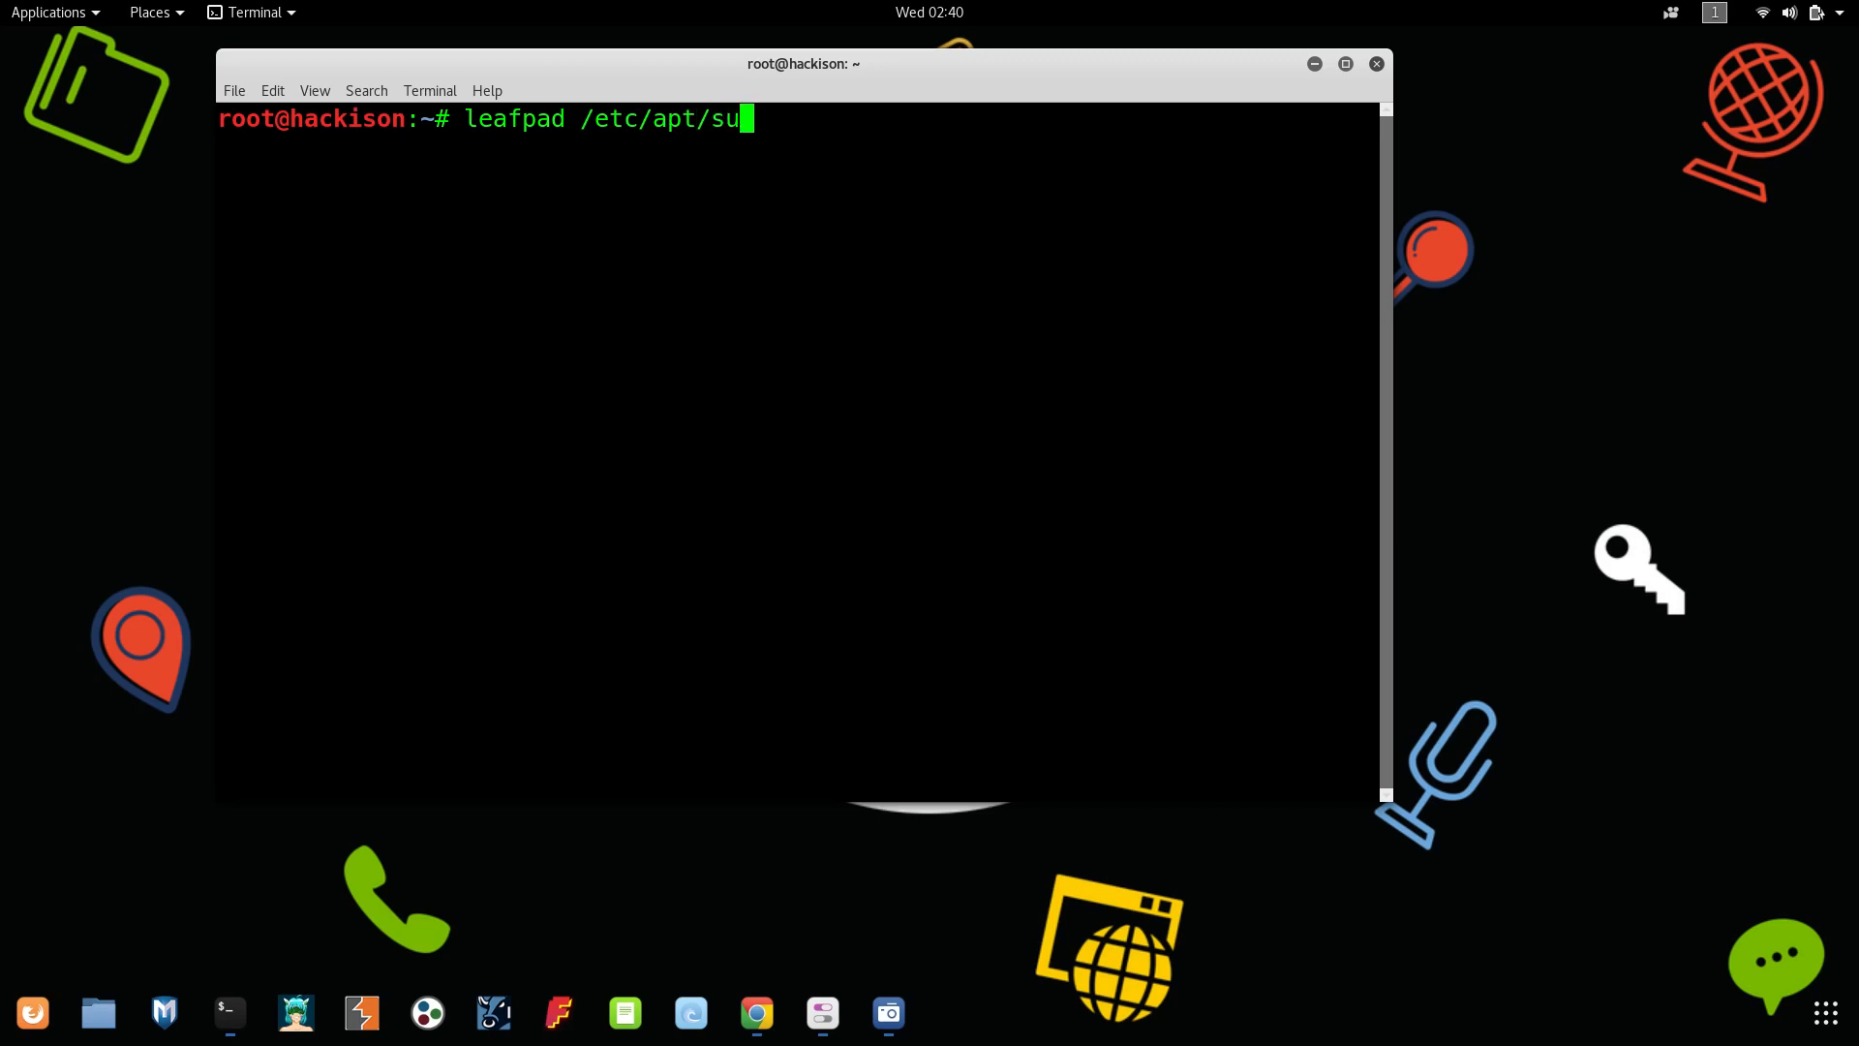
pyautogui.write('rces.list')
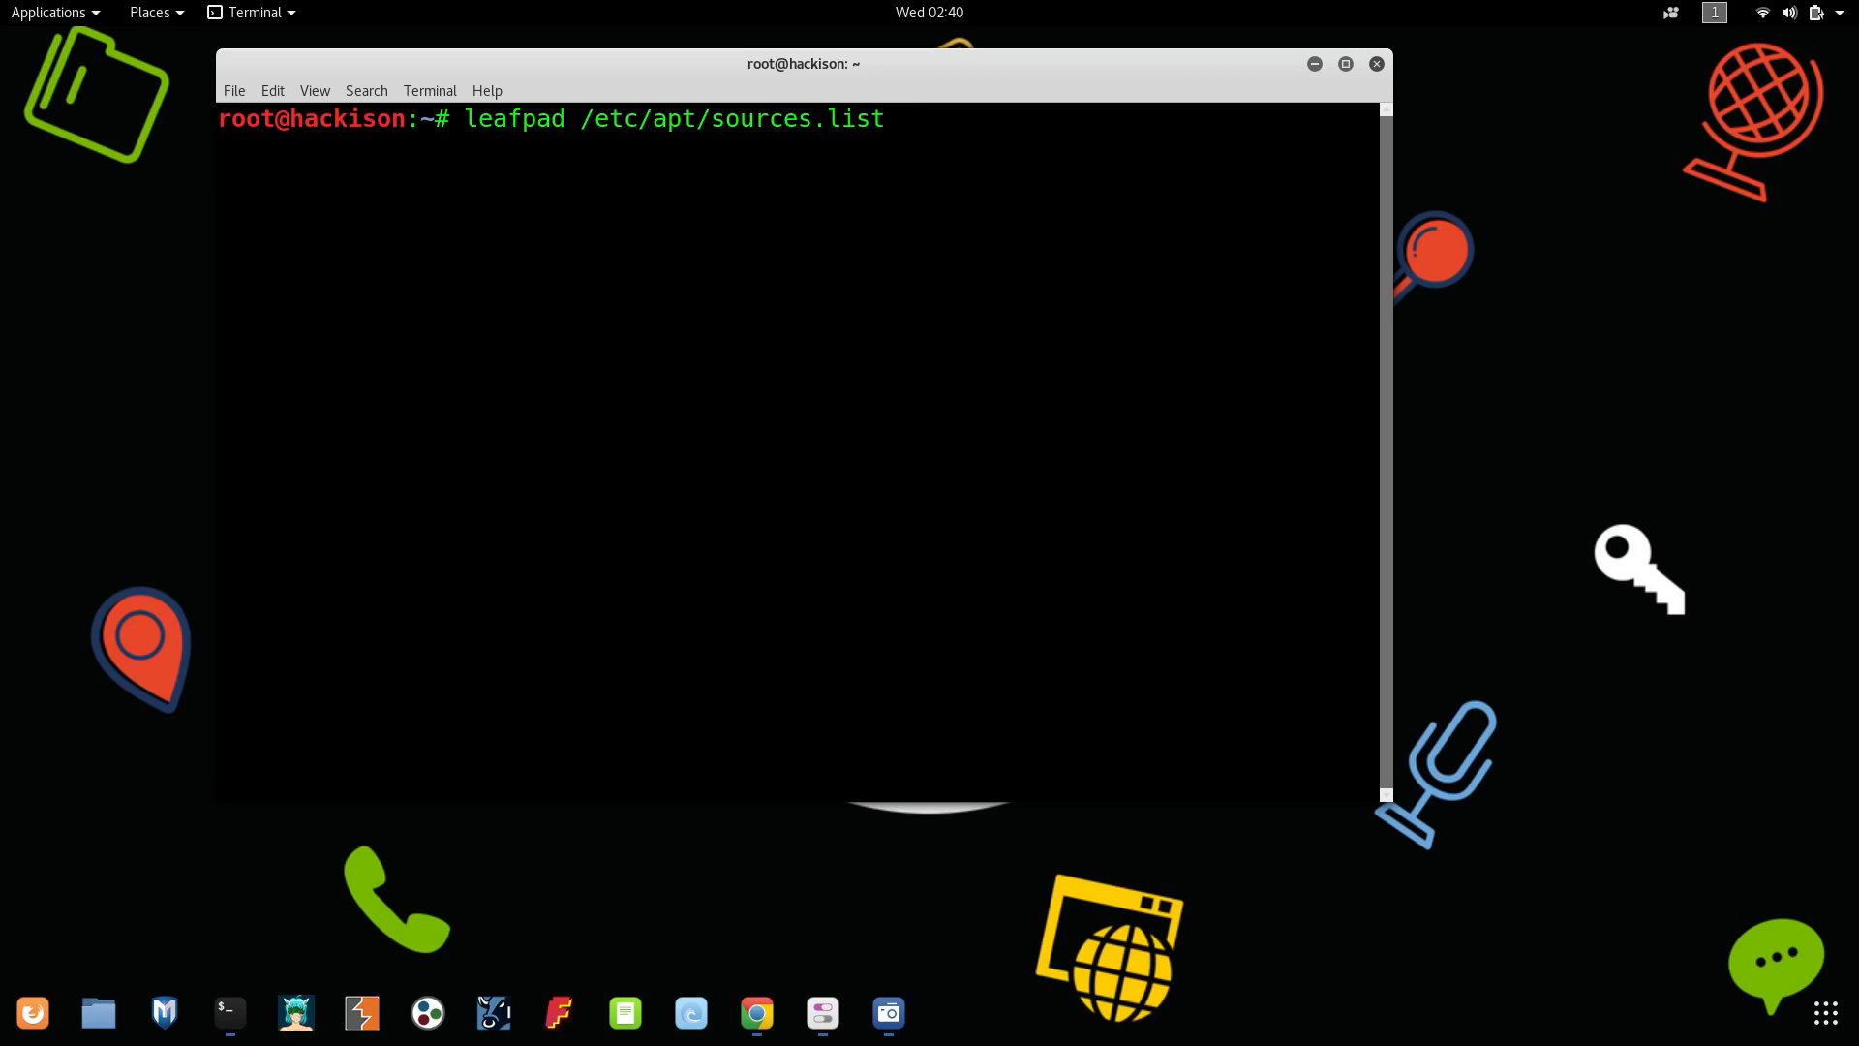
pyautogui.press('Return')
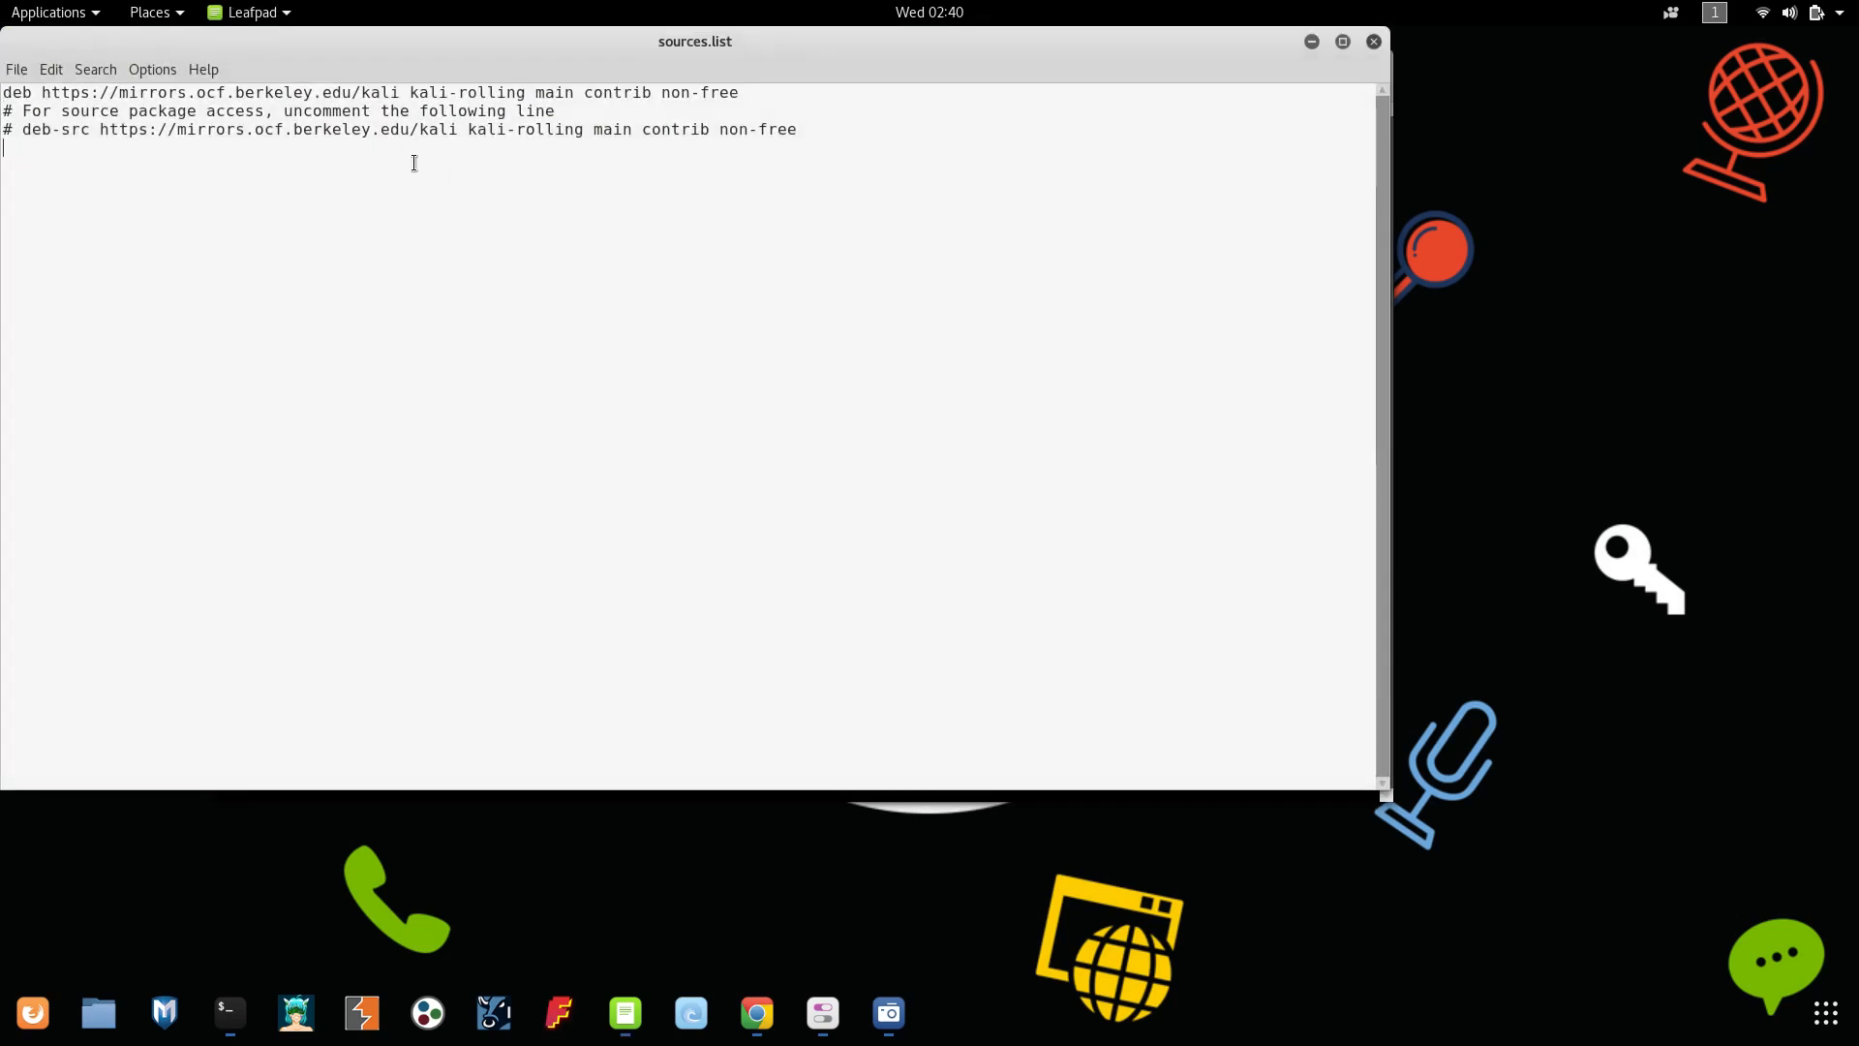
pyautogui.press('ctrl+a')
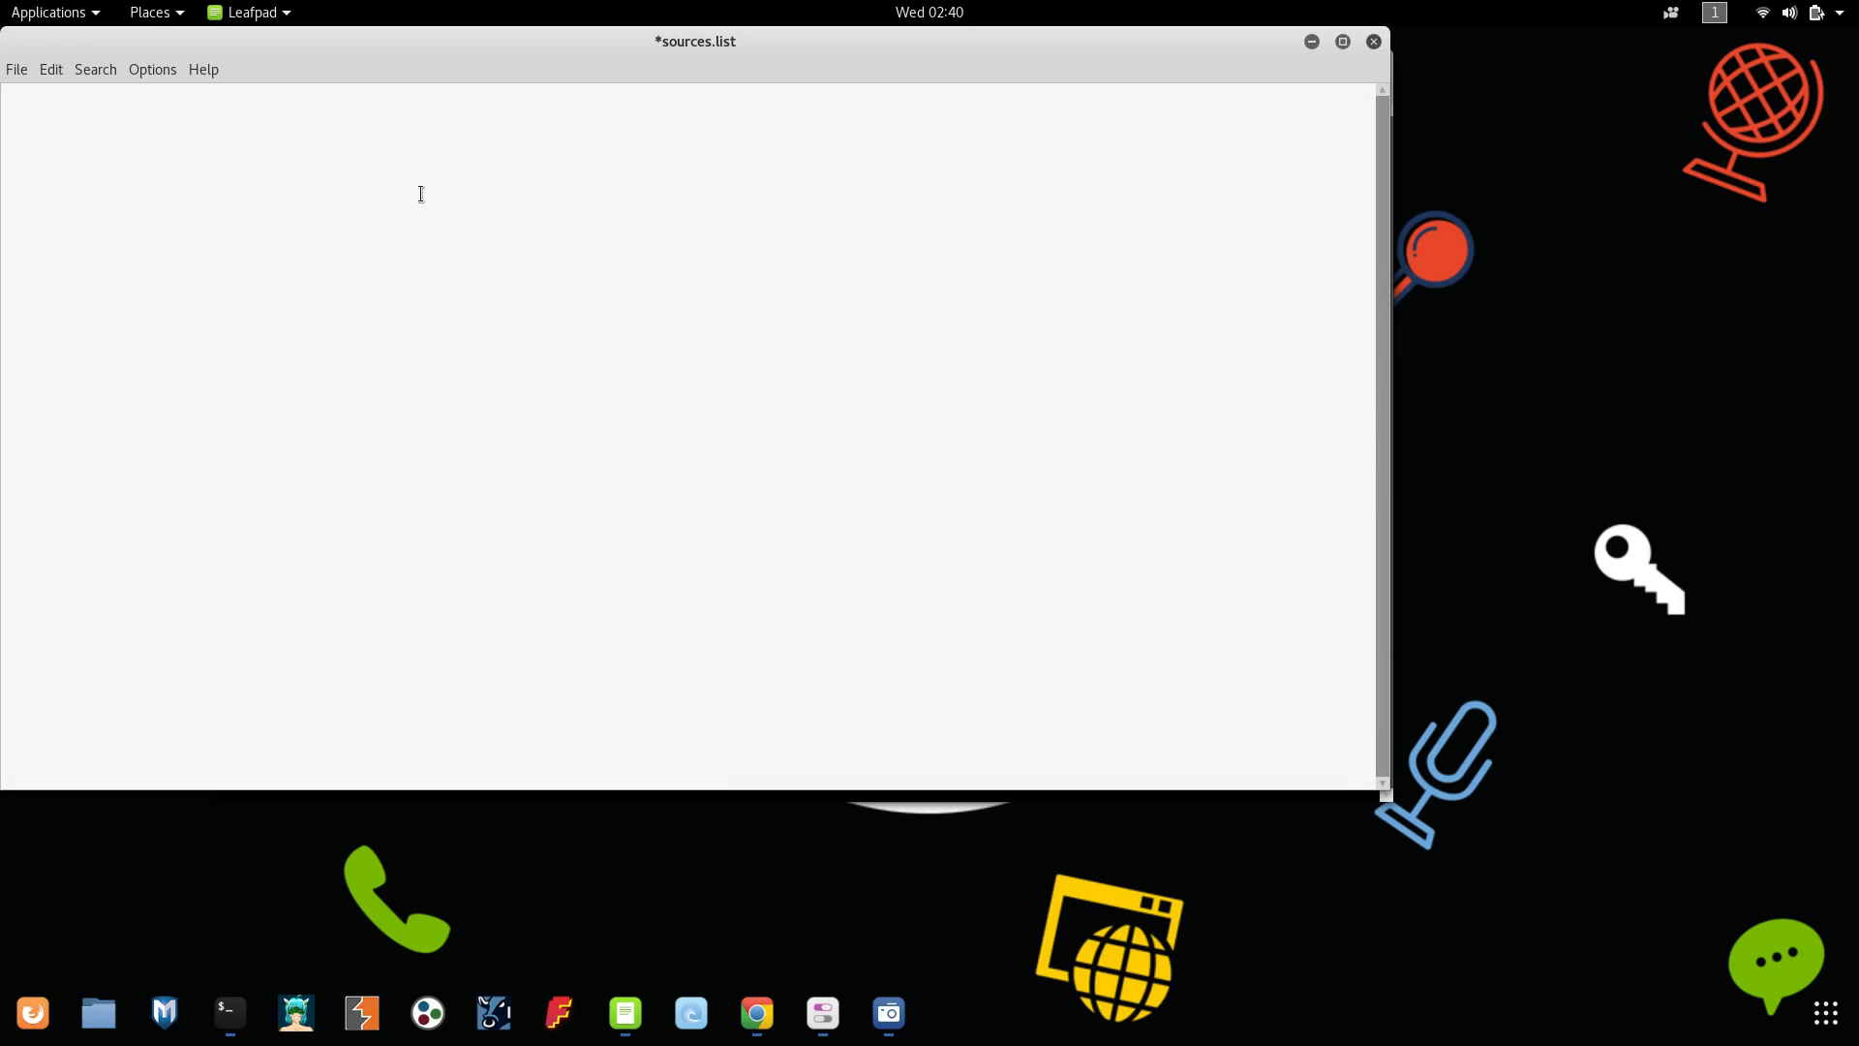
pyautogui.write('deb http://http.kali.org/kali kali-rolling main non-free contrib')
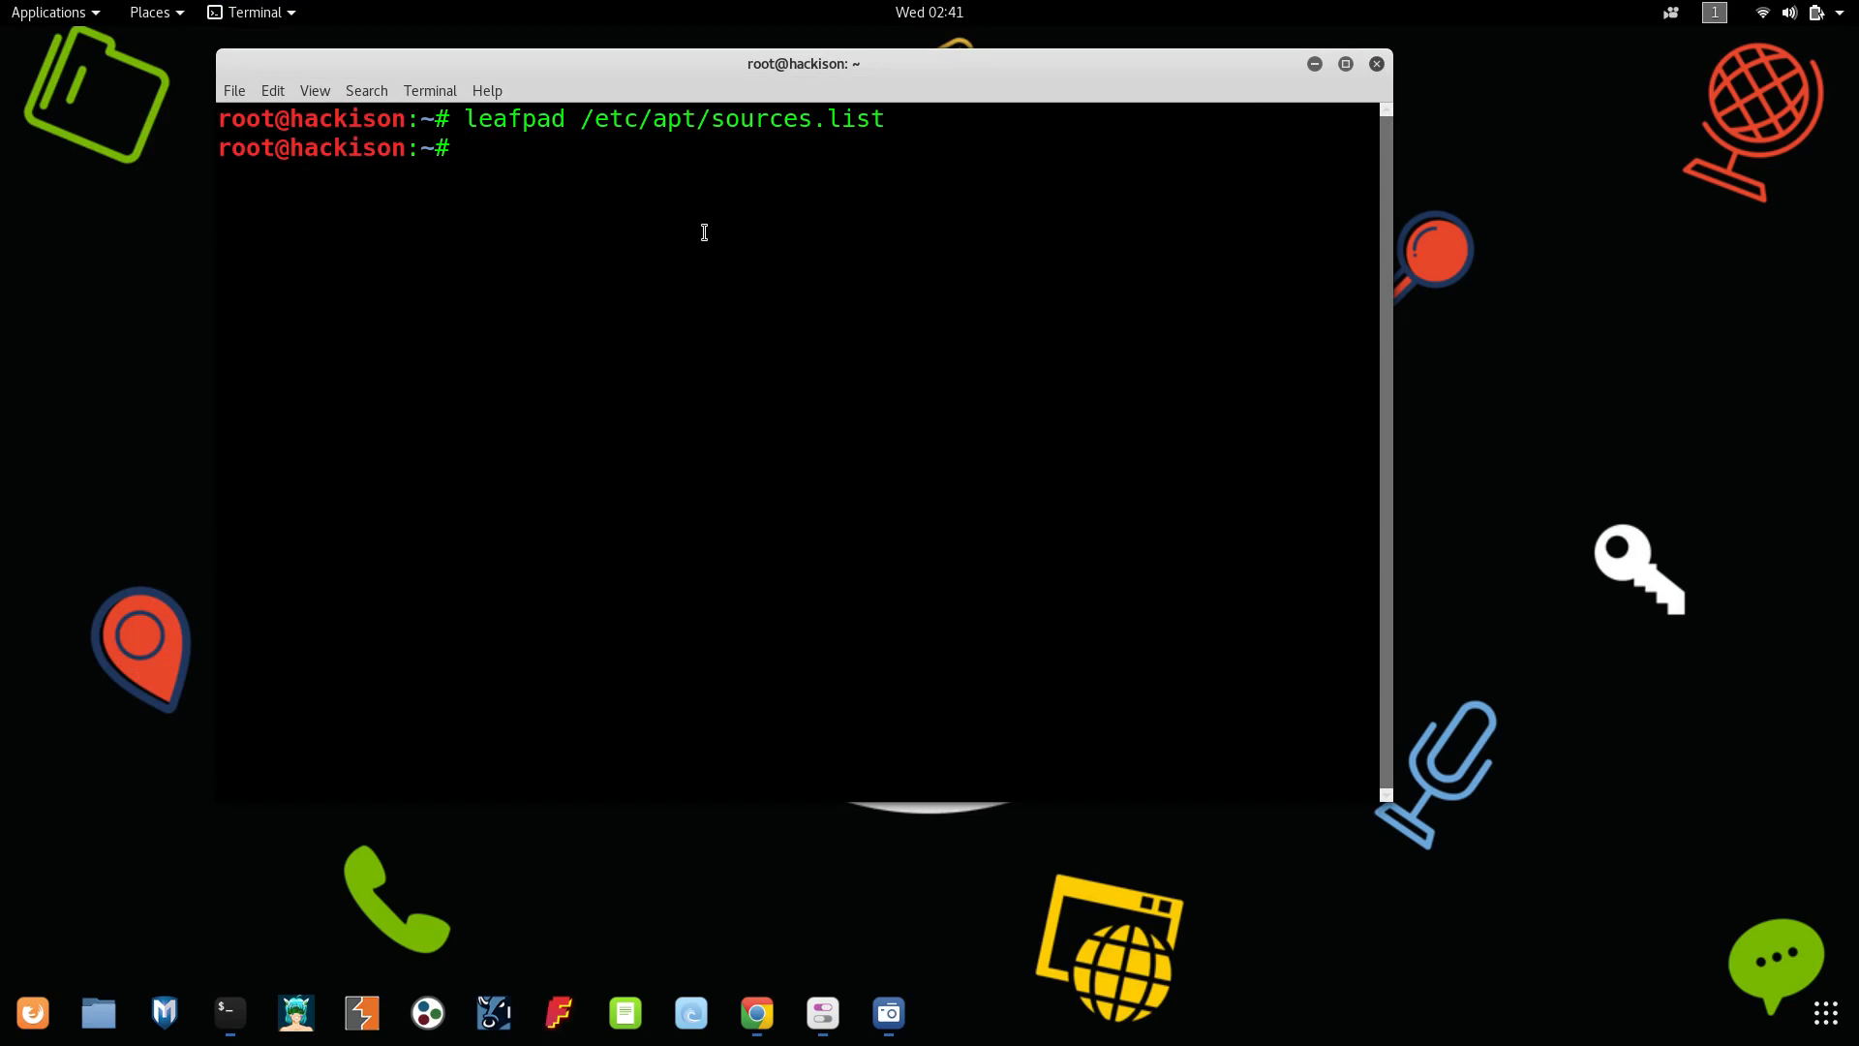
# - Enter 'apt update && apt -y', correcting the mistyped update word along the way
pyautogui.write('a')
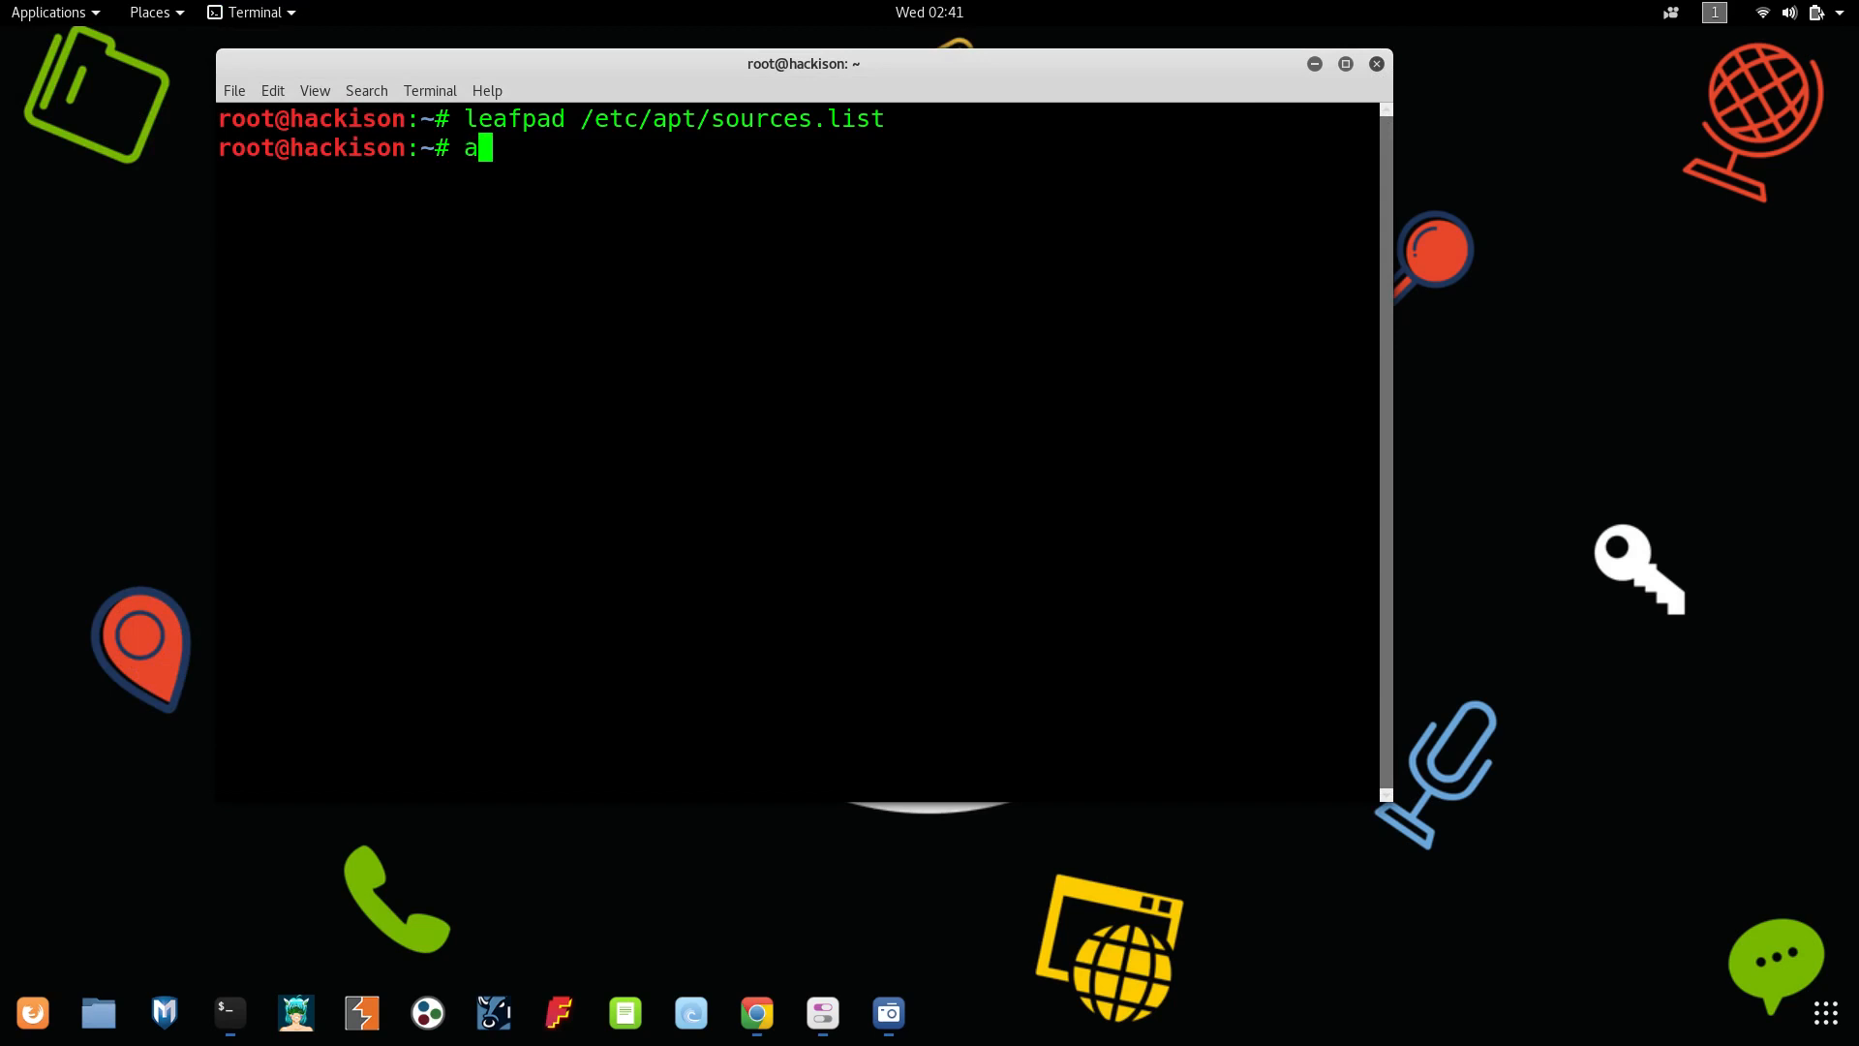
pyautogui.write('pt-')
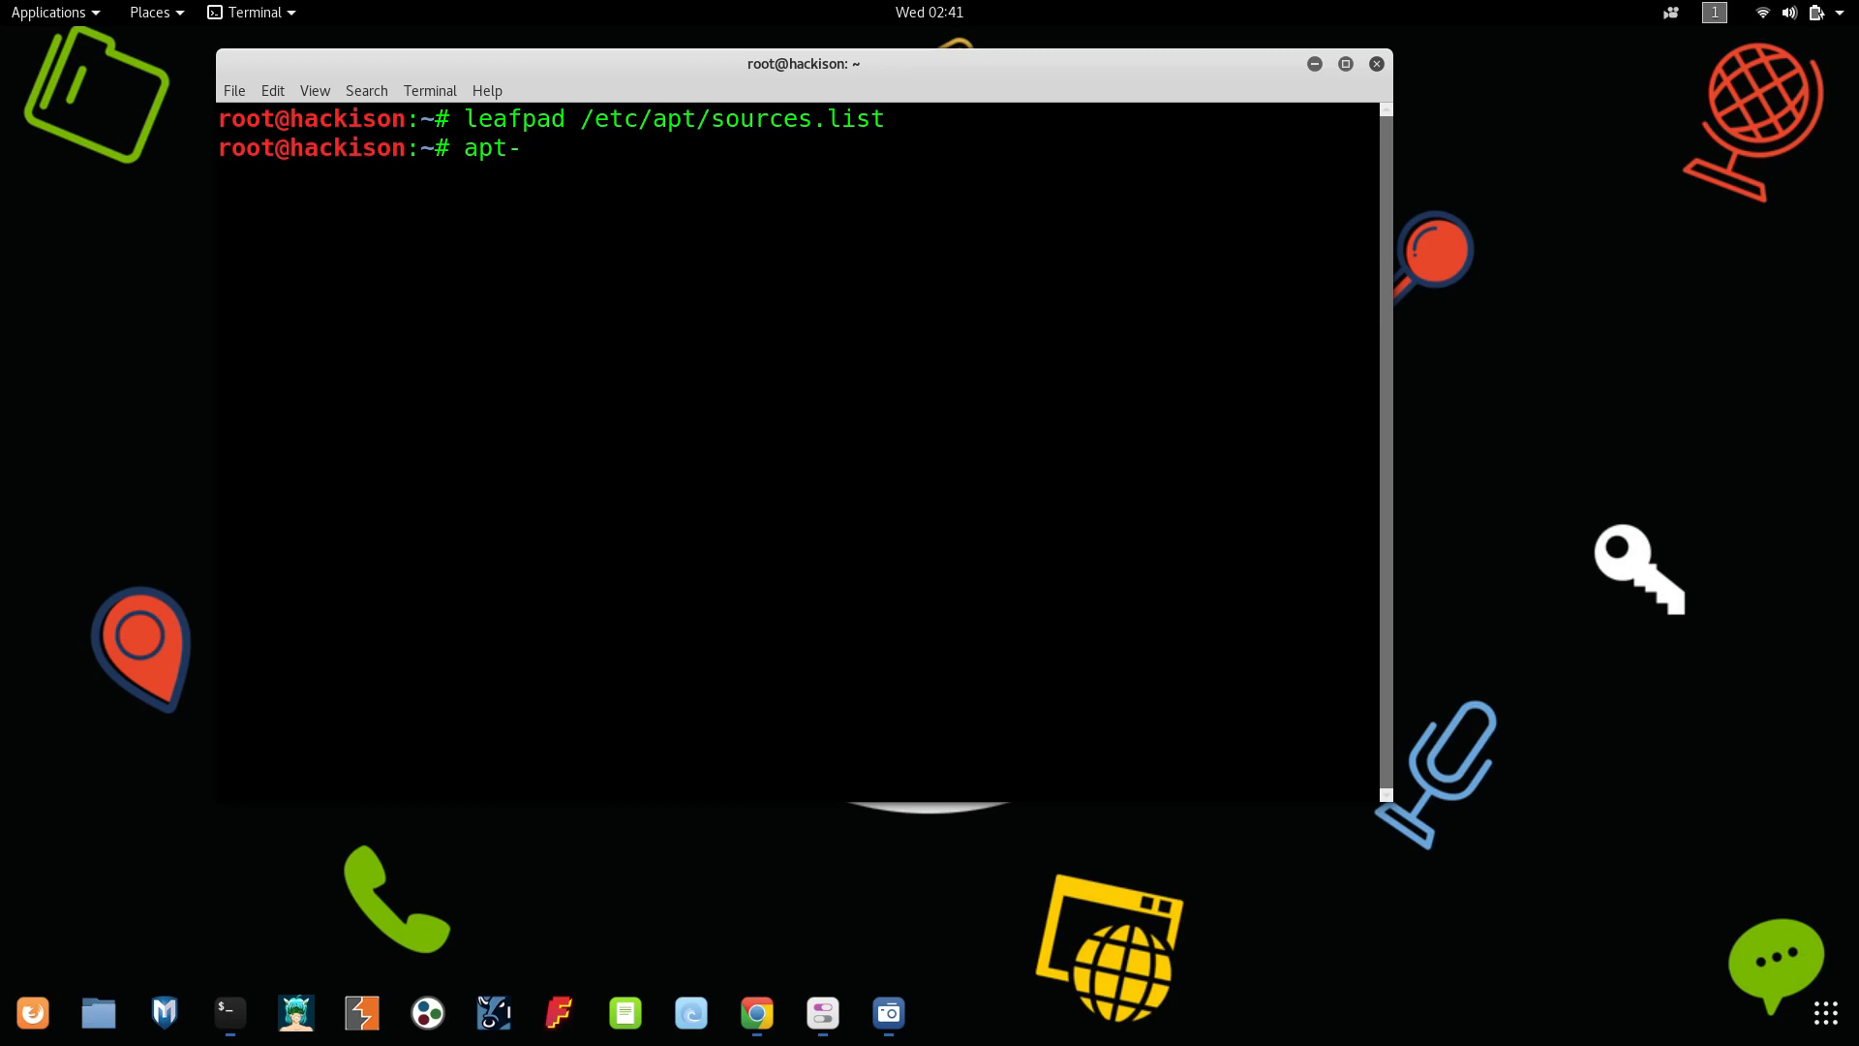
pyautogui.write('up')
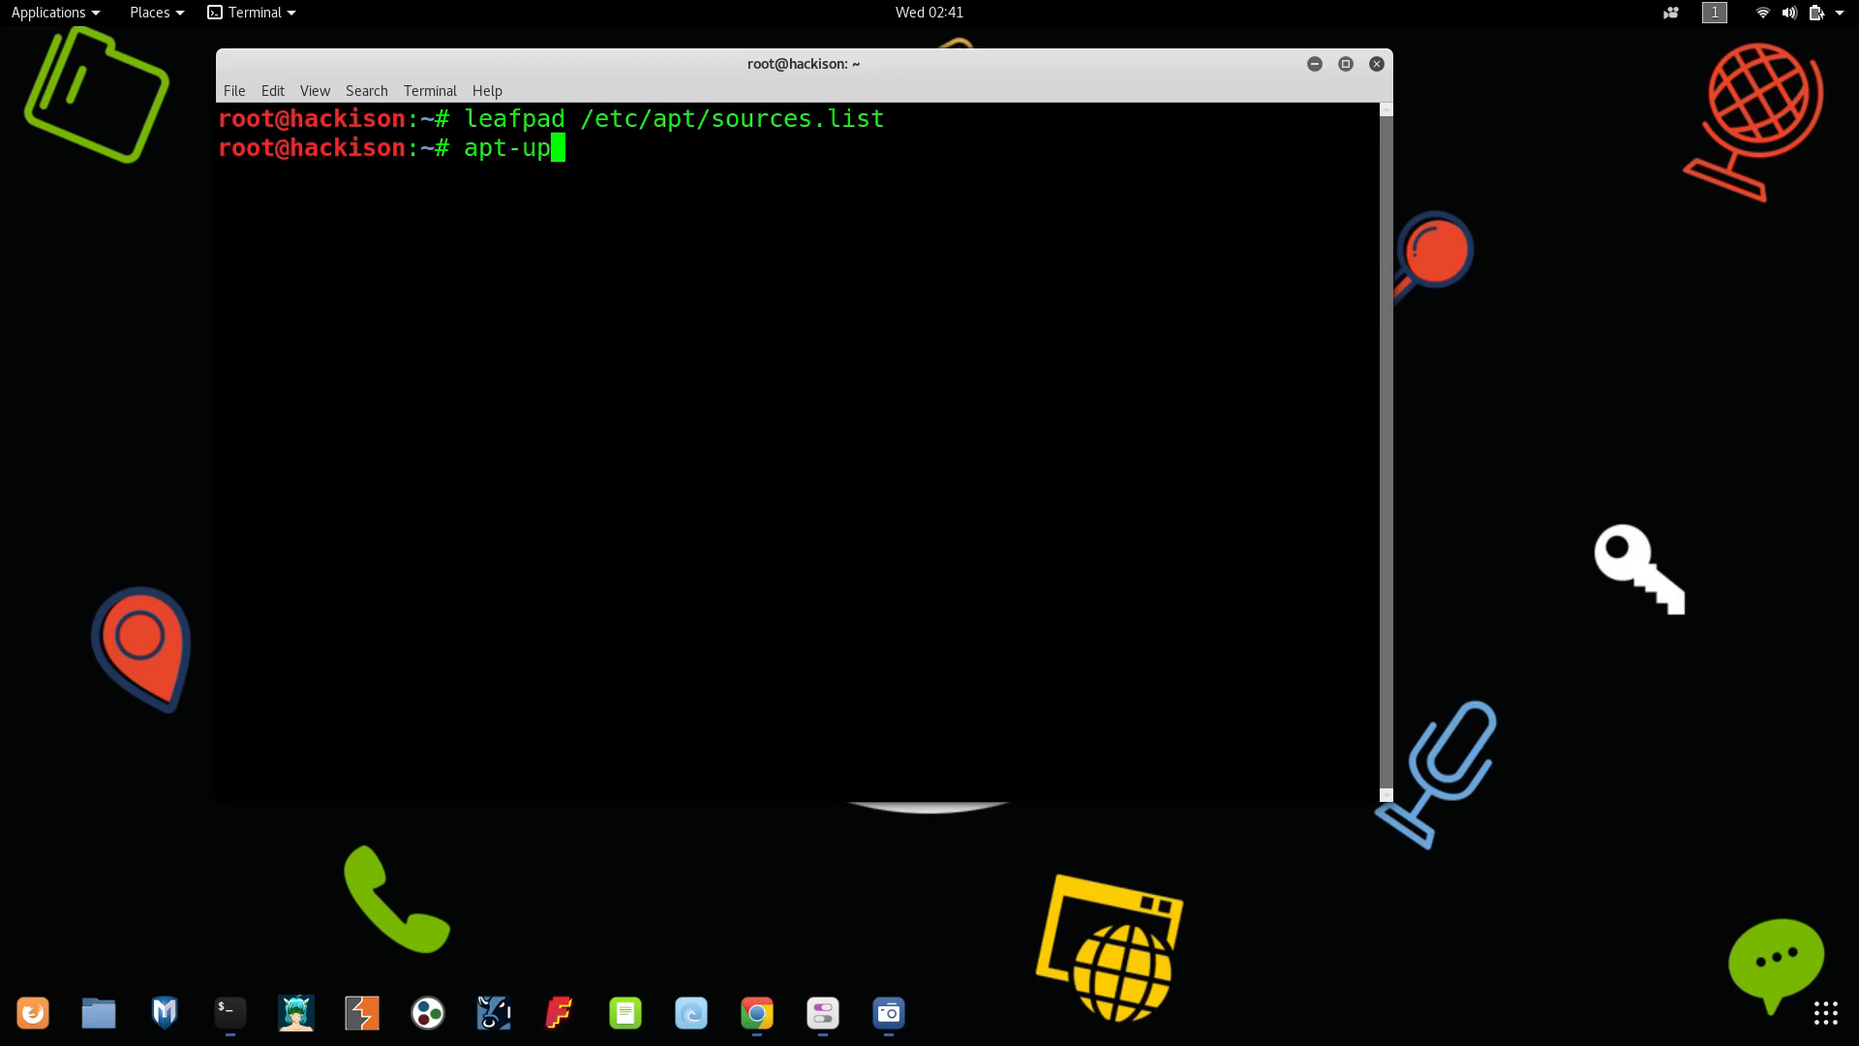
pyautogui.write('date')
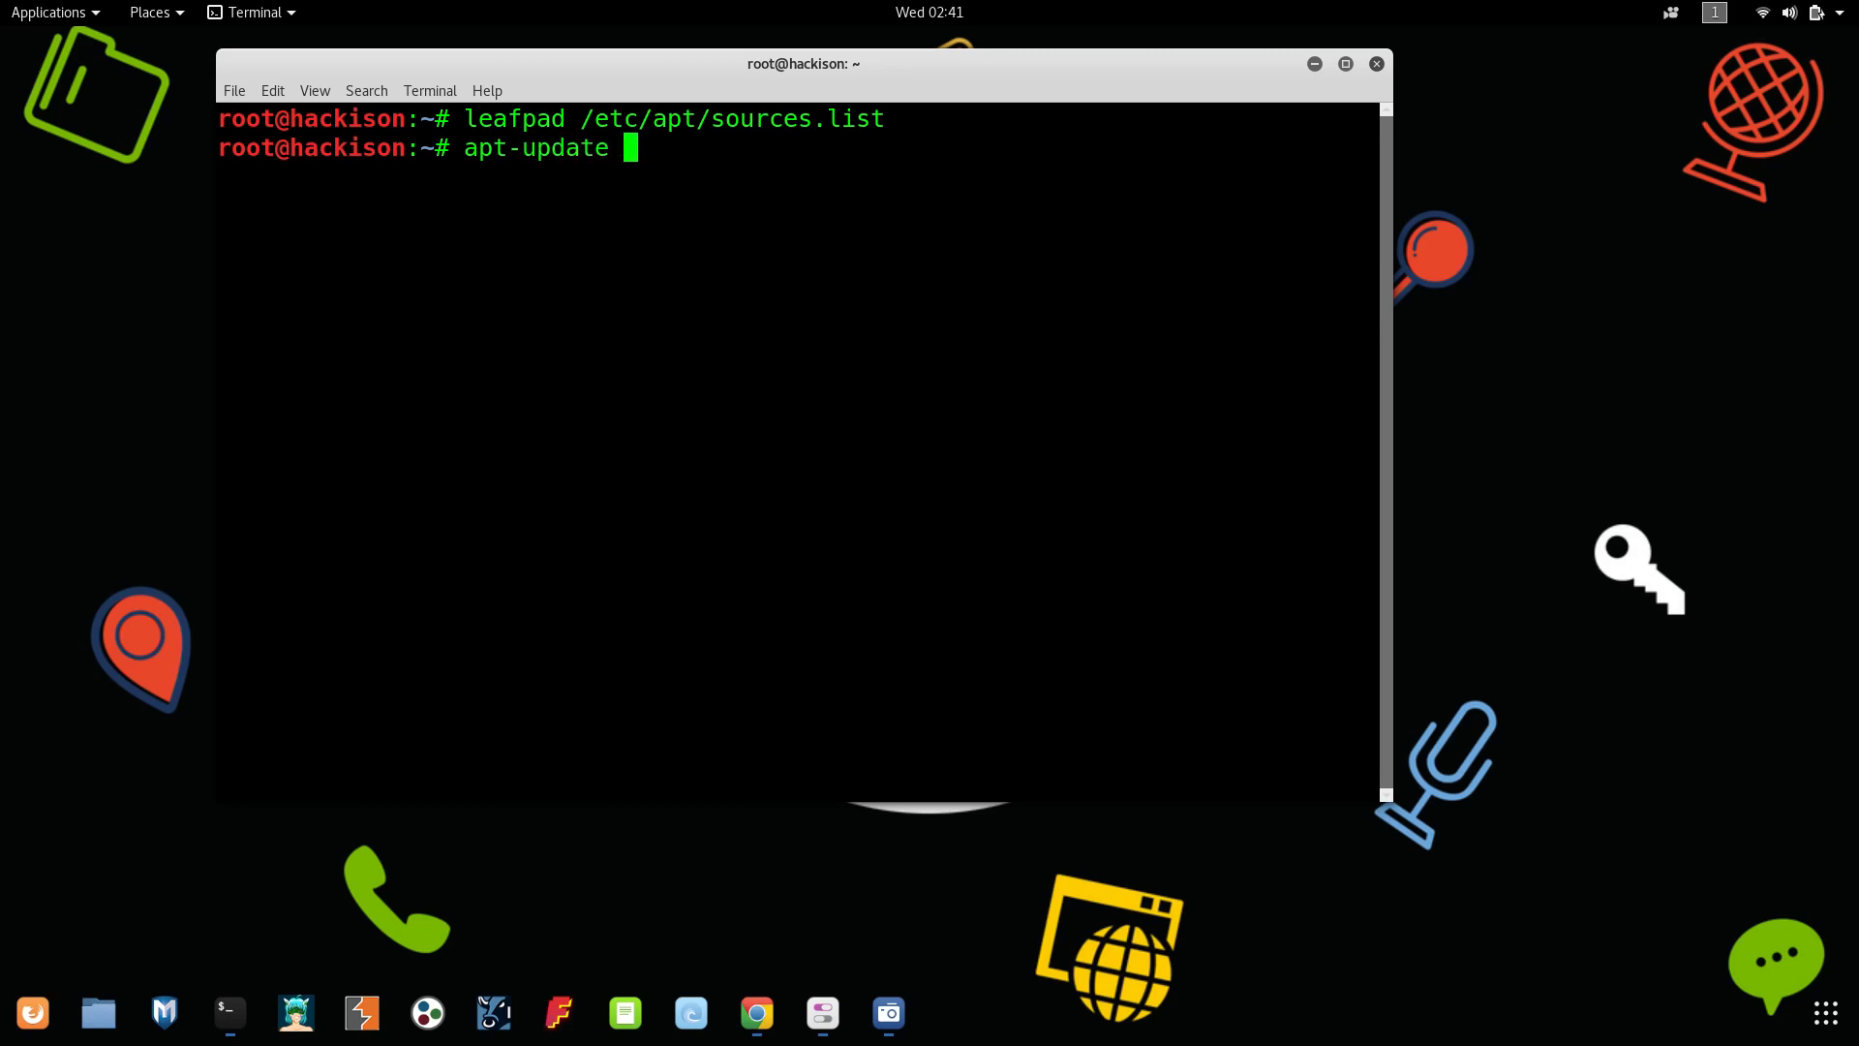
pyautogui.press('BackSpace')
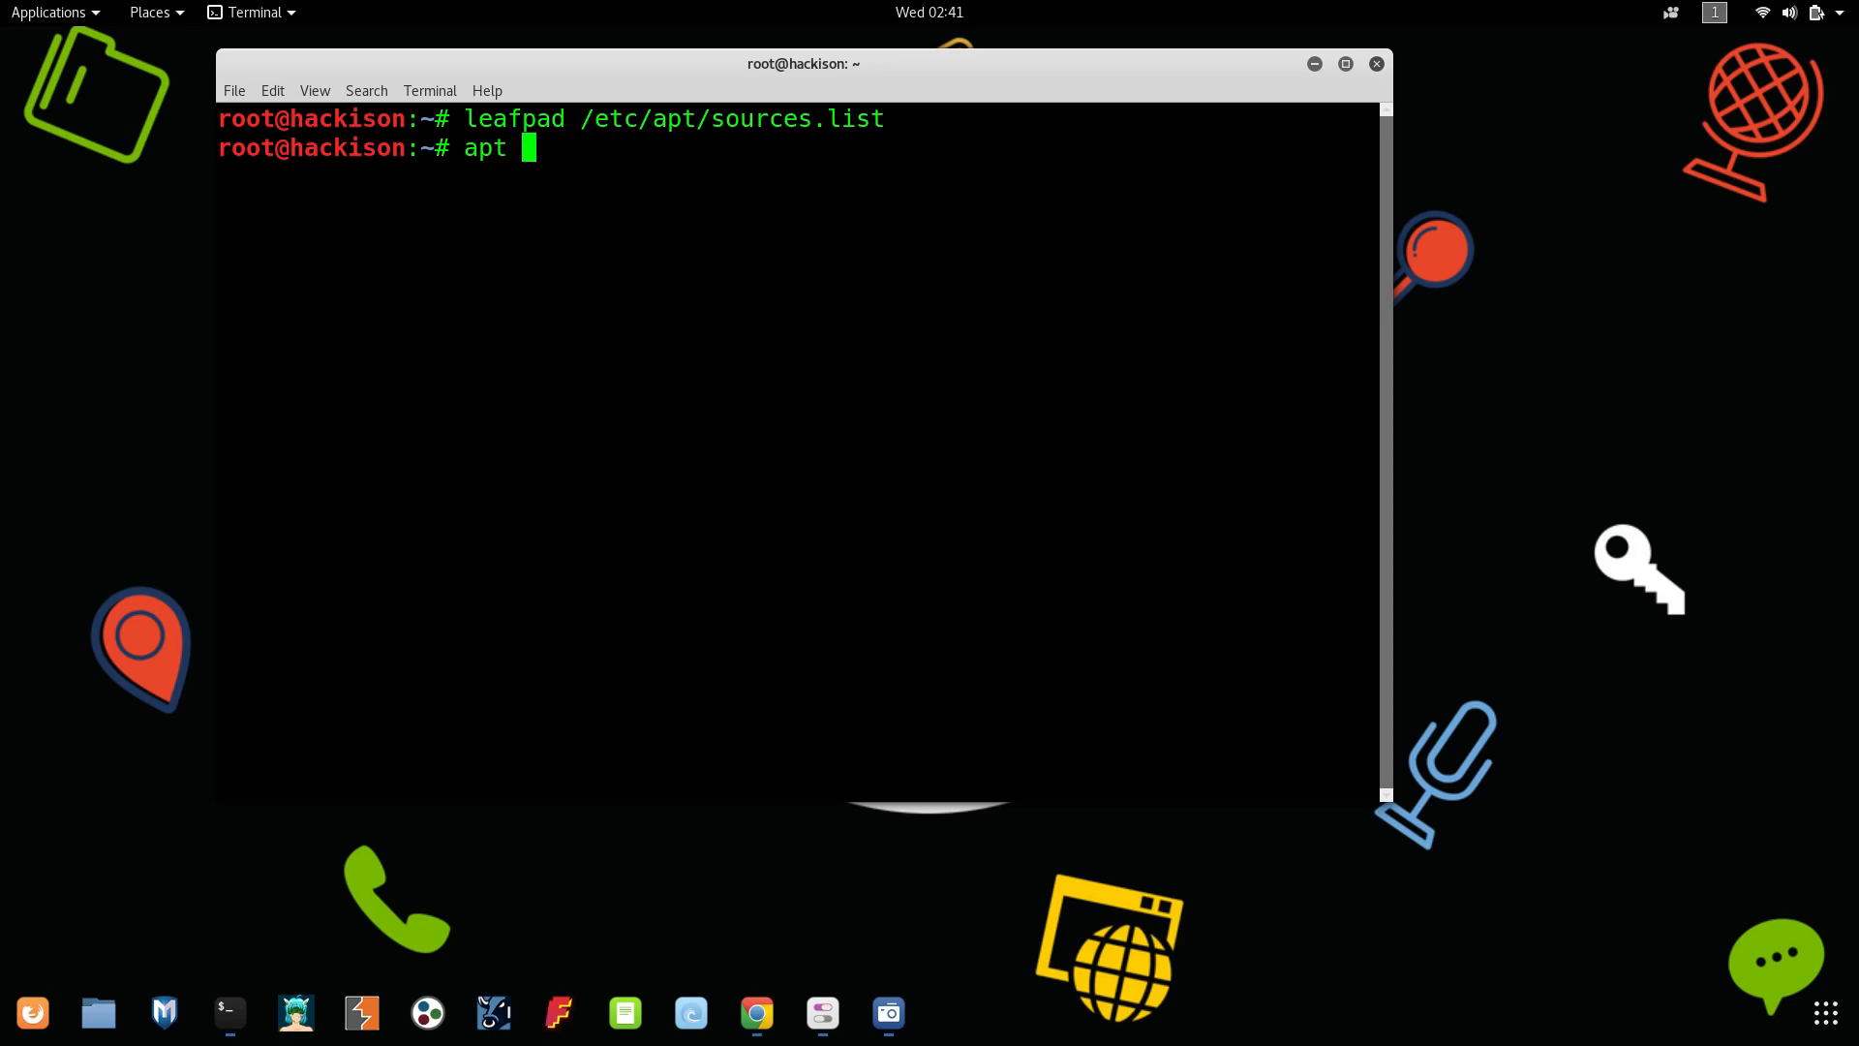
pyautogui.write('updtae')
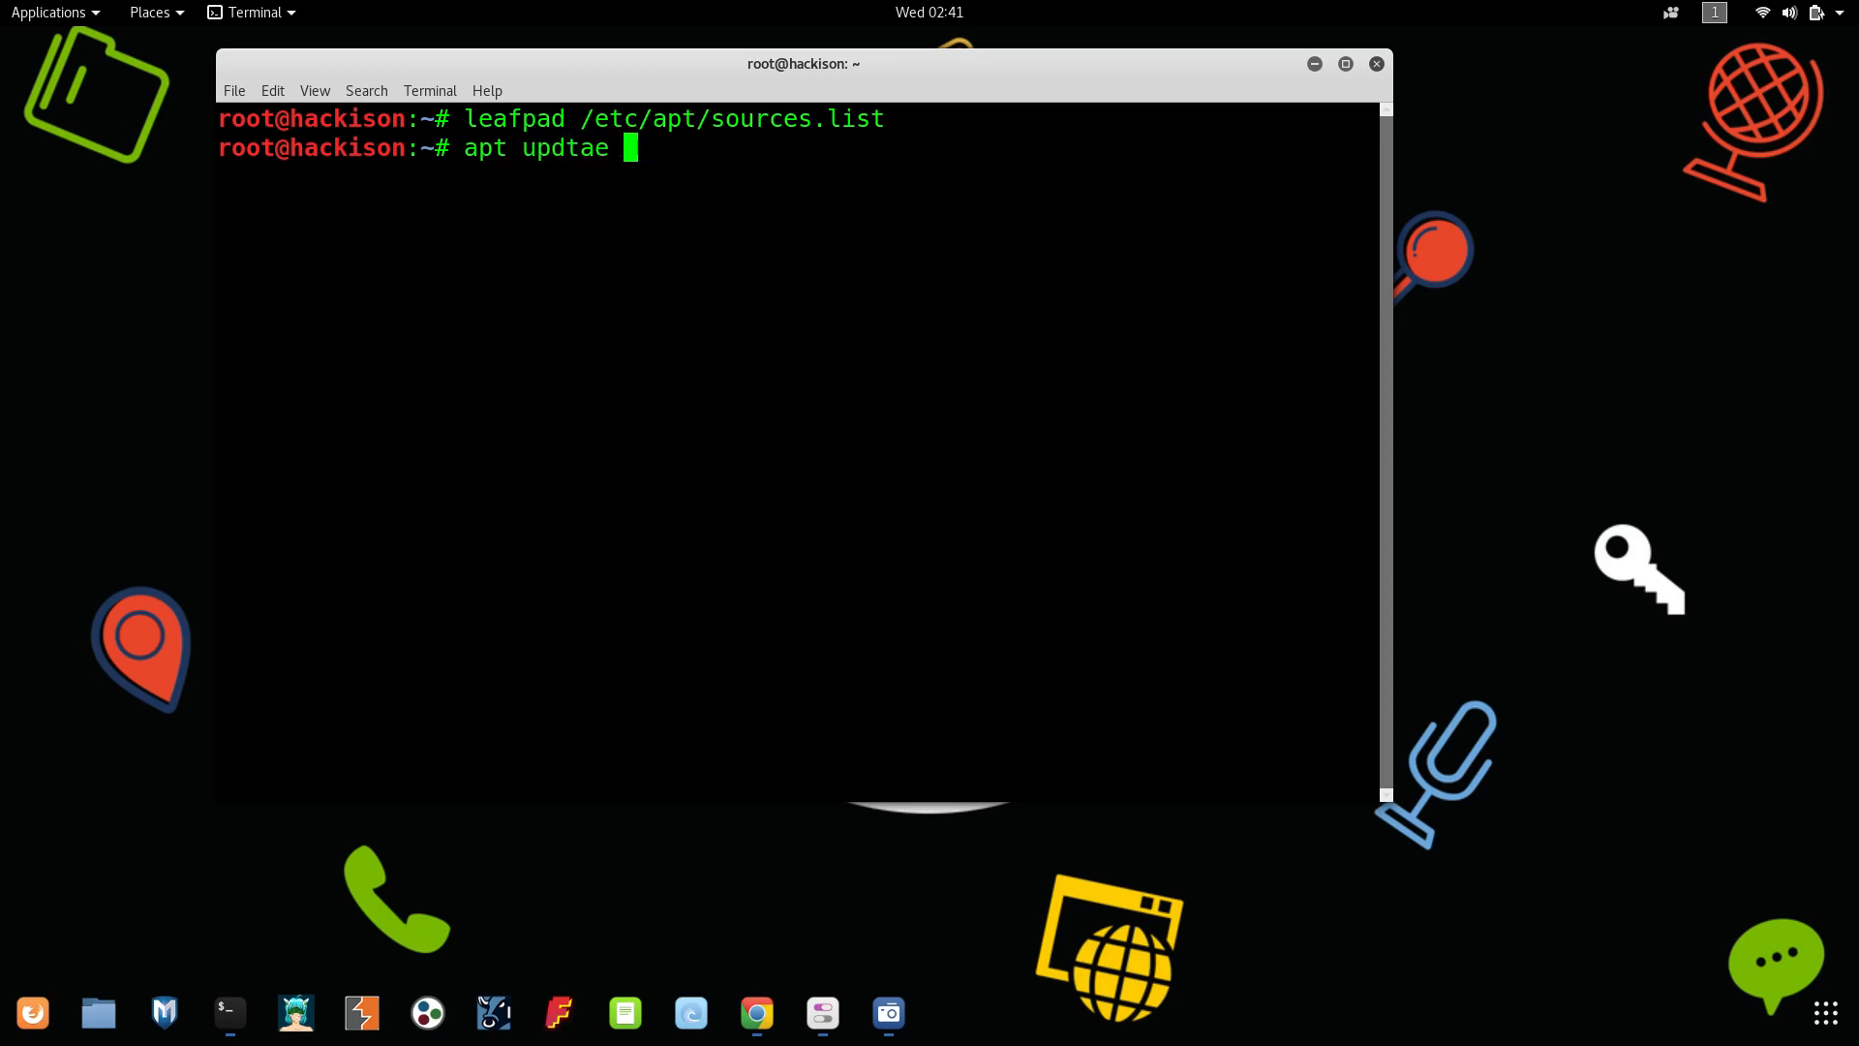
pyautogui.press('BackSpace')
pyautogui.write('ate &&')
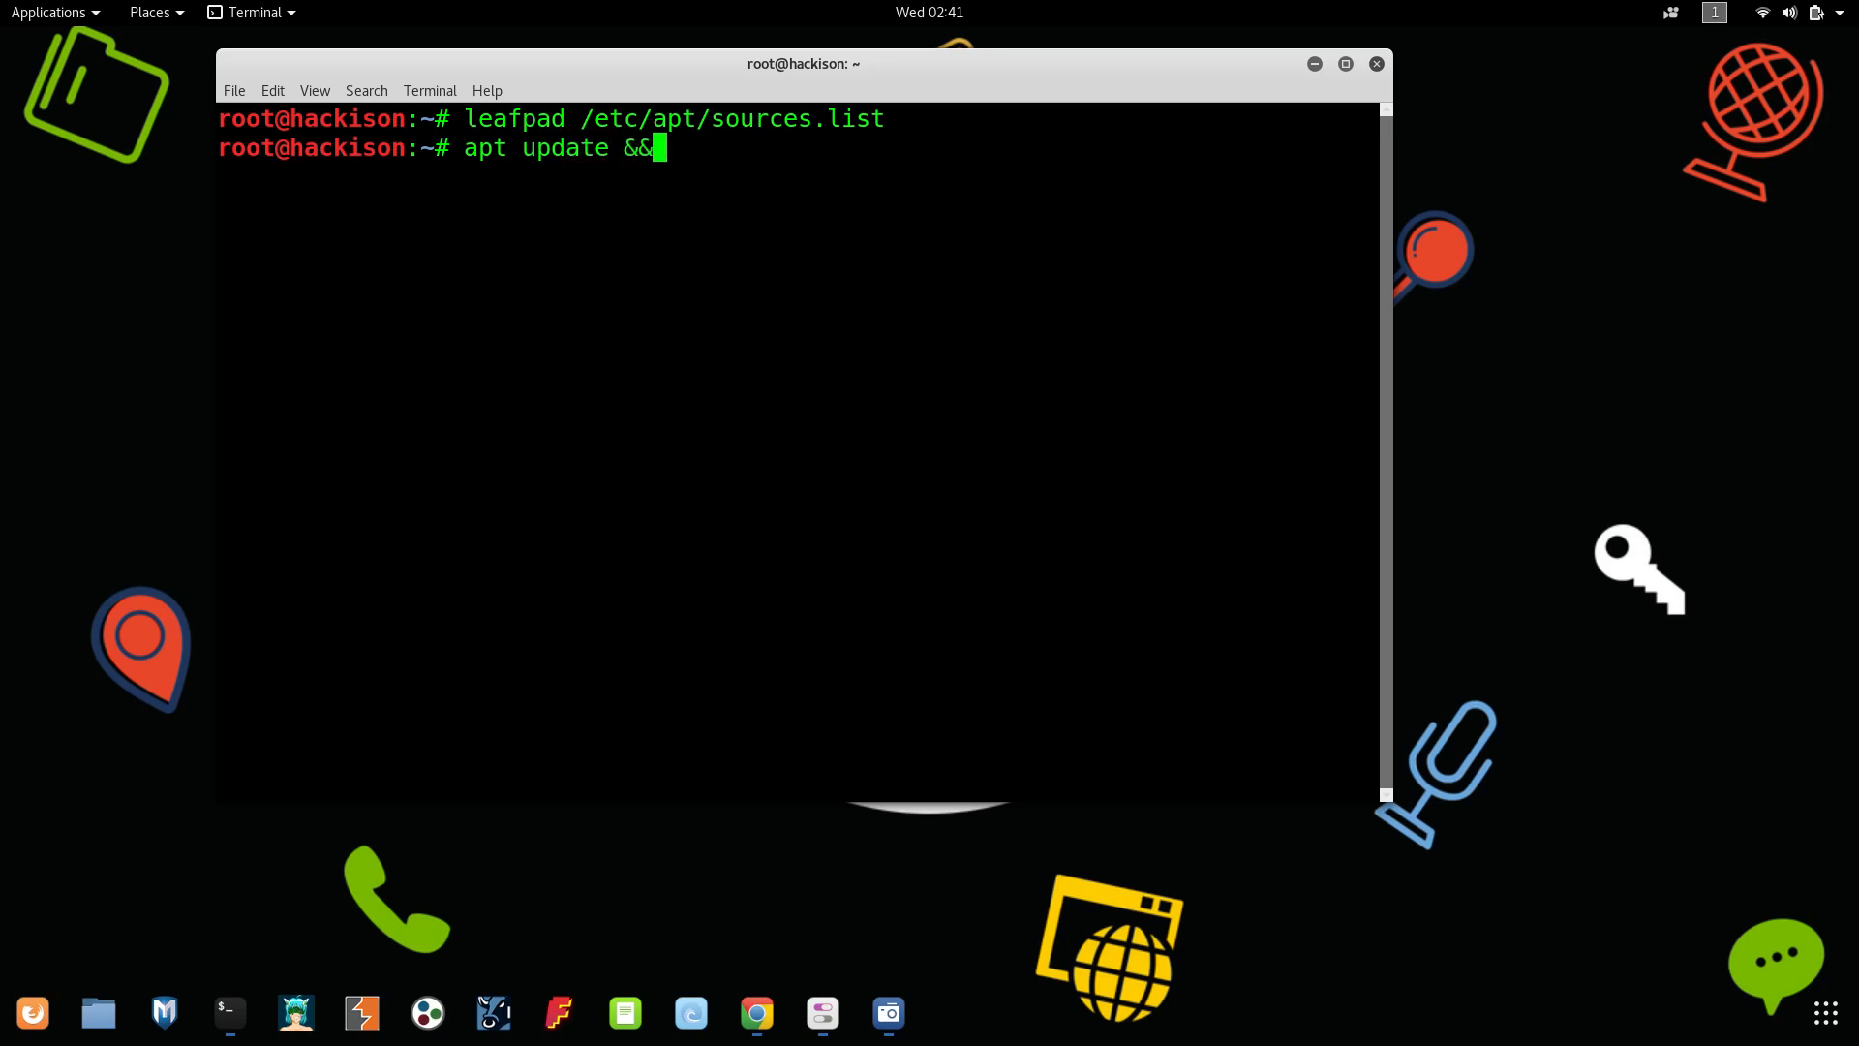
pyautogui.write('apt -y')
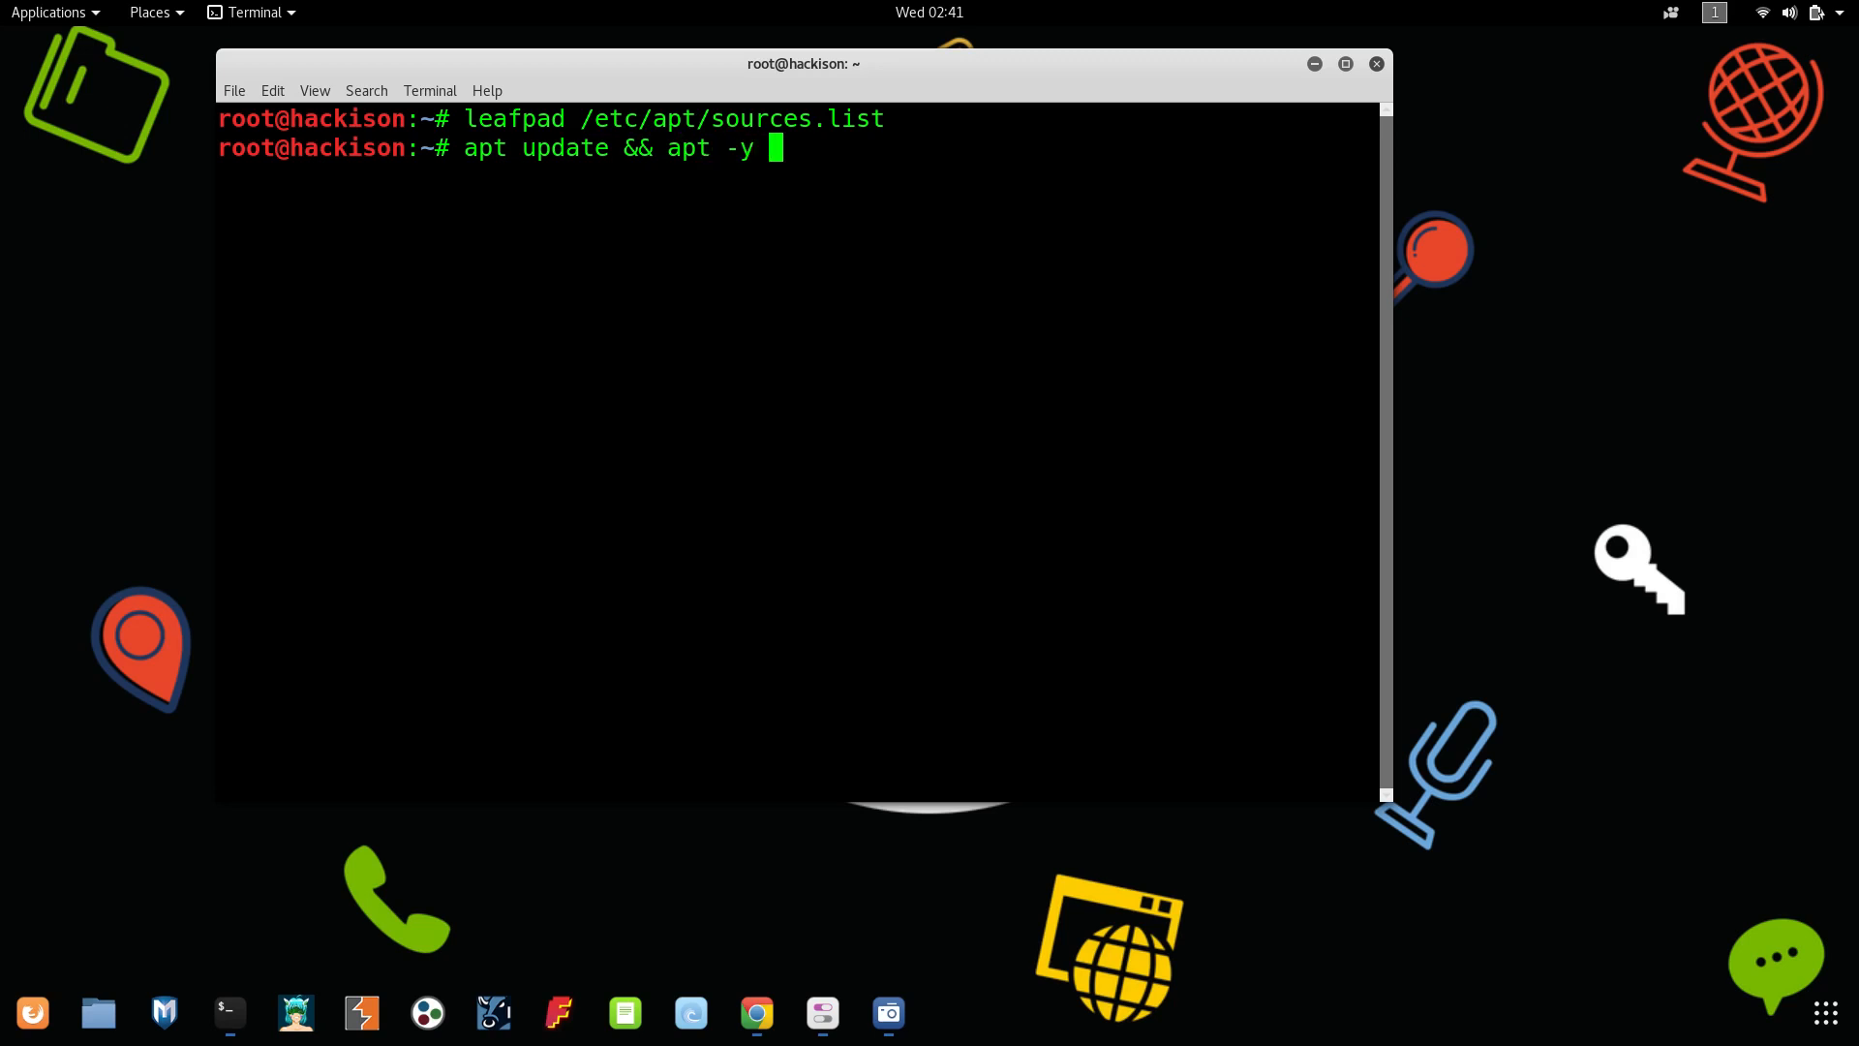
# - Complete the command with full-upgrade so it reads apt update && apt -y full-upgrade
pyautogui.write('full')
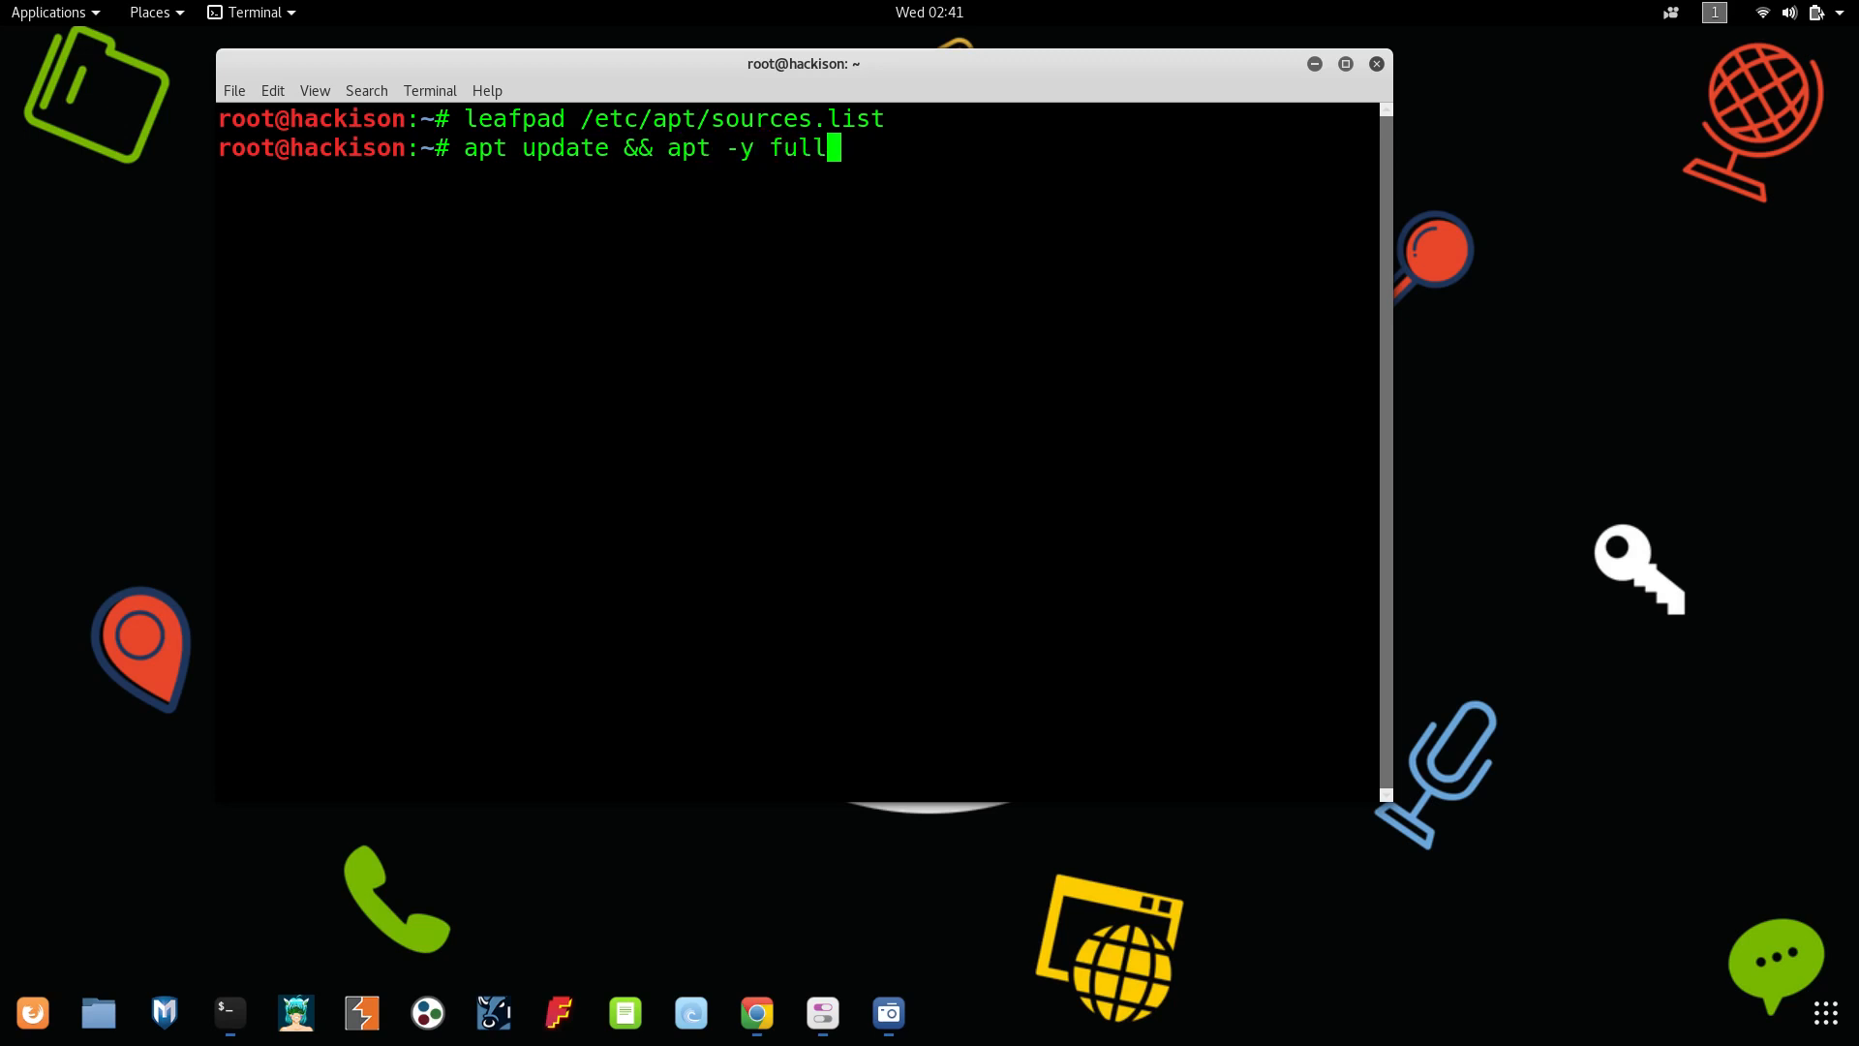
pyautogui.write('-upgrade')
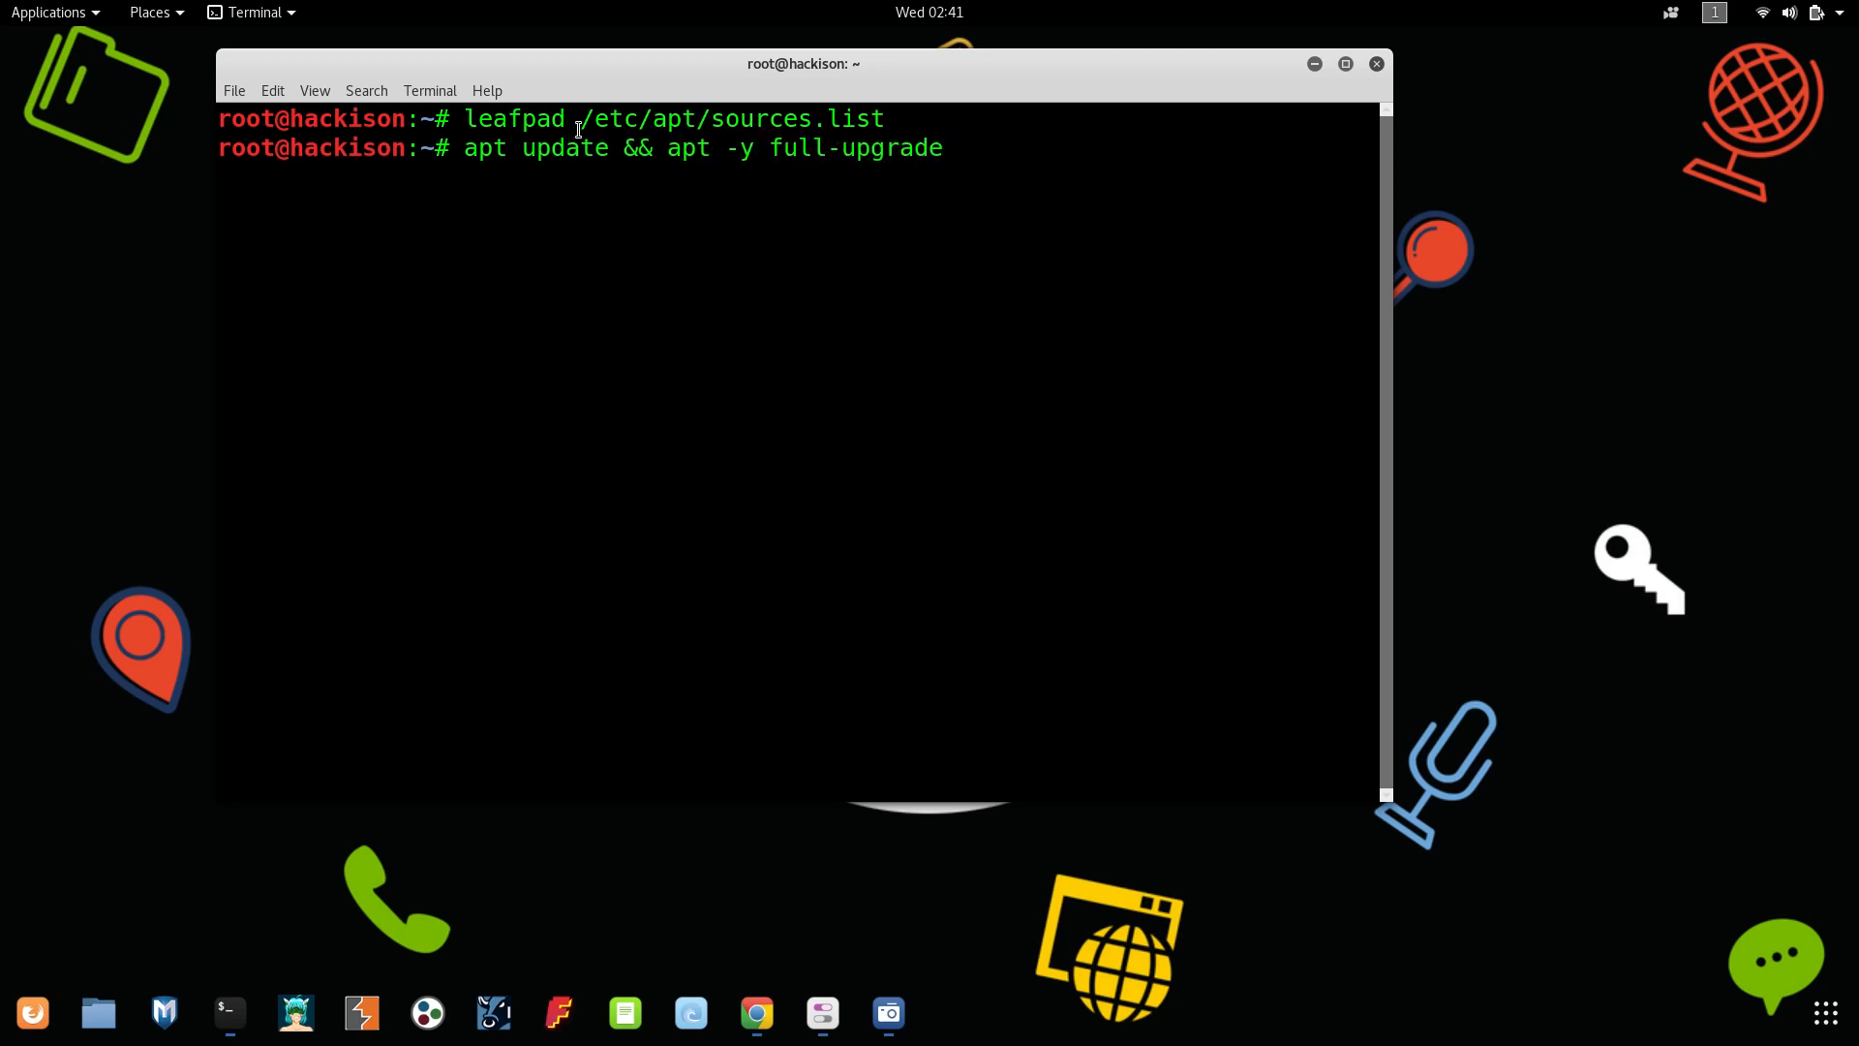
pyautogui.tripleClick(699, 147)
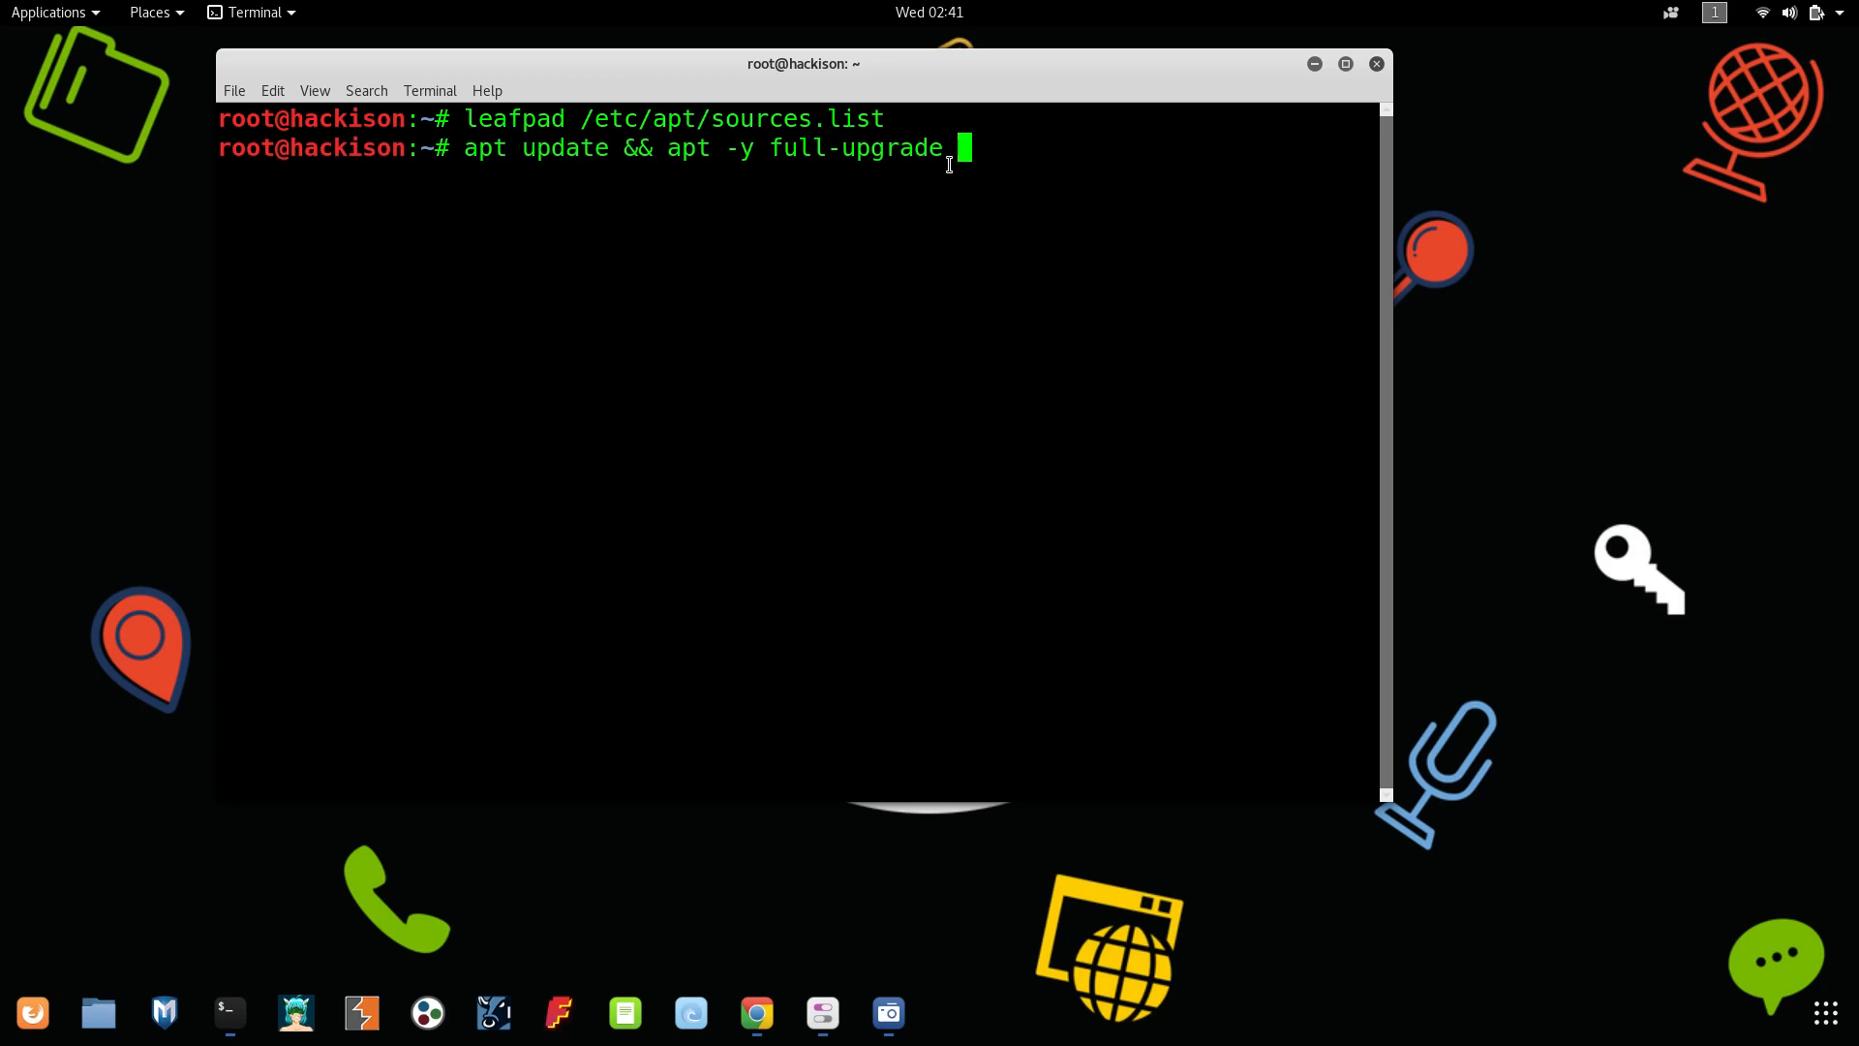
# - Run the update and full-upgrade, fetching 712 MB of packages until changelogs are read
pyautogui.press('Return')
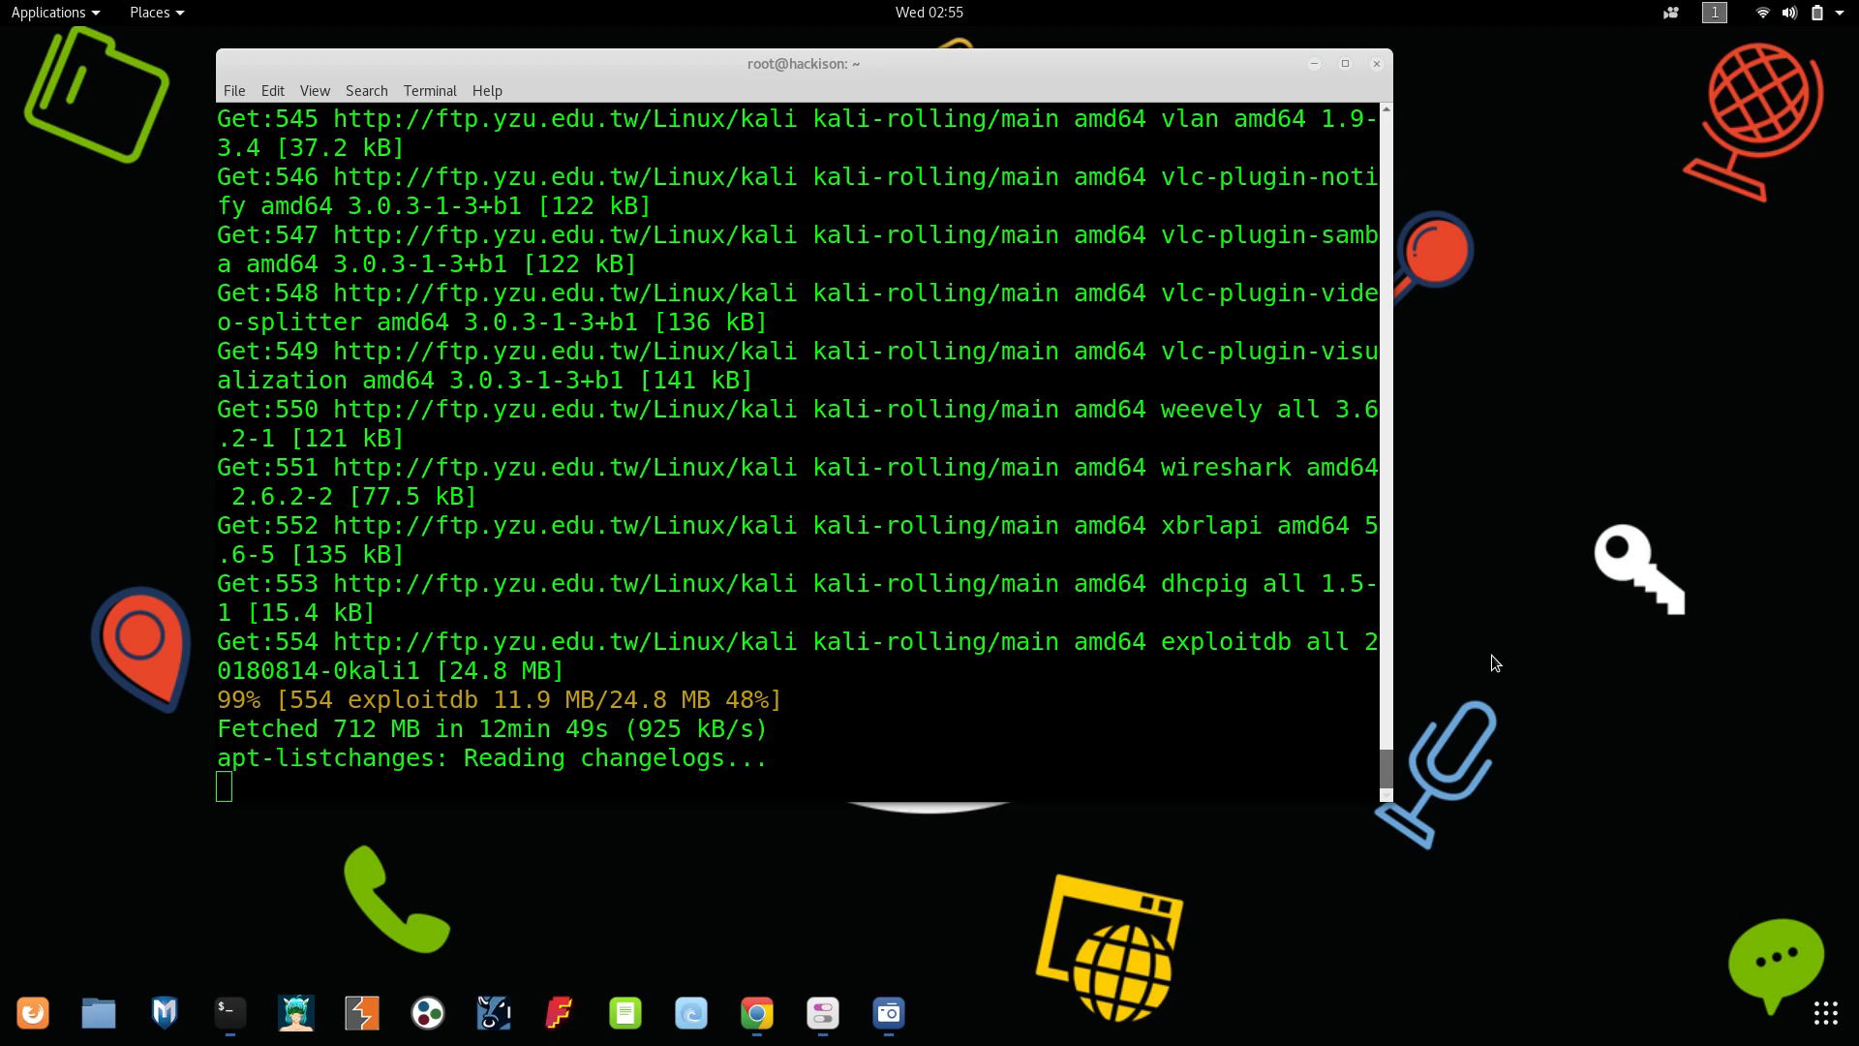
pyautogui.moveTo(150, 652)
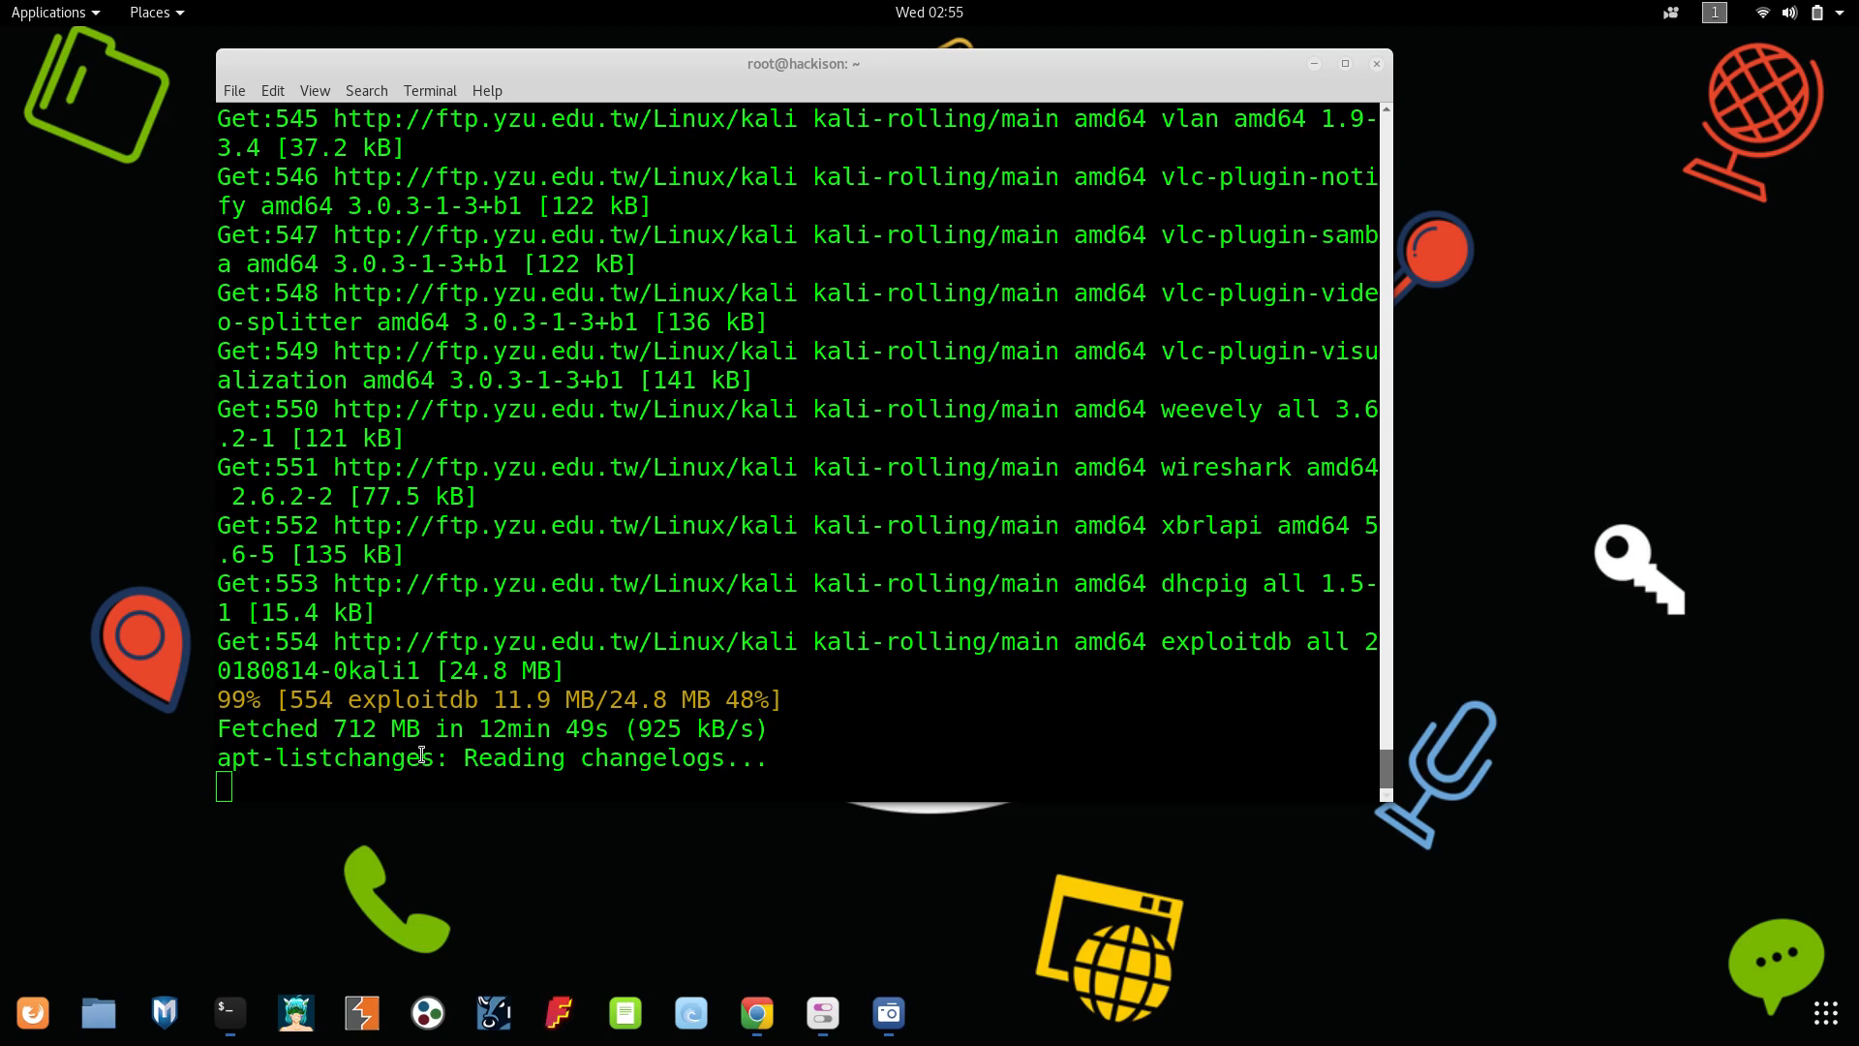
pyautogui.moveTo(393, 777)
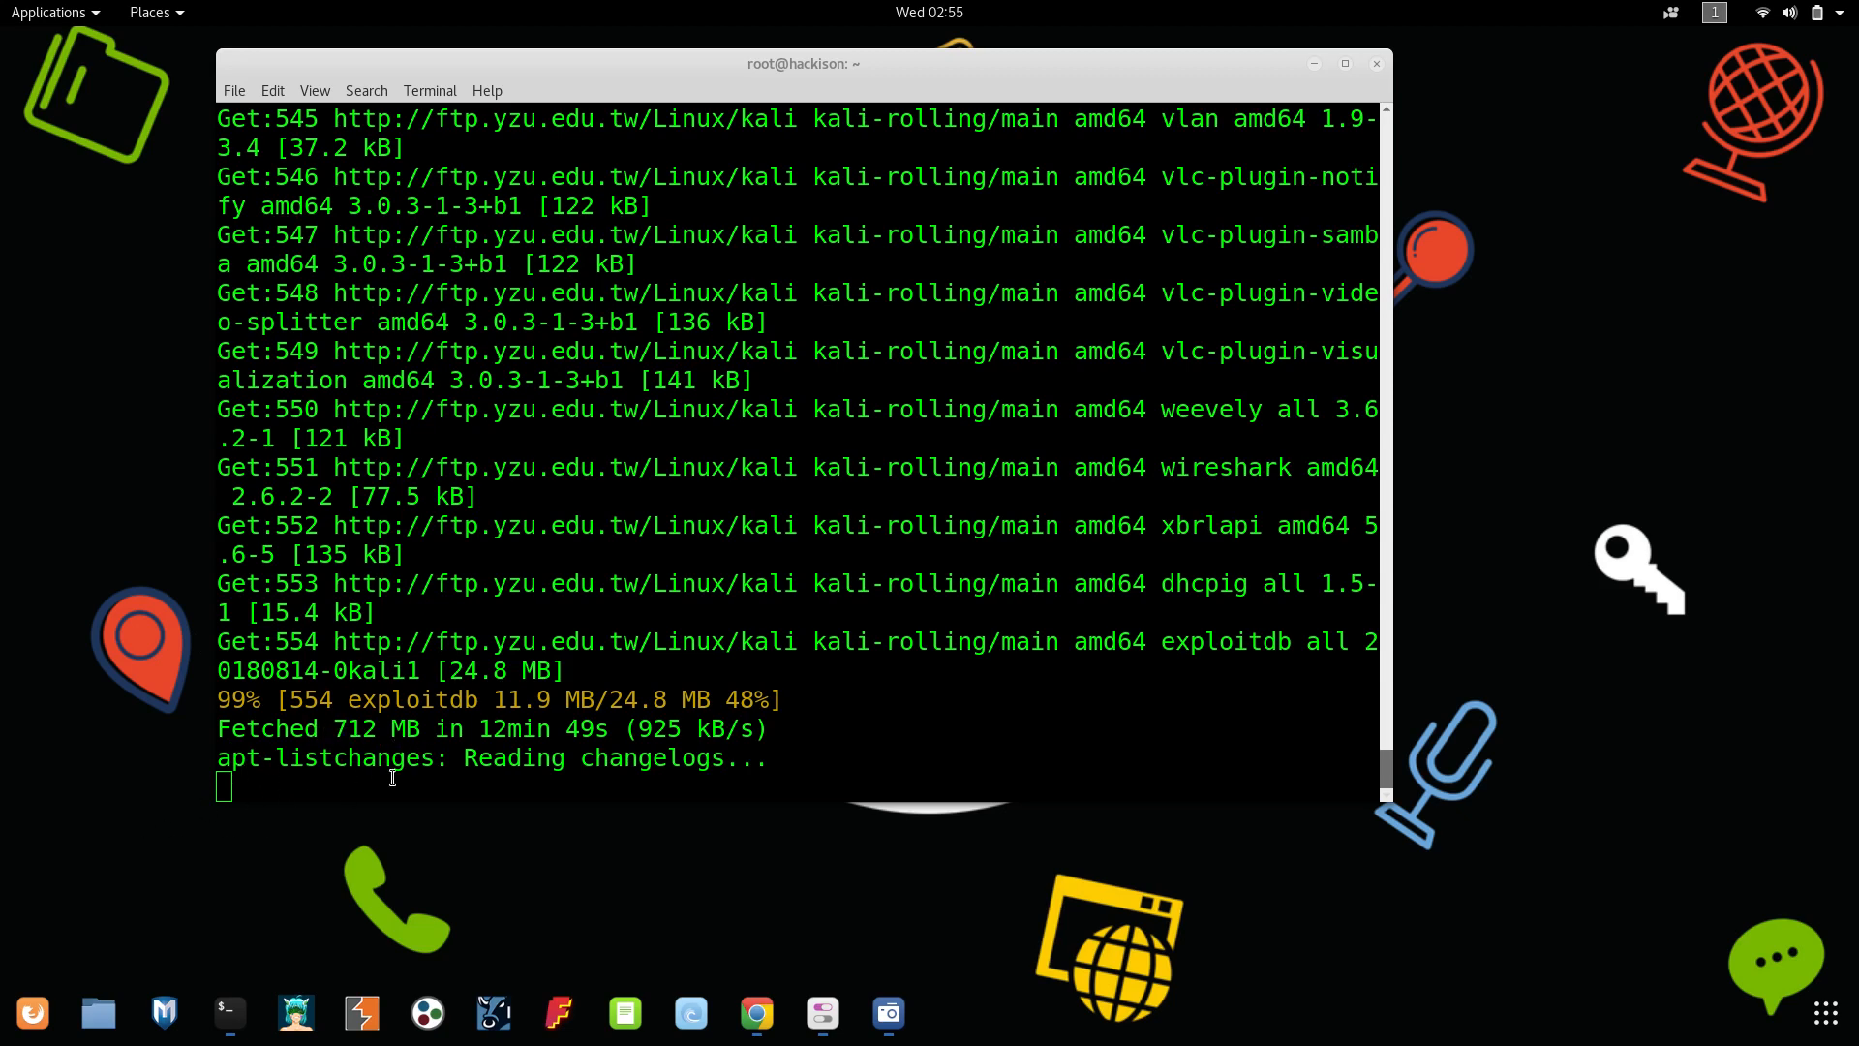
pyautogui.moveTo(519, 840)
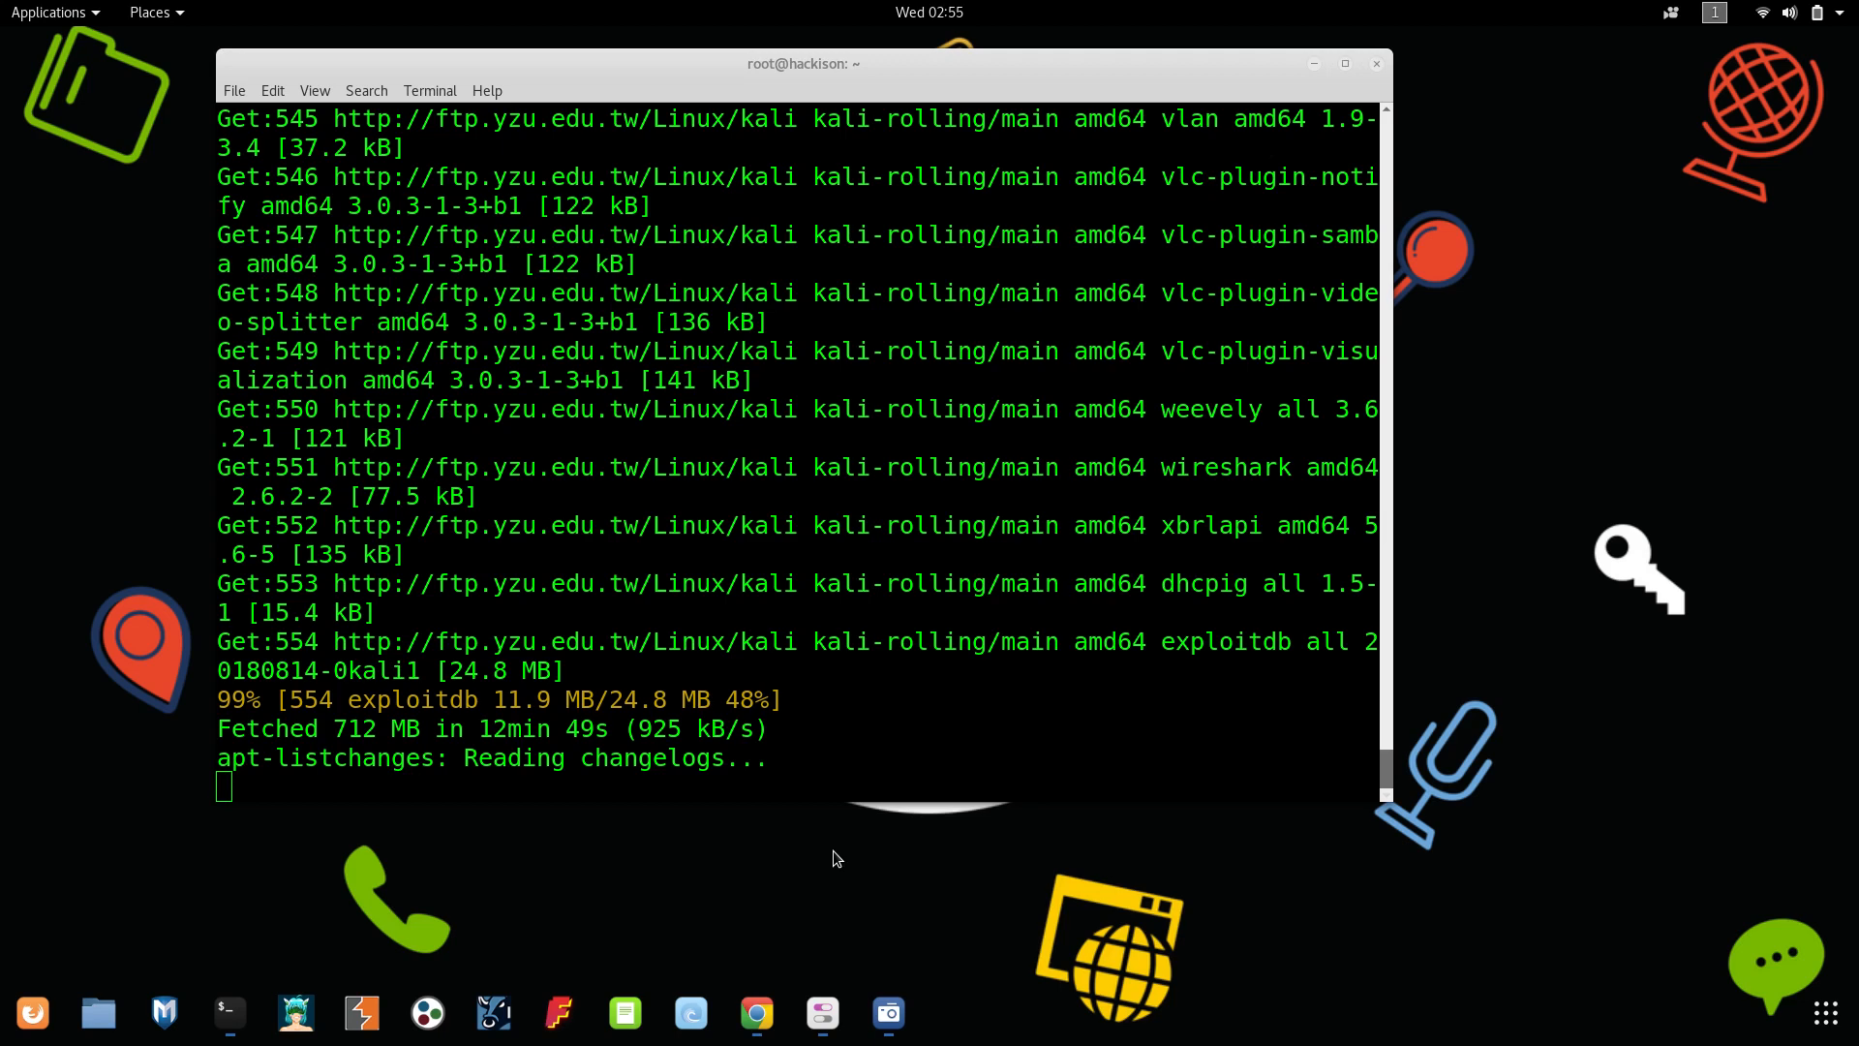
pyautogui.moveTo(184, 510)
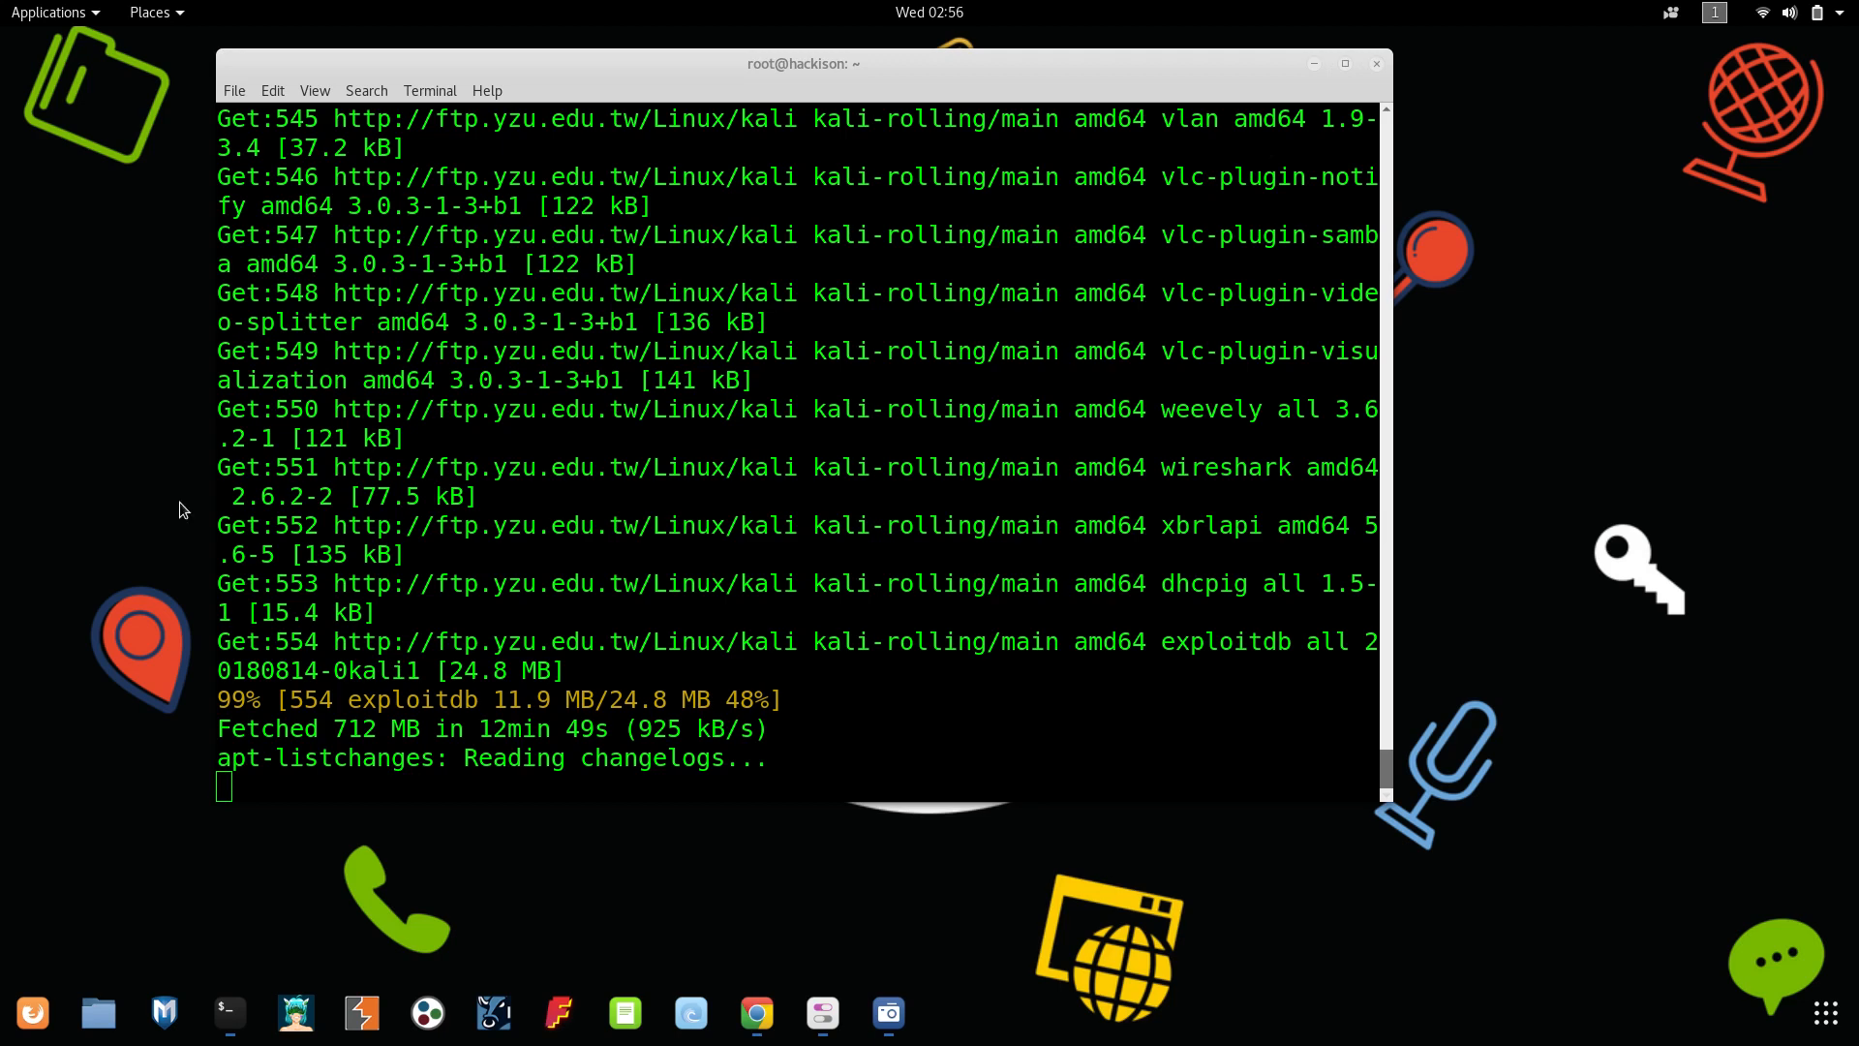
pyautogui.moveTo(480, 730)
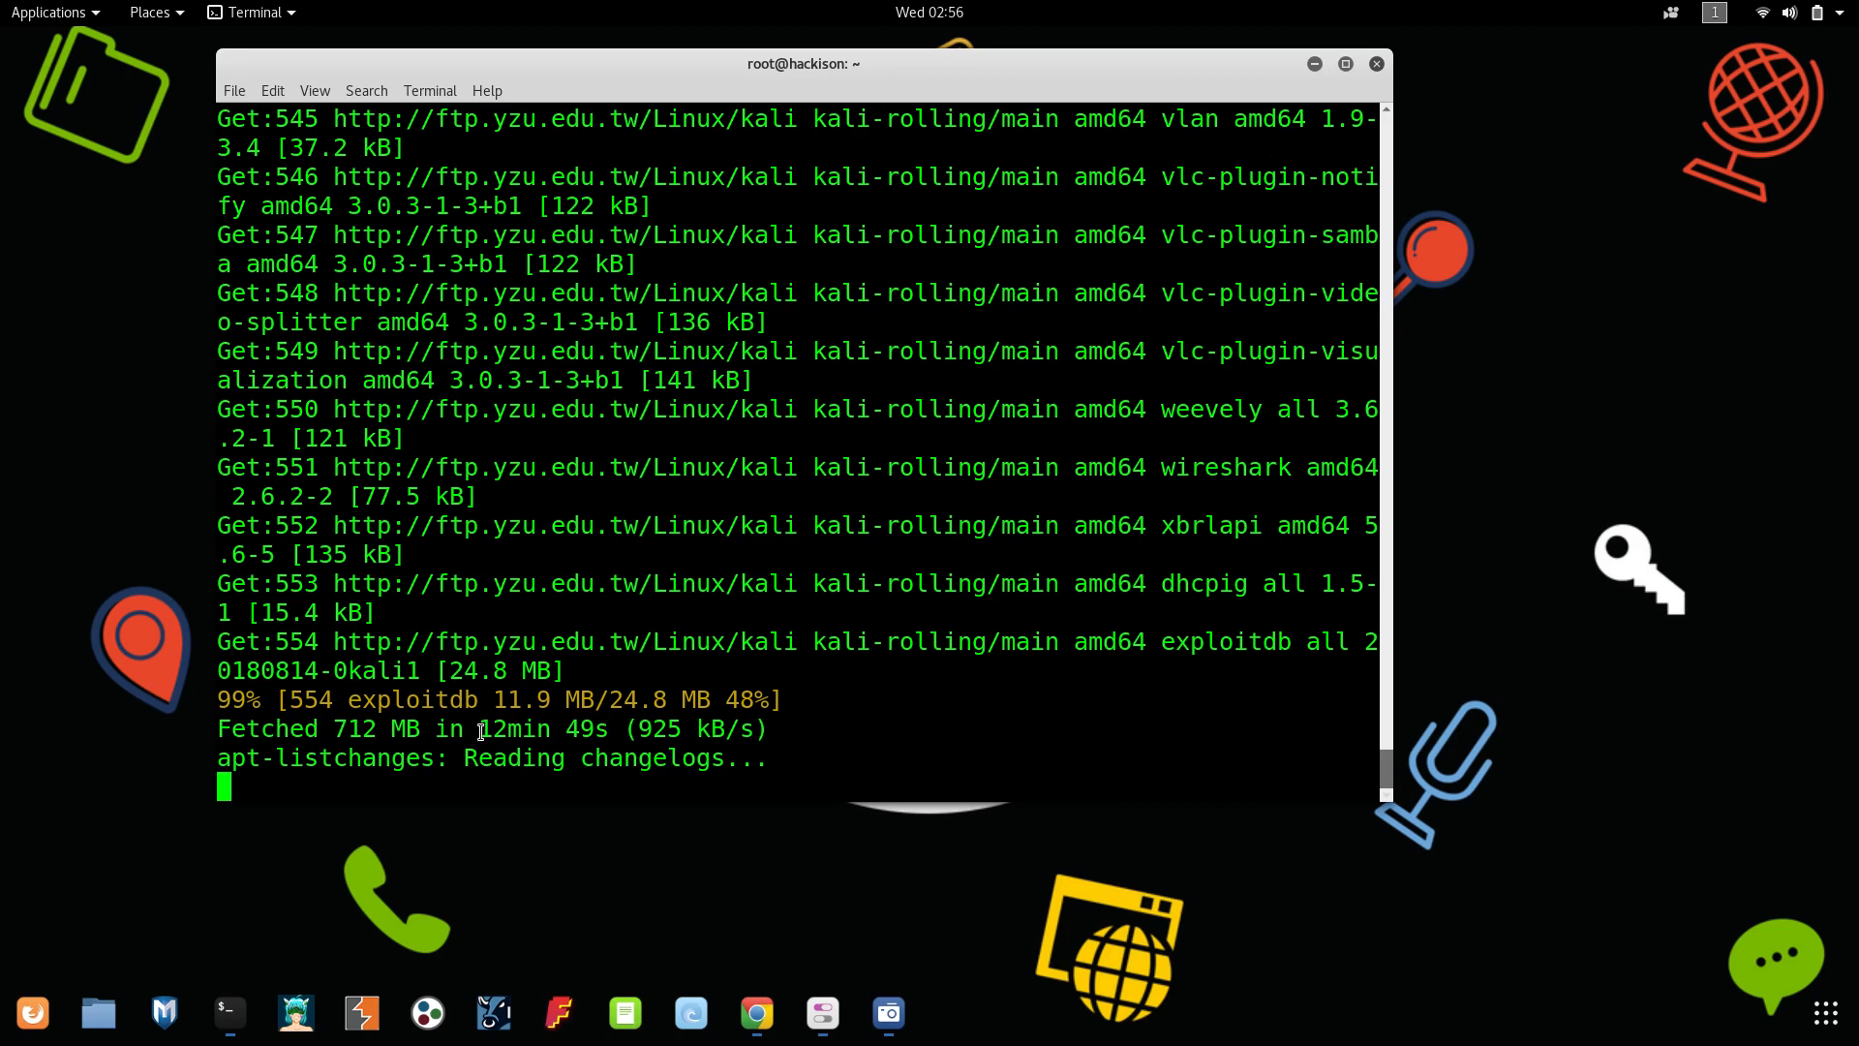
pyautogui.moveTo(540, 742)
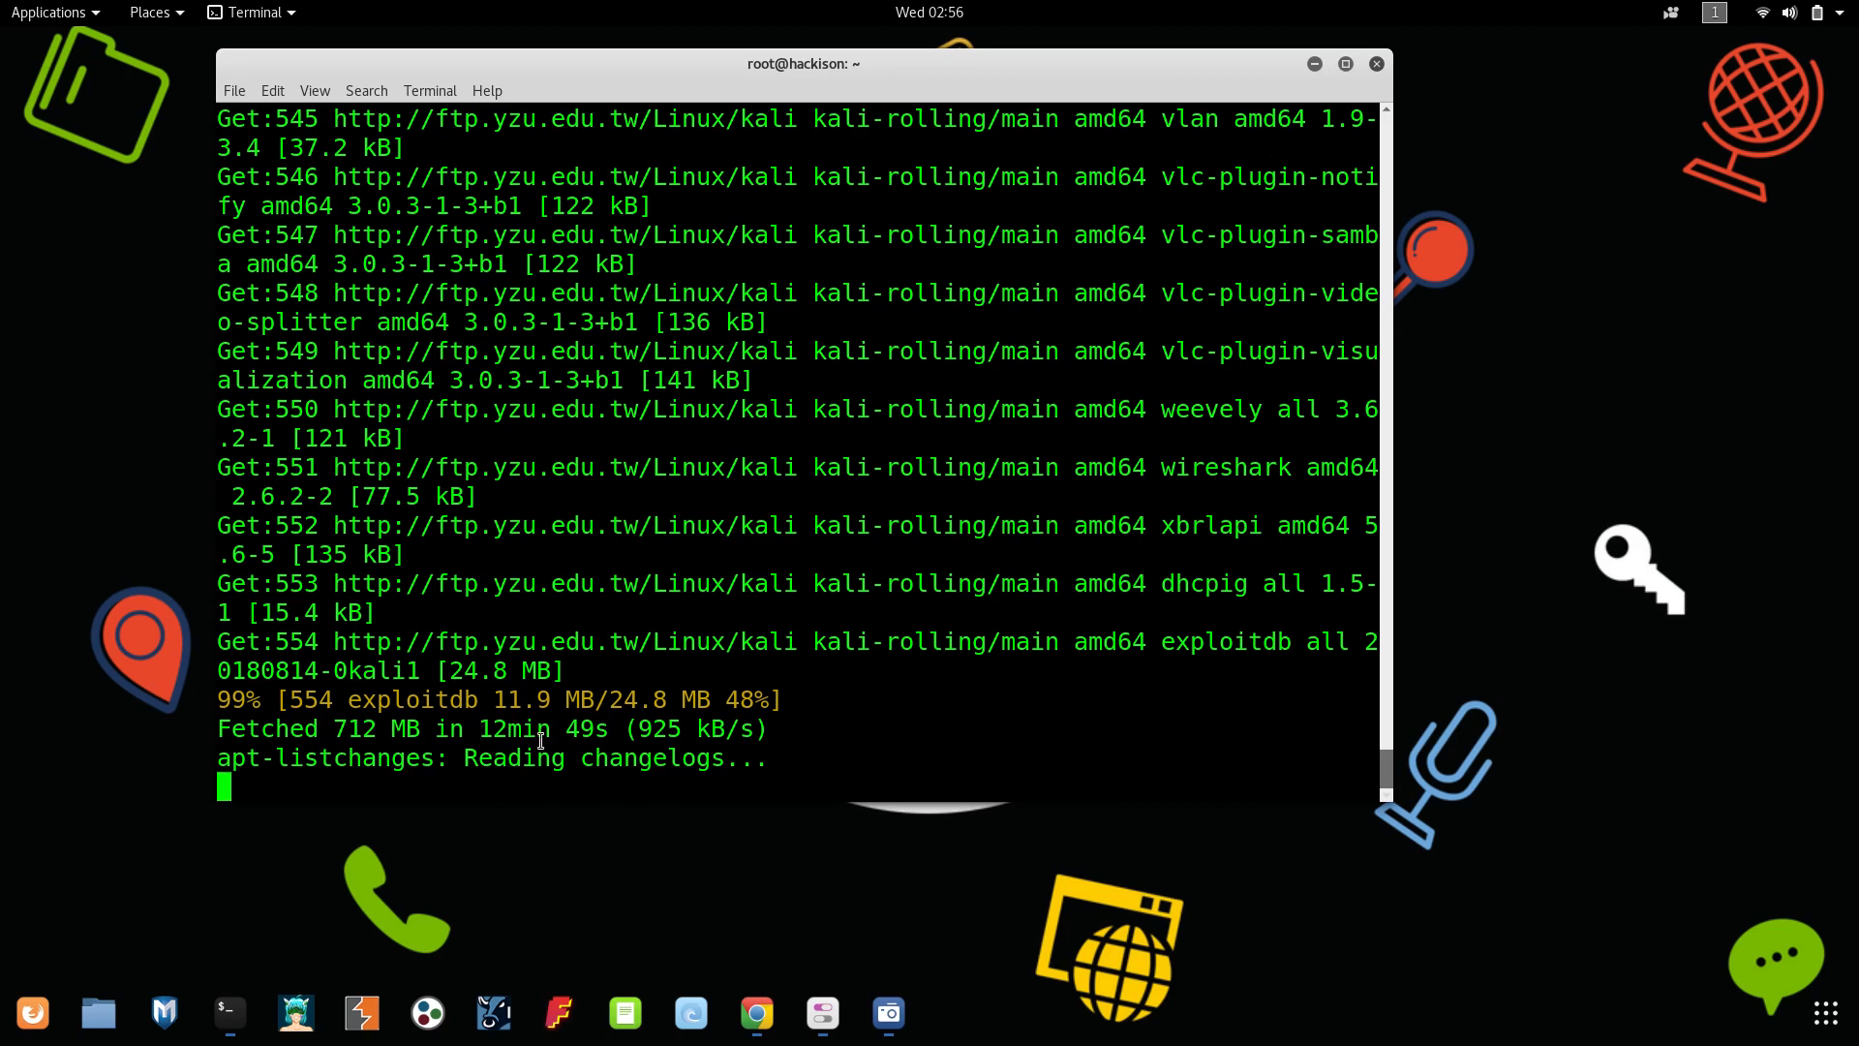
pyautogui.moveTo(826, 788)
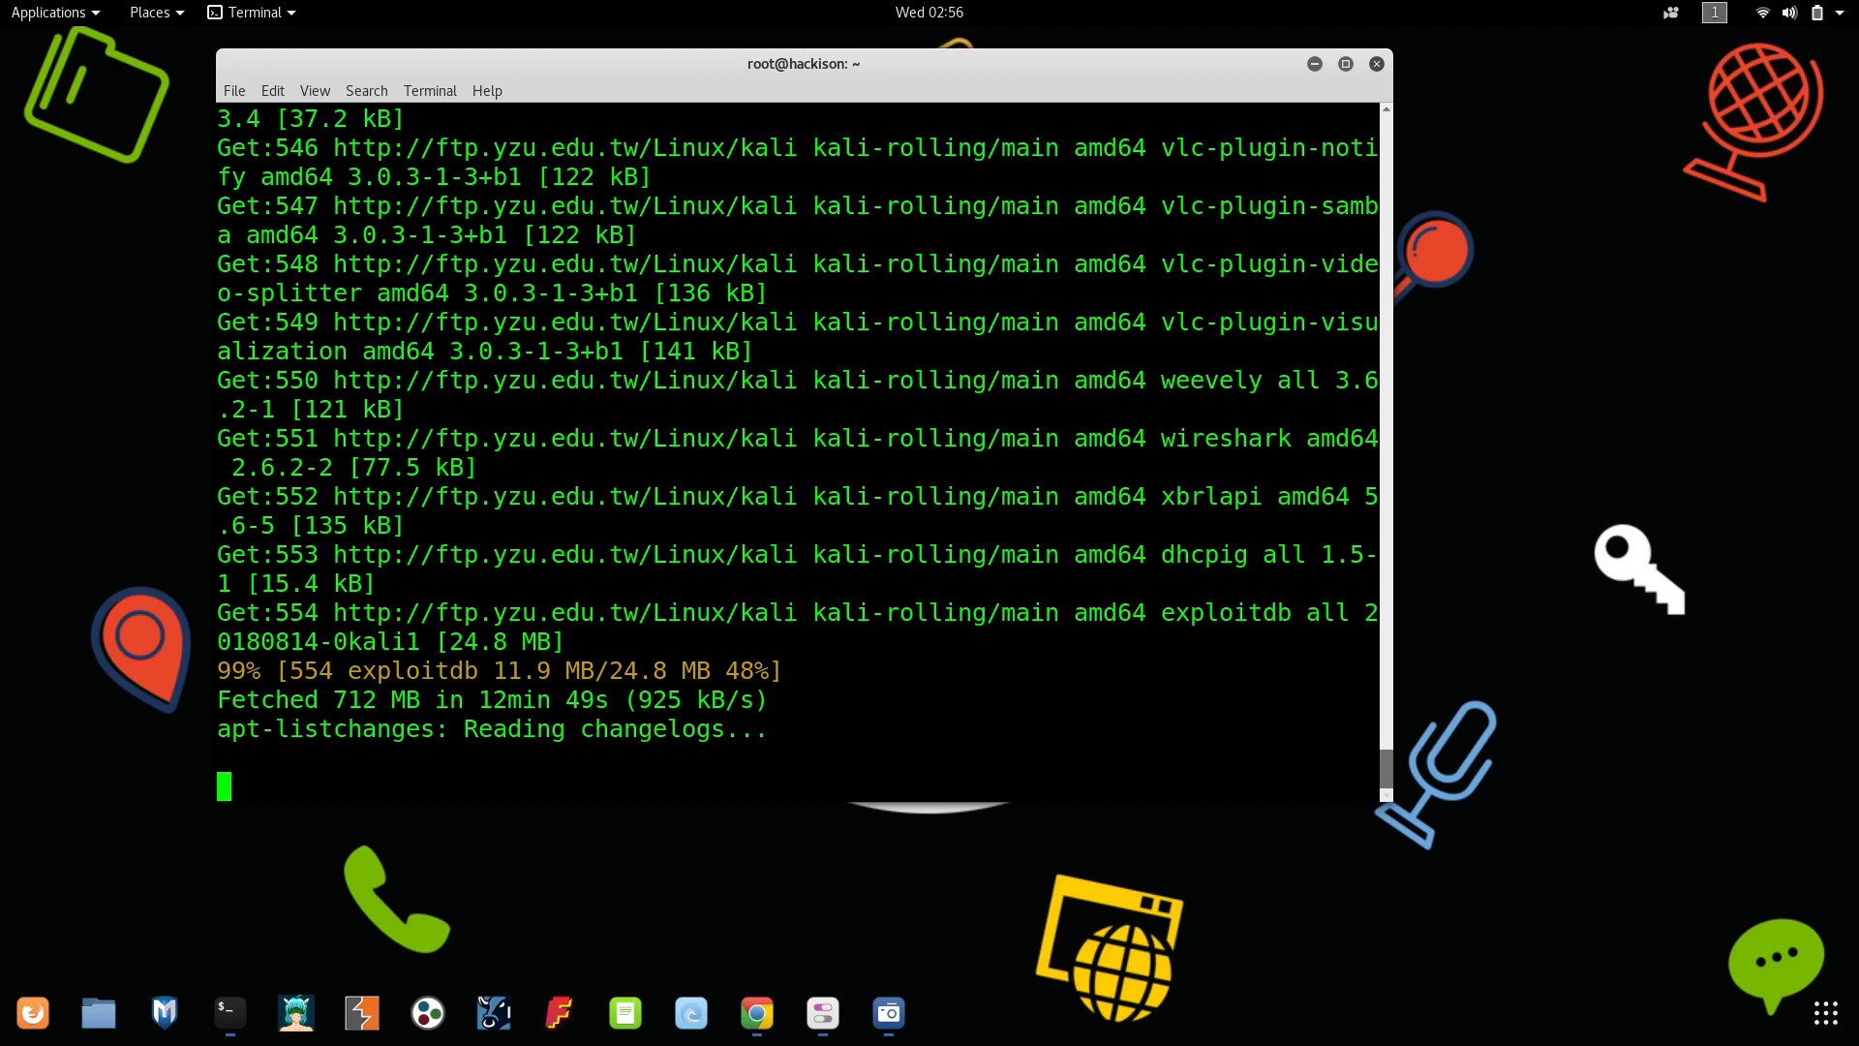
pyautogui.moveTo(658, 759)
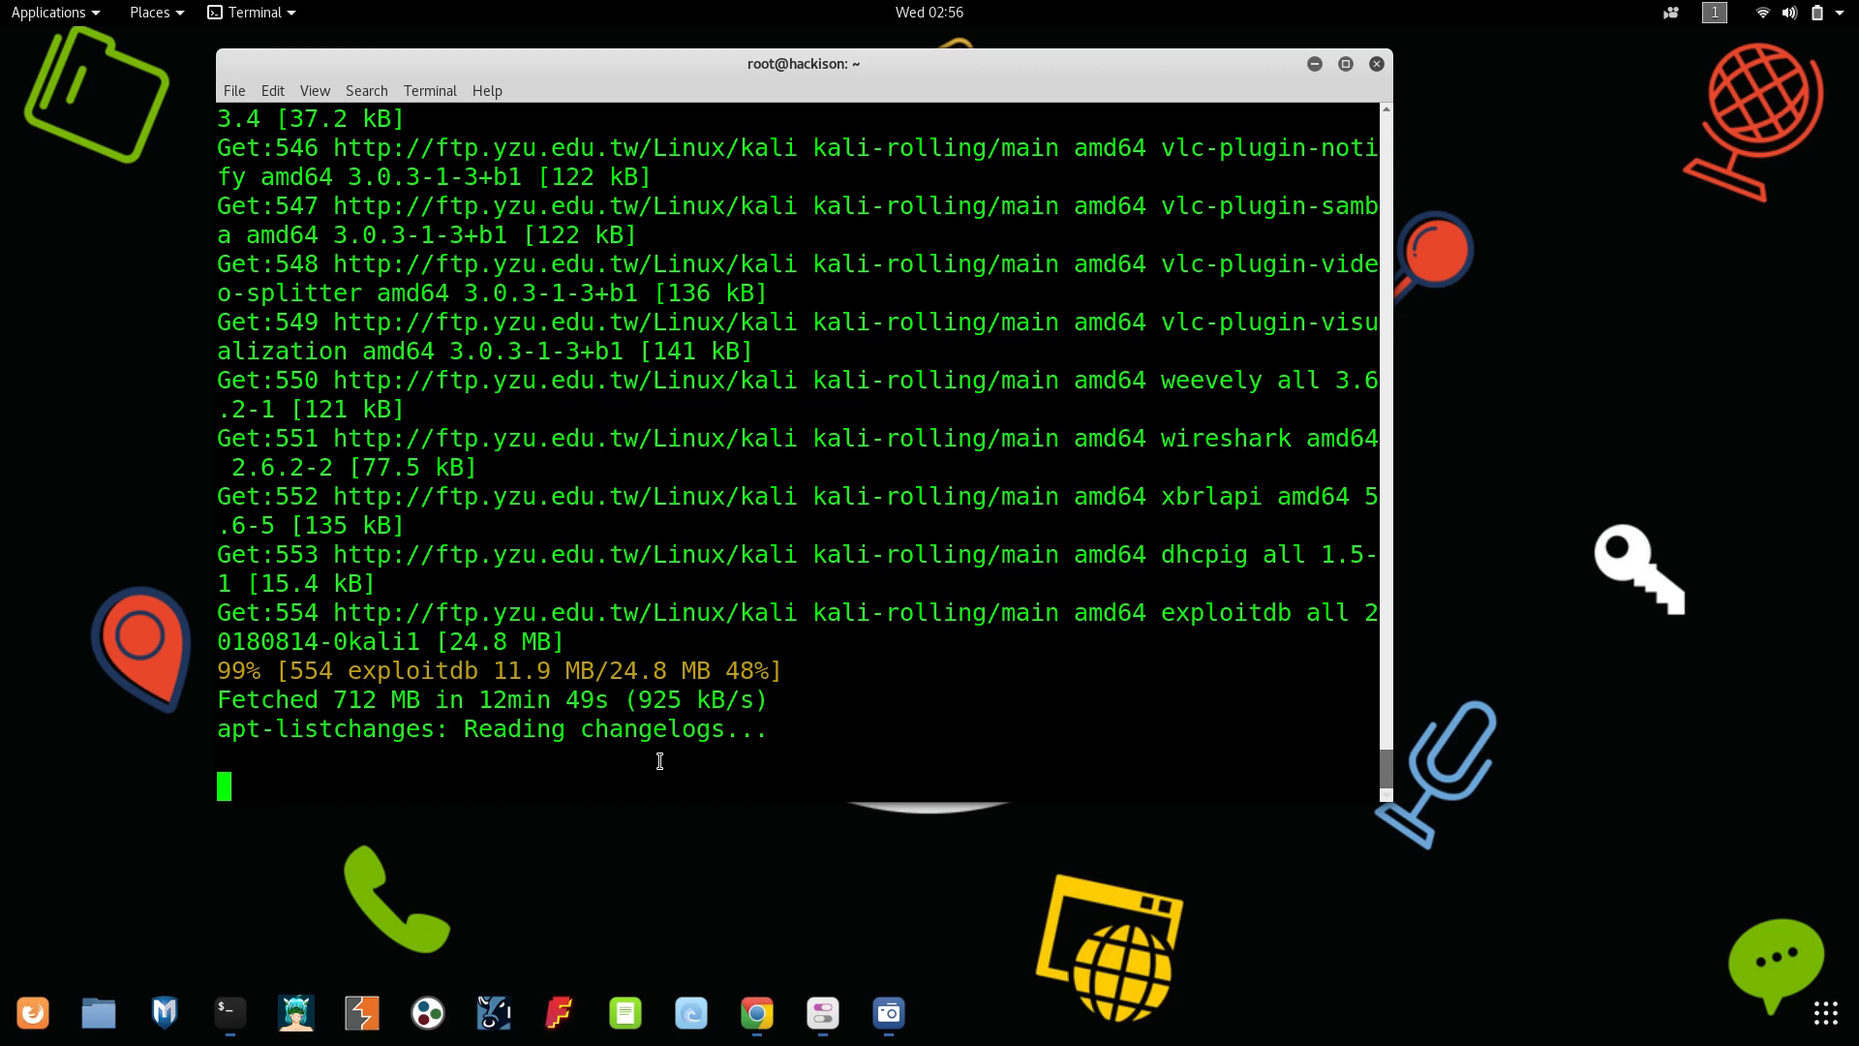
pyautogui.moveTo(161, 848)
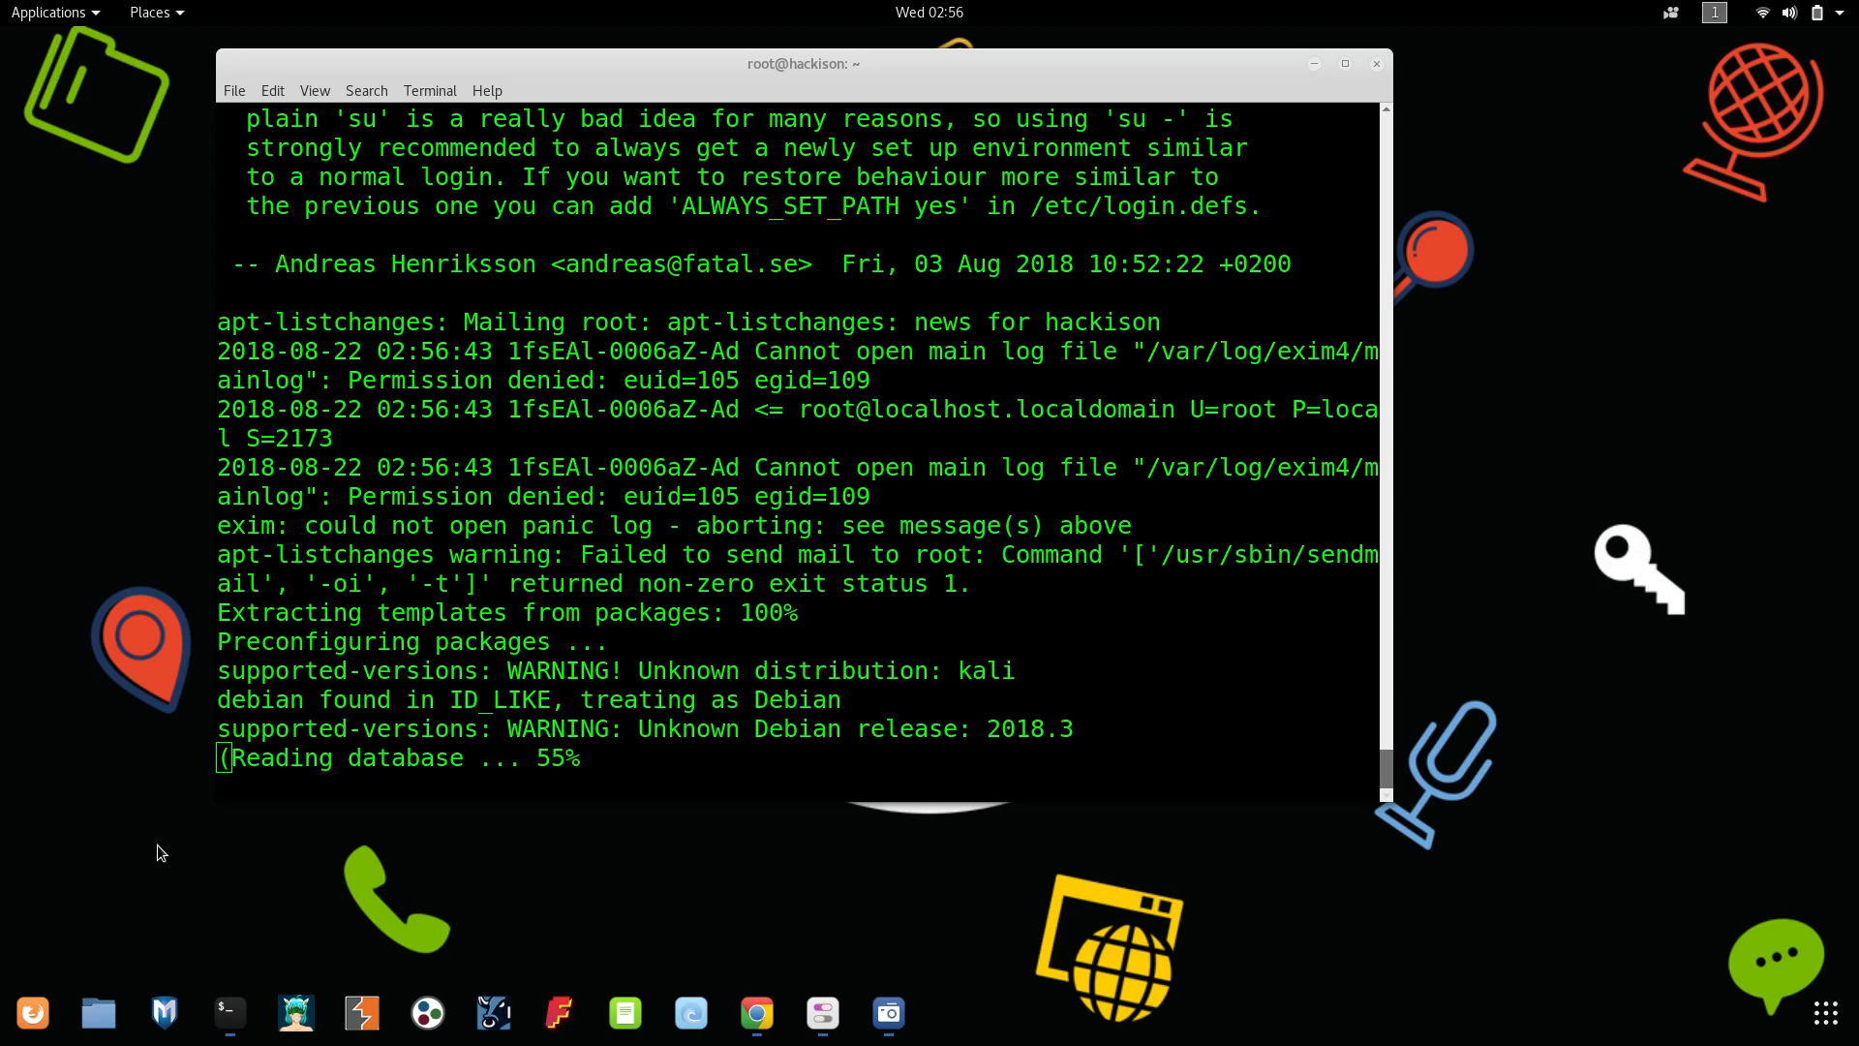
pyautogui.moveTo(155, 546)
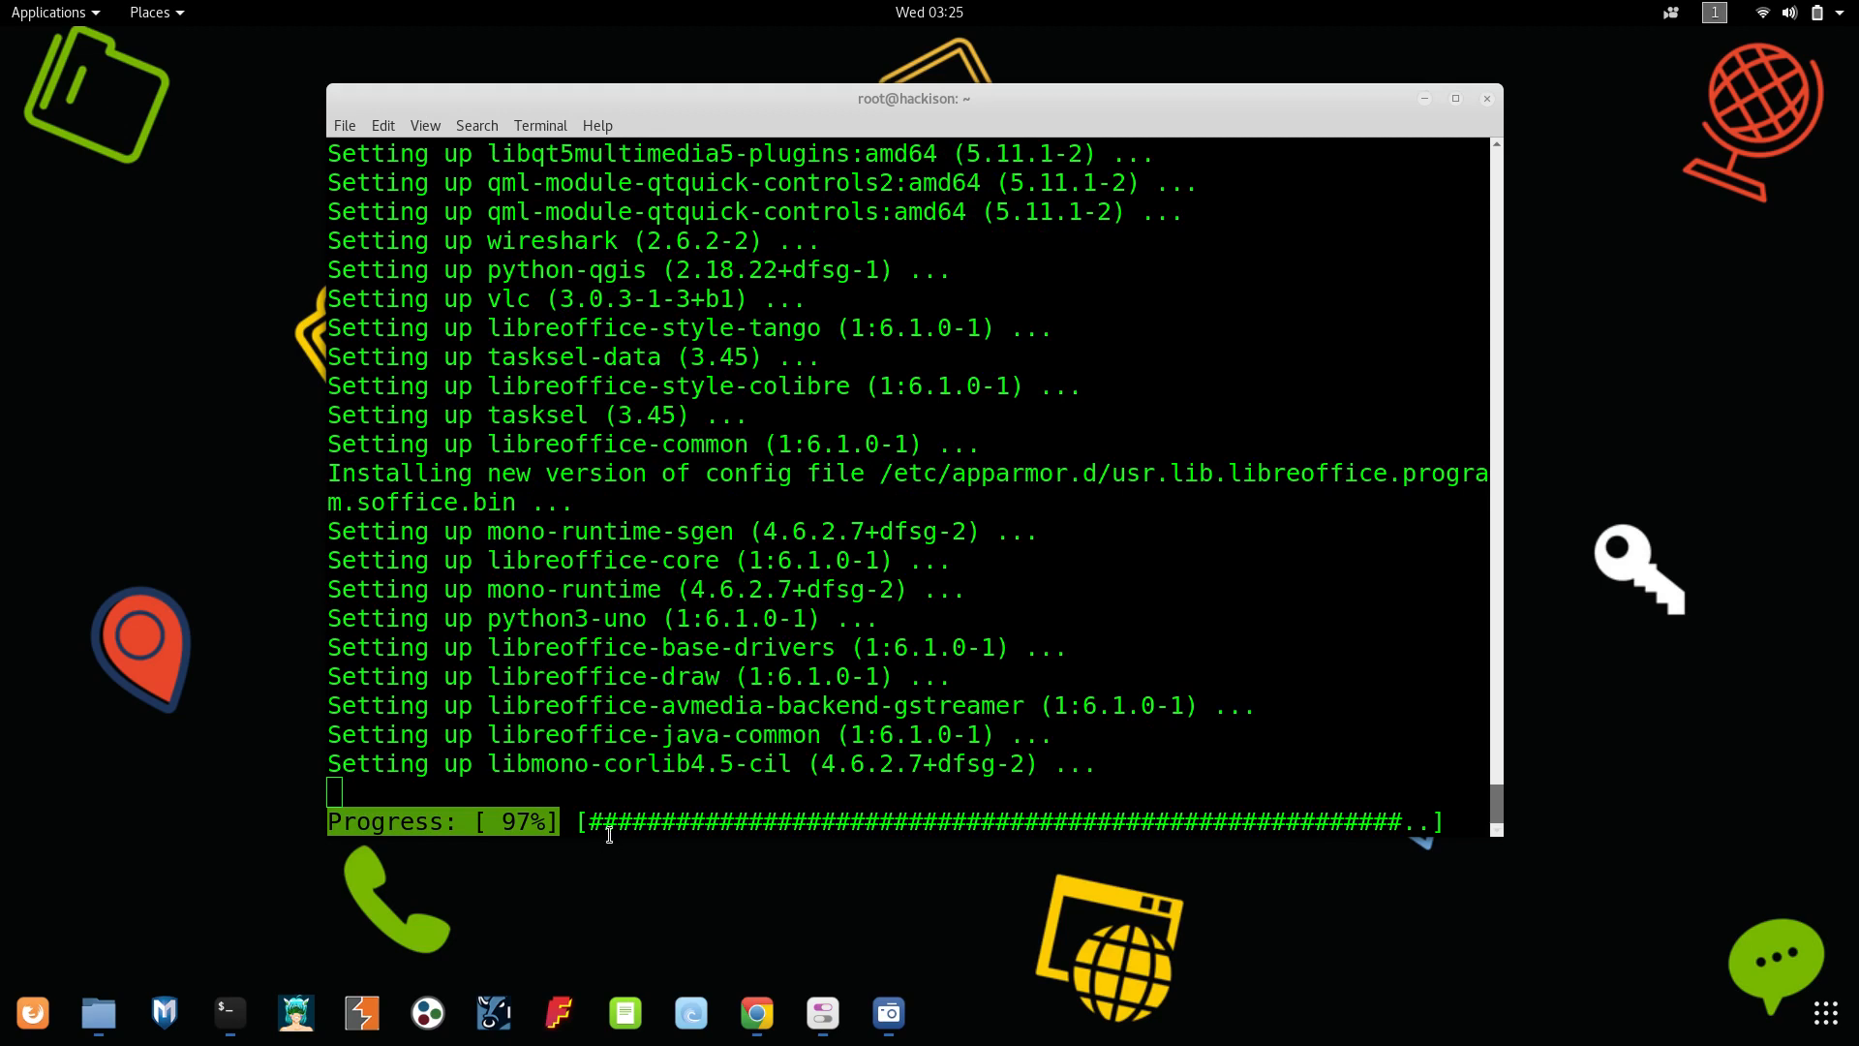
pyautogui.moveTo(660, 728)
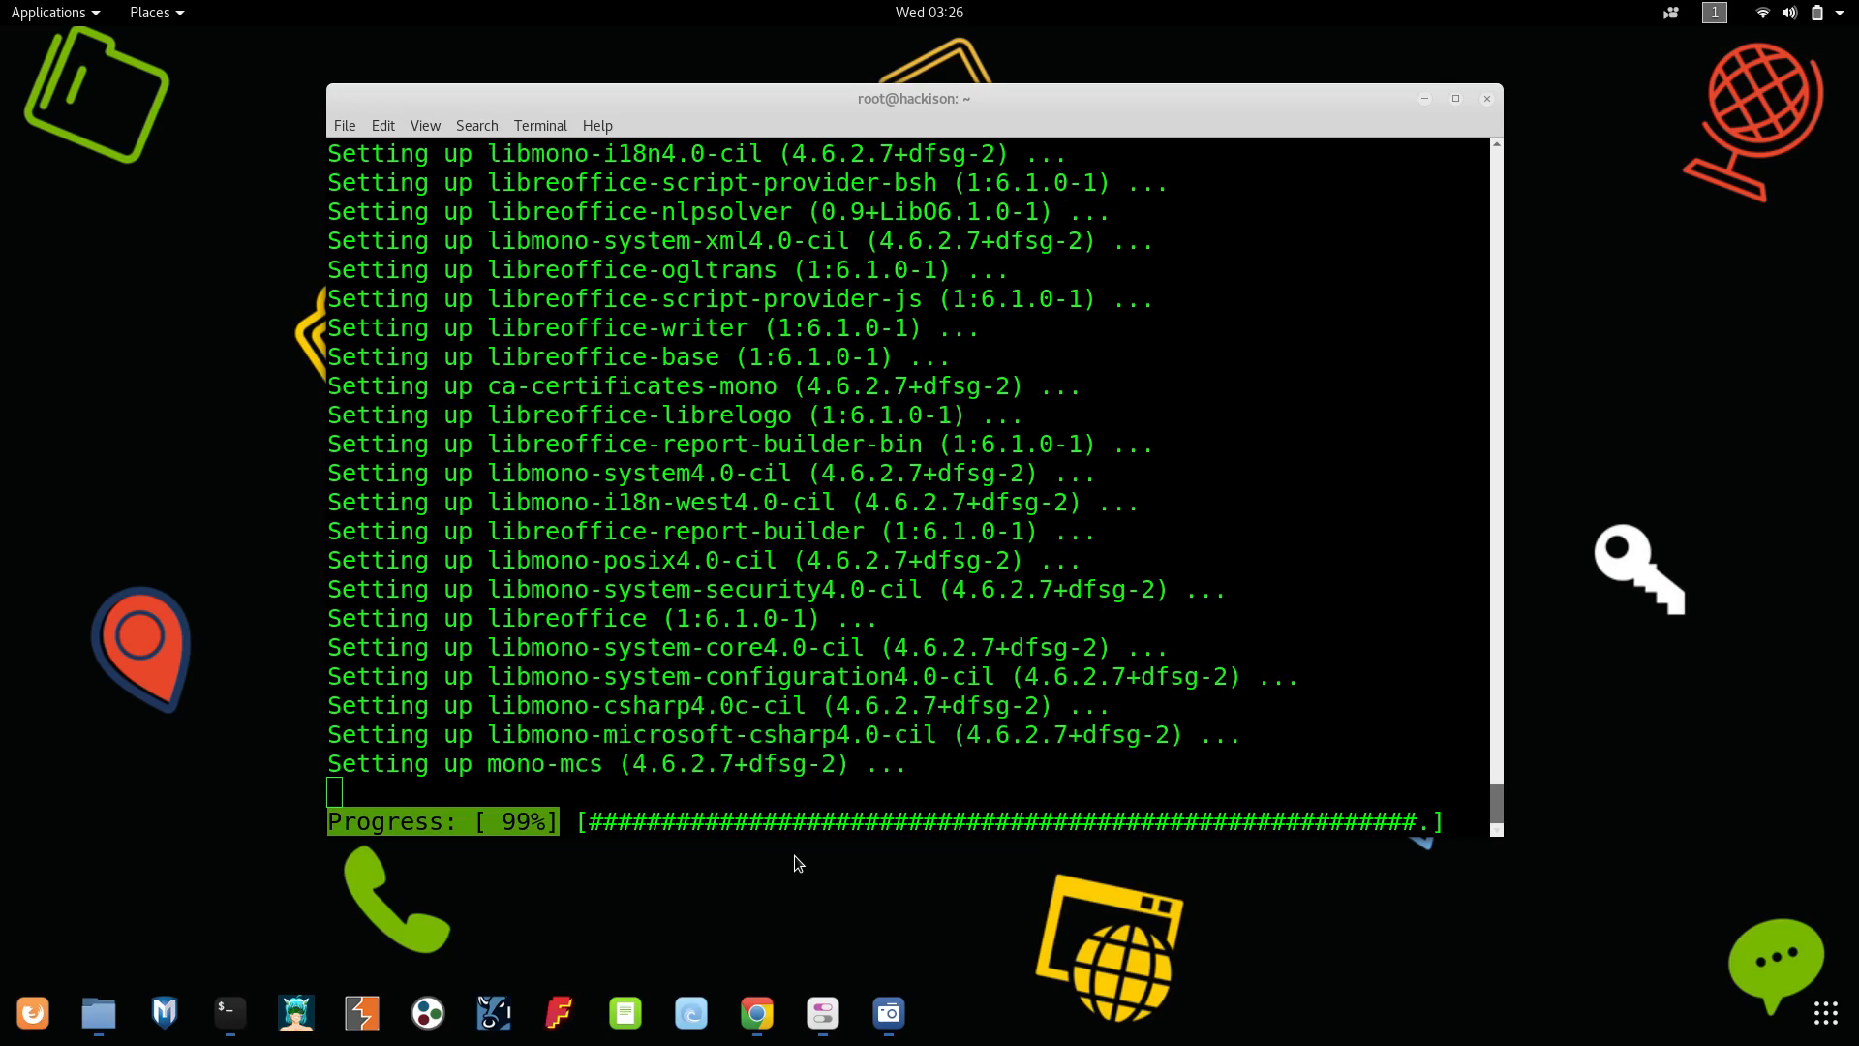
pyautogui.moveTo(815, 870)
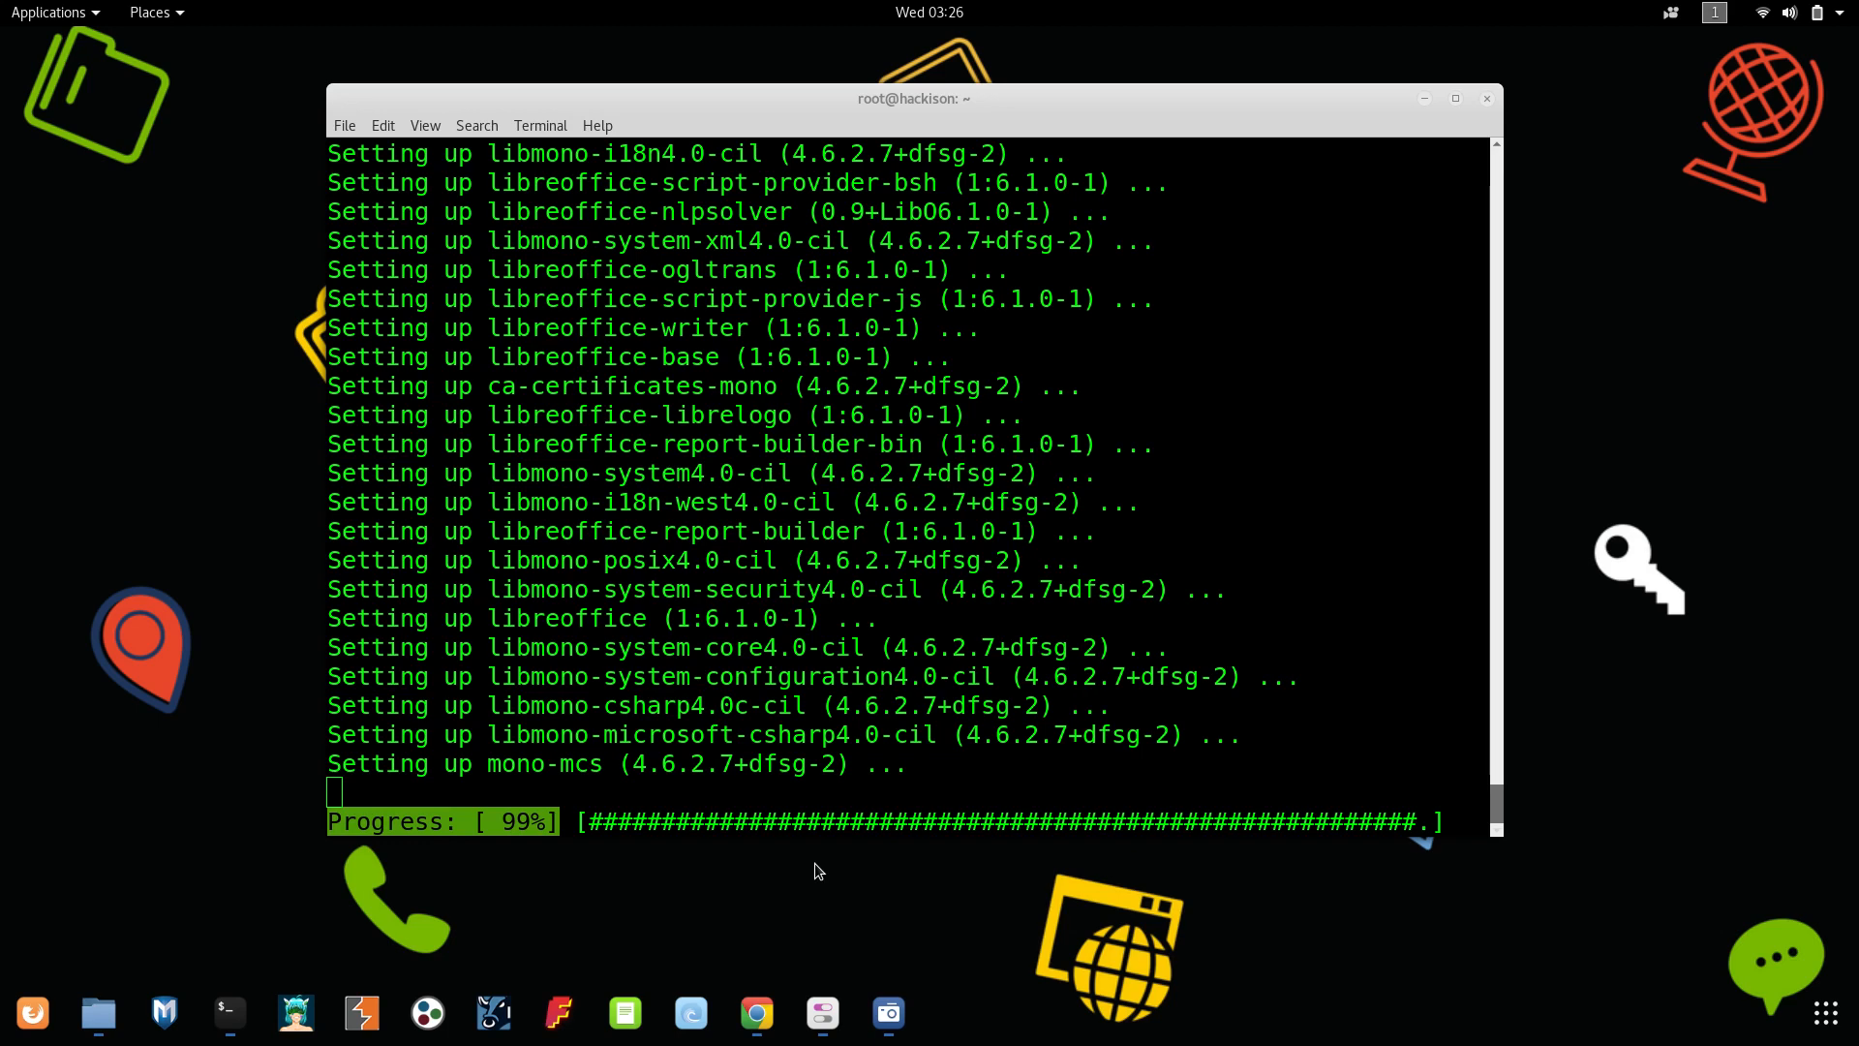
pyautogui.moveTo(831, 895)
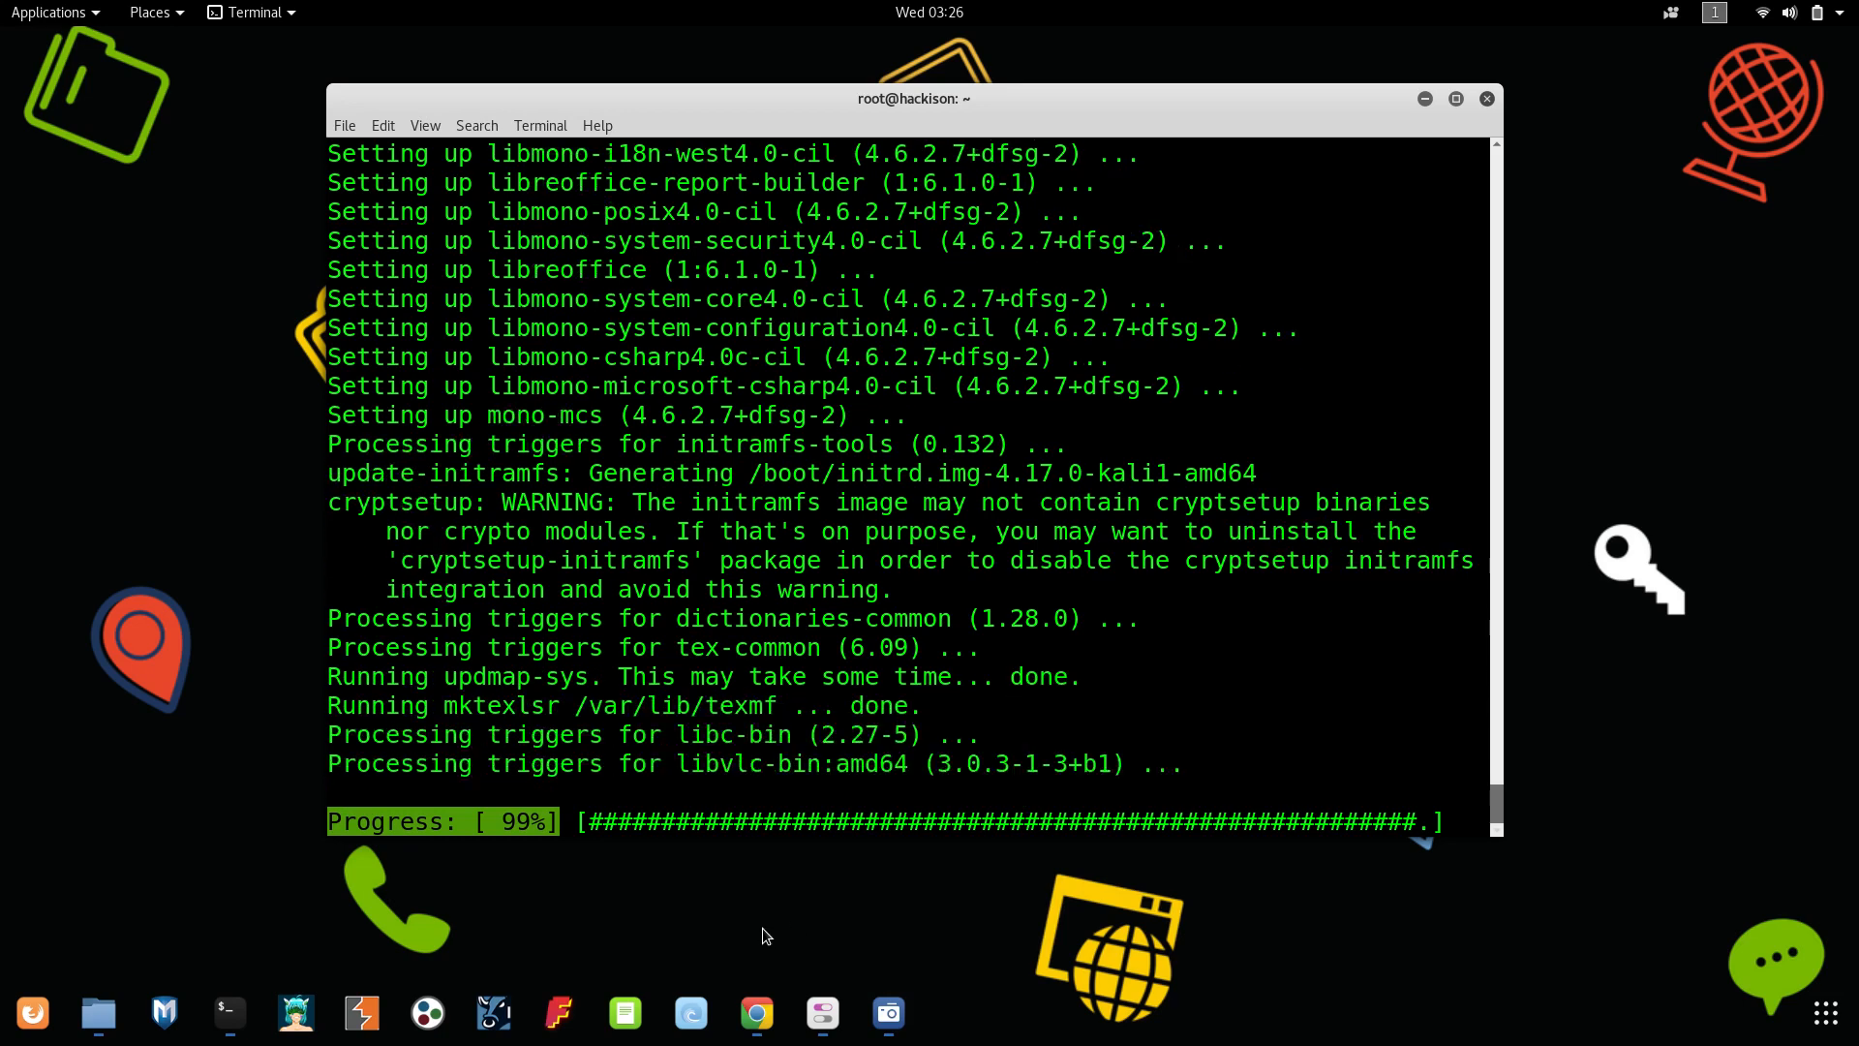
pyautogui.moveTo(726, 912)
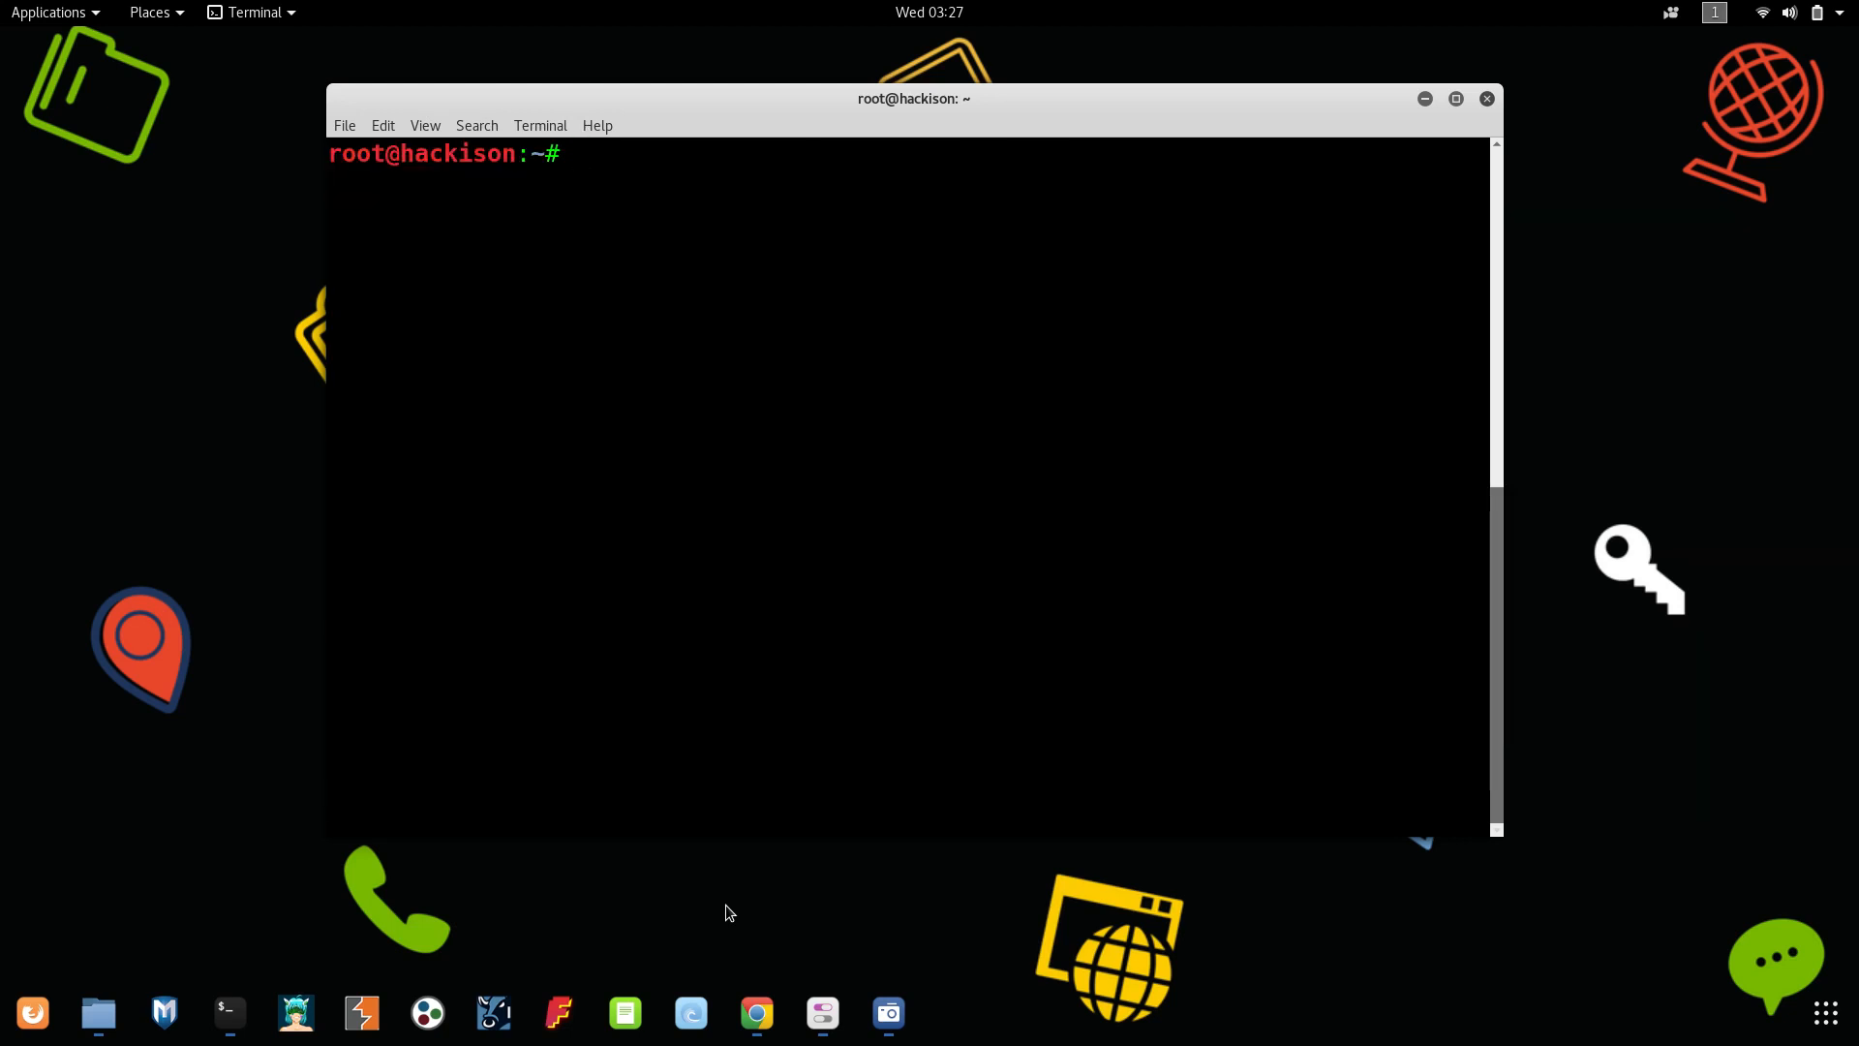
# - Enter 'grp VERSION /etc/os-ver' as a first draft of the version check command
pyautogui.write('grp')
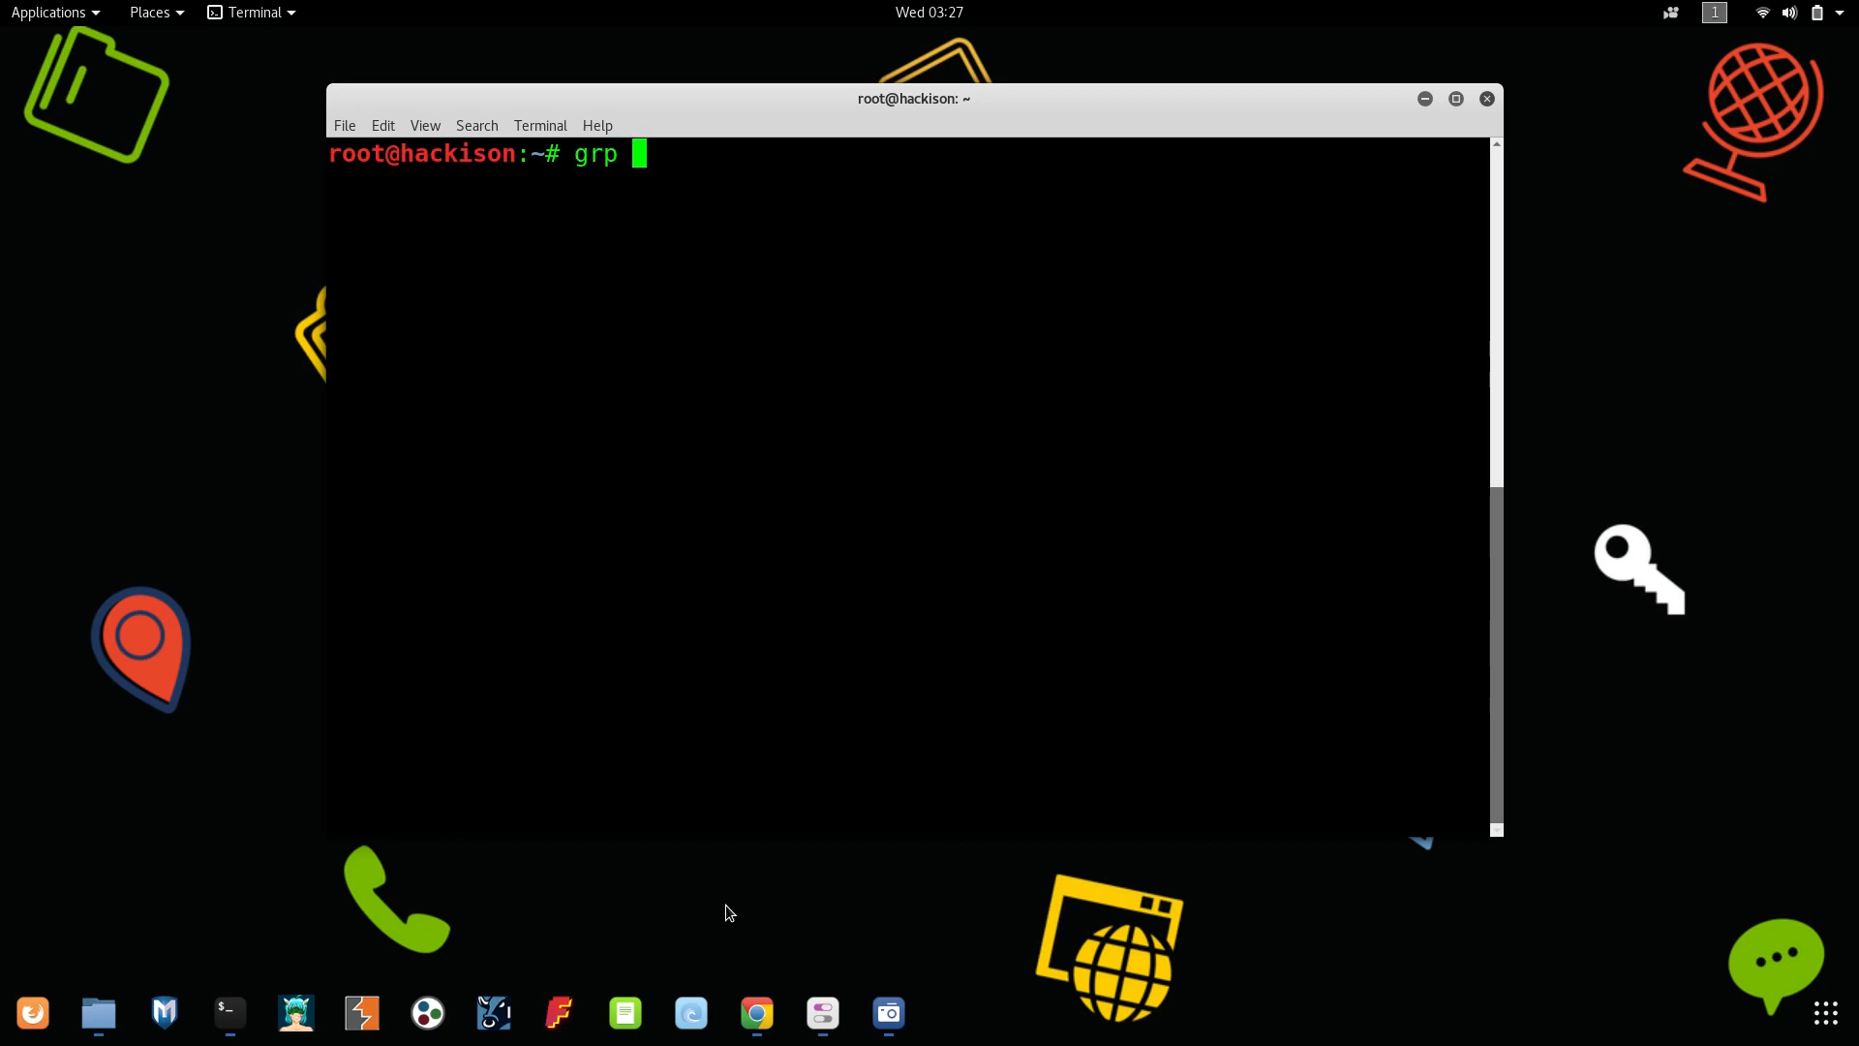
pyautogui.write('VERSIO')
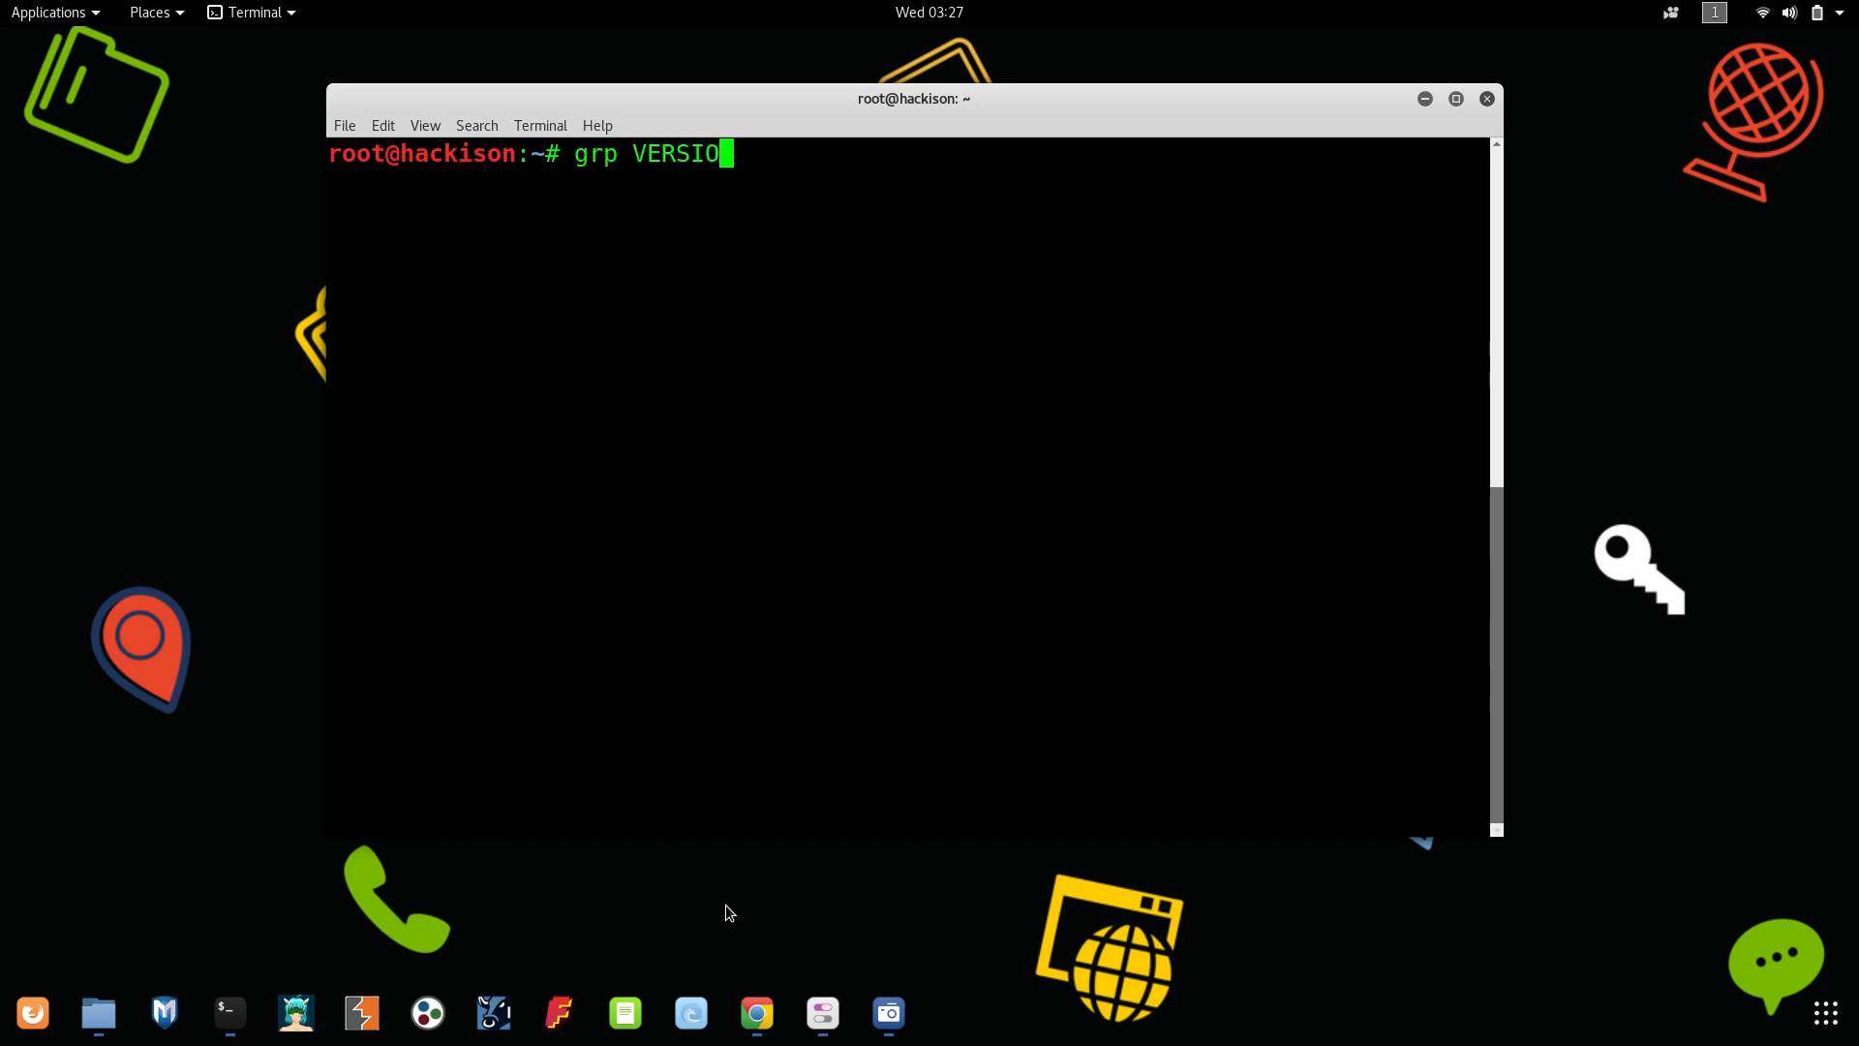
pyautogui.write('N')
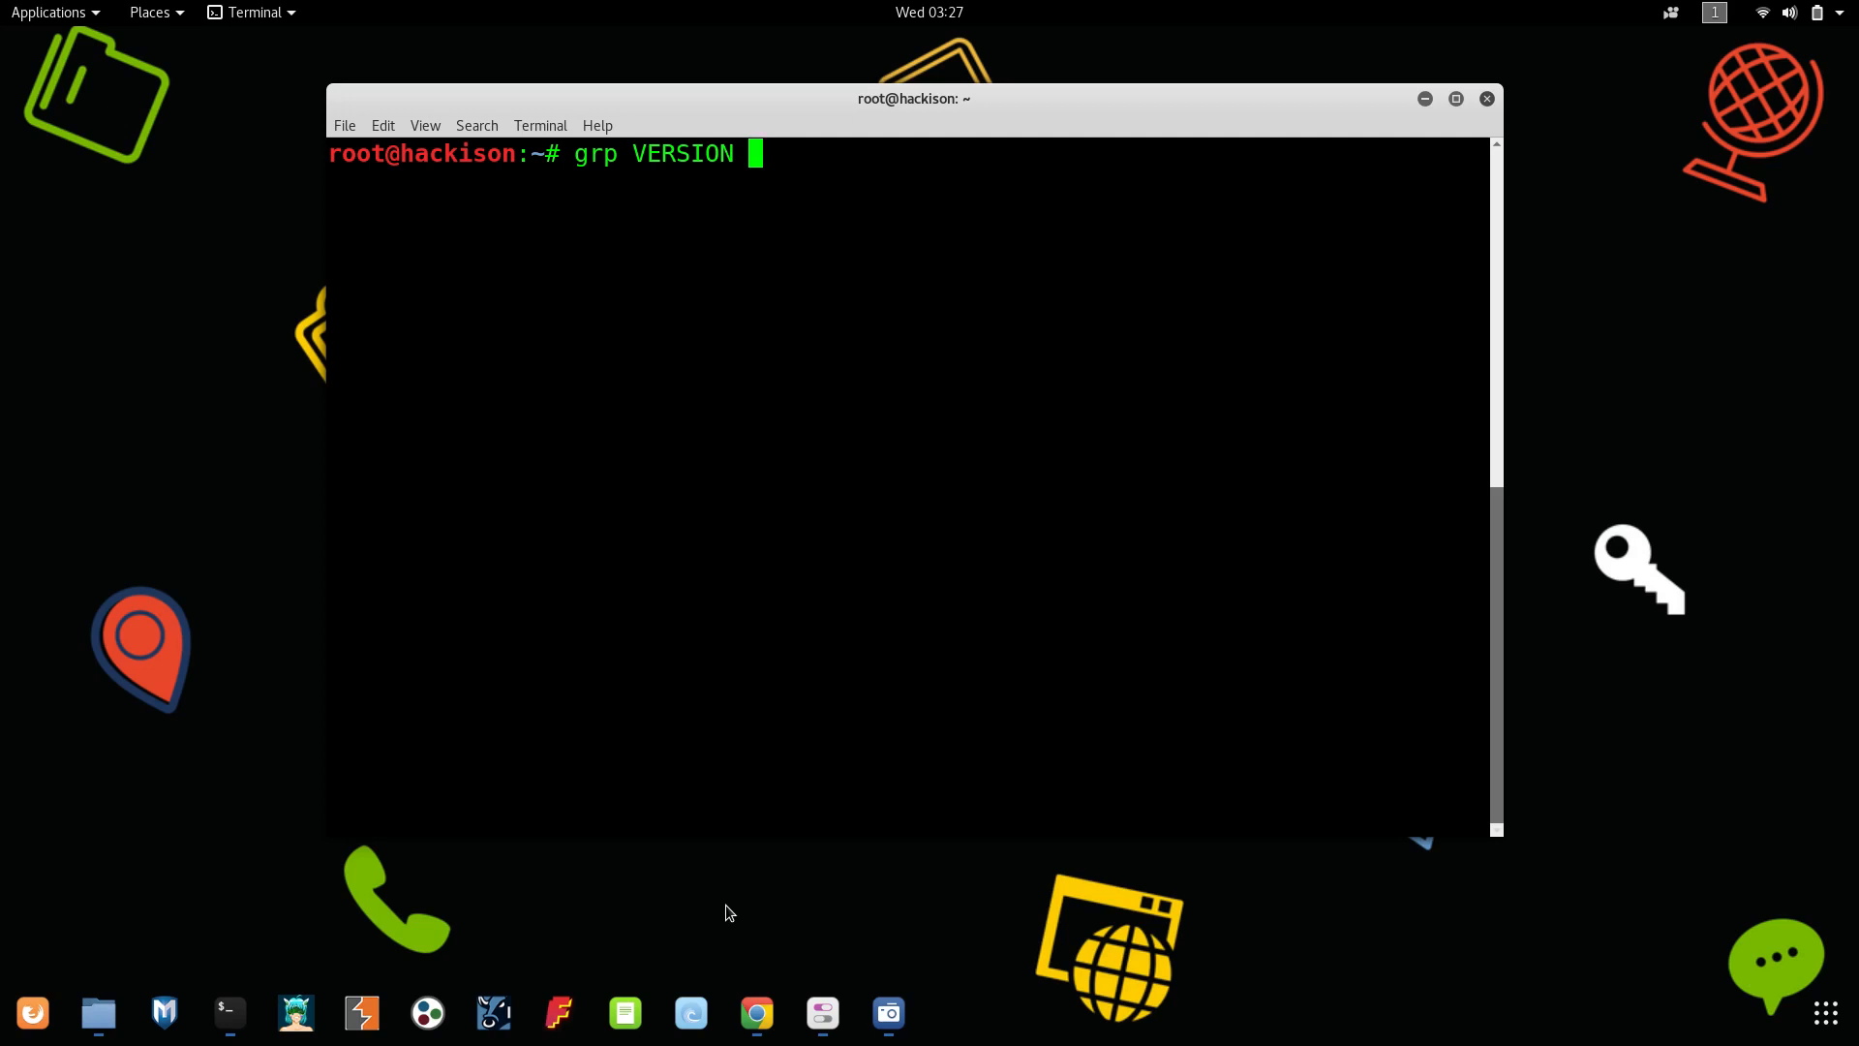
pyautogui.write('/etc/')
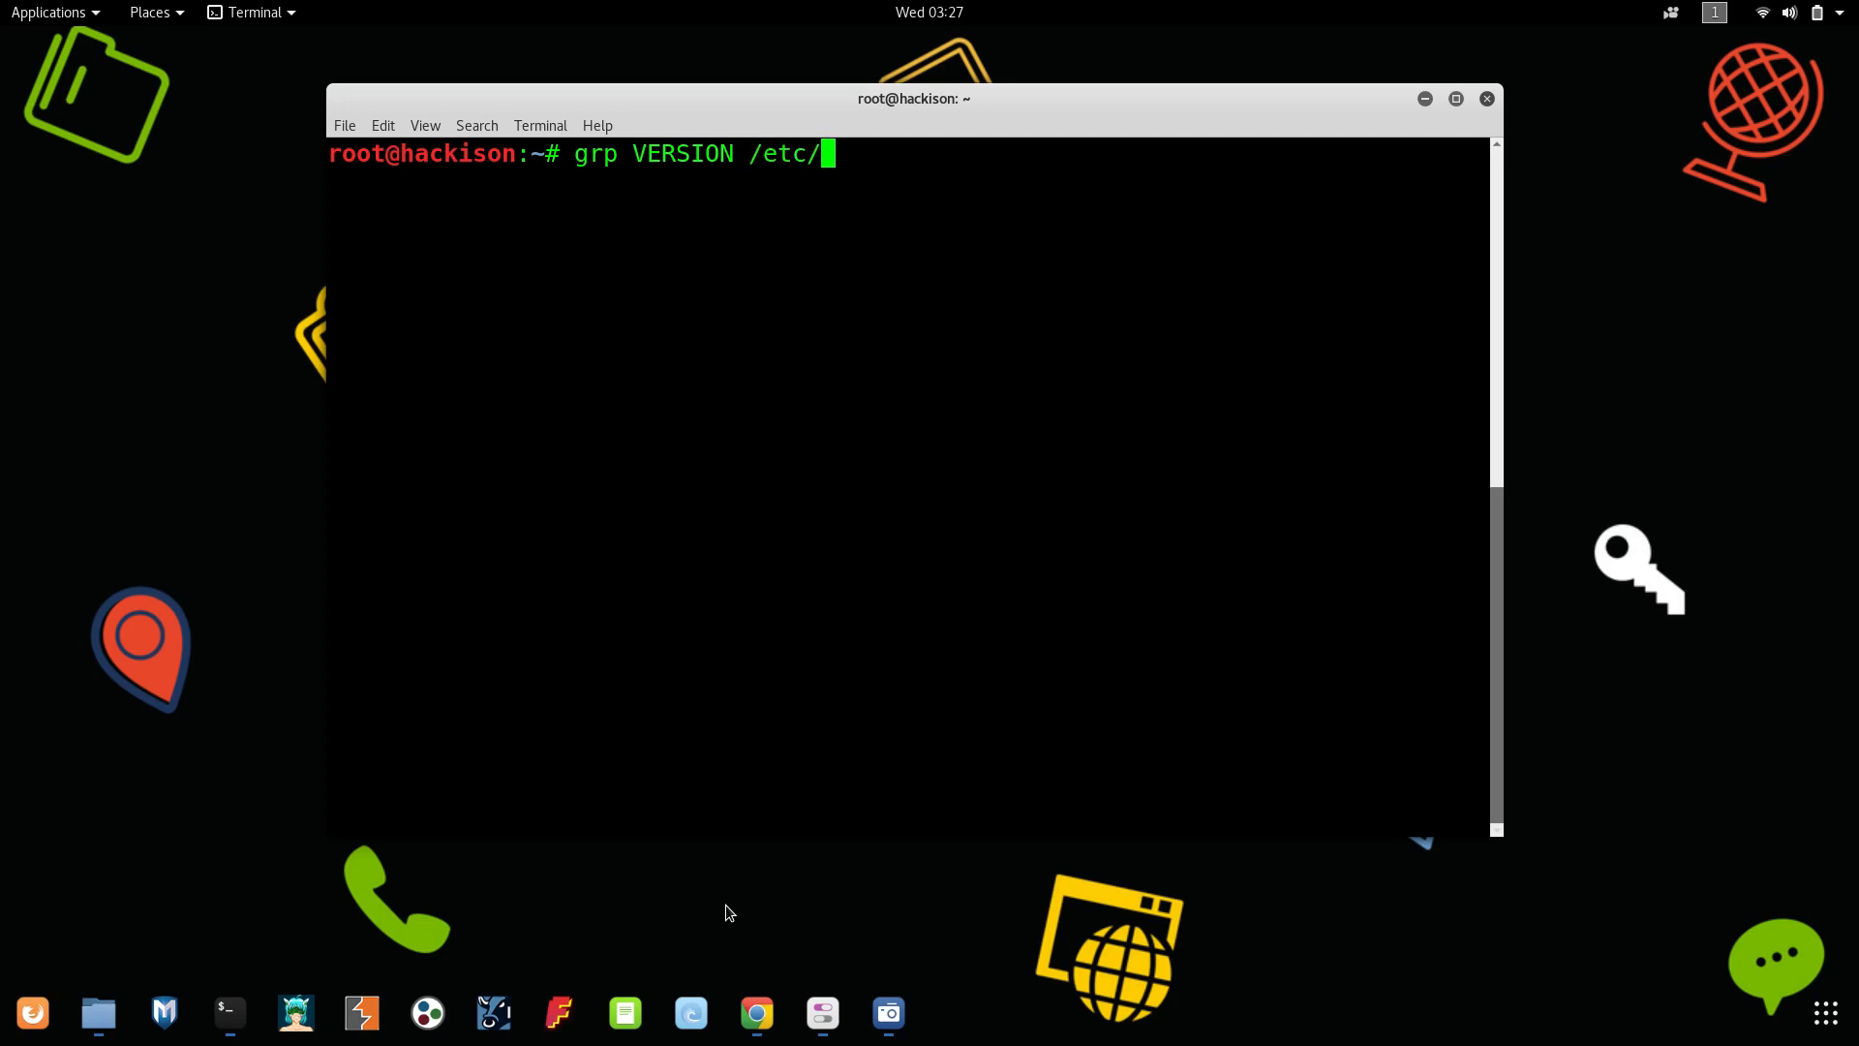
pyautogui.write('os-ve')
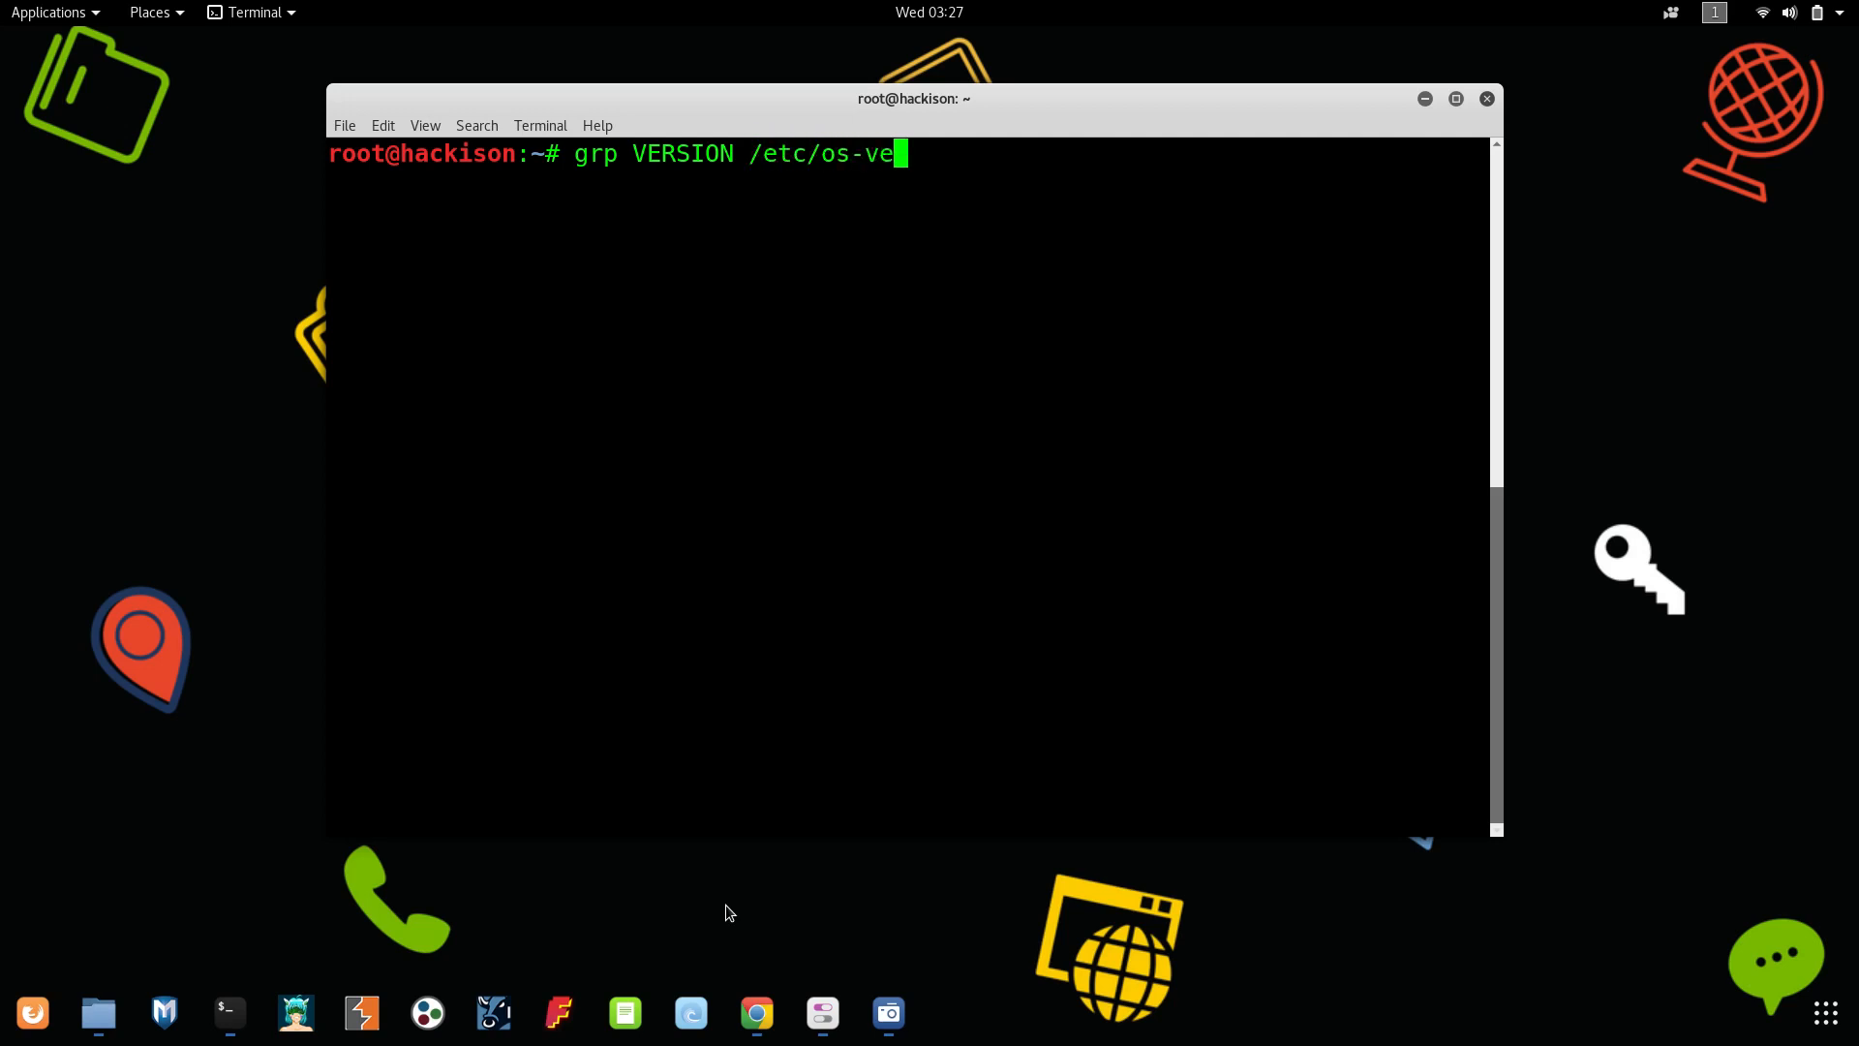
pyautogui.write('r')
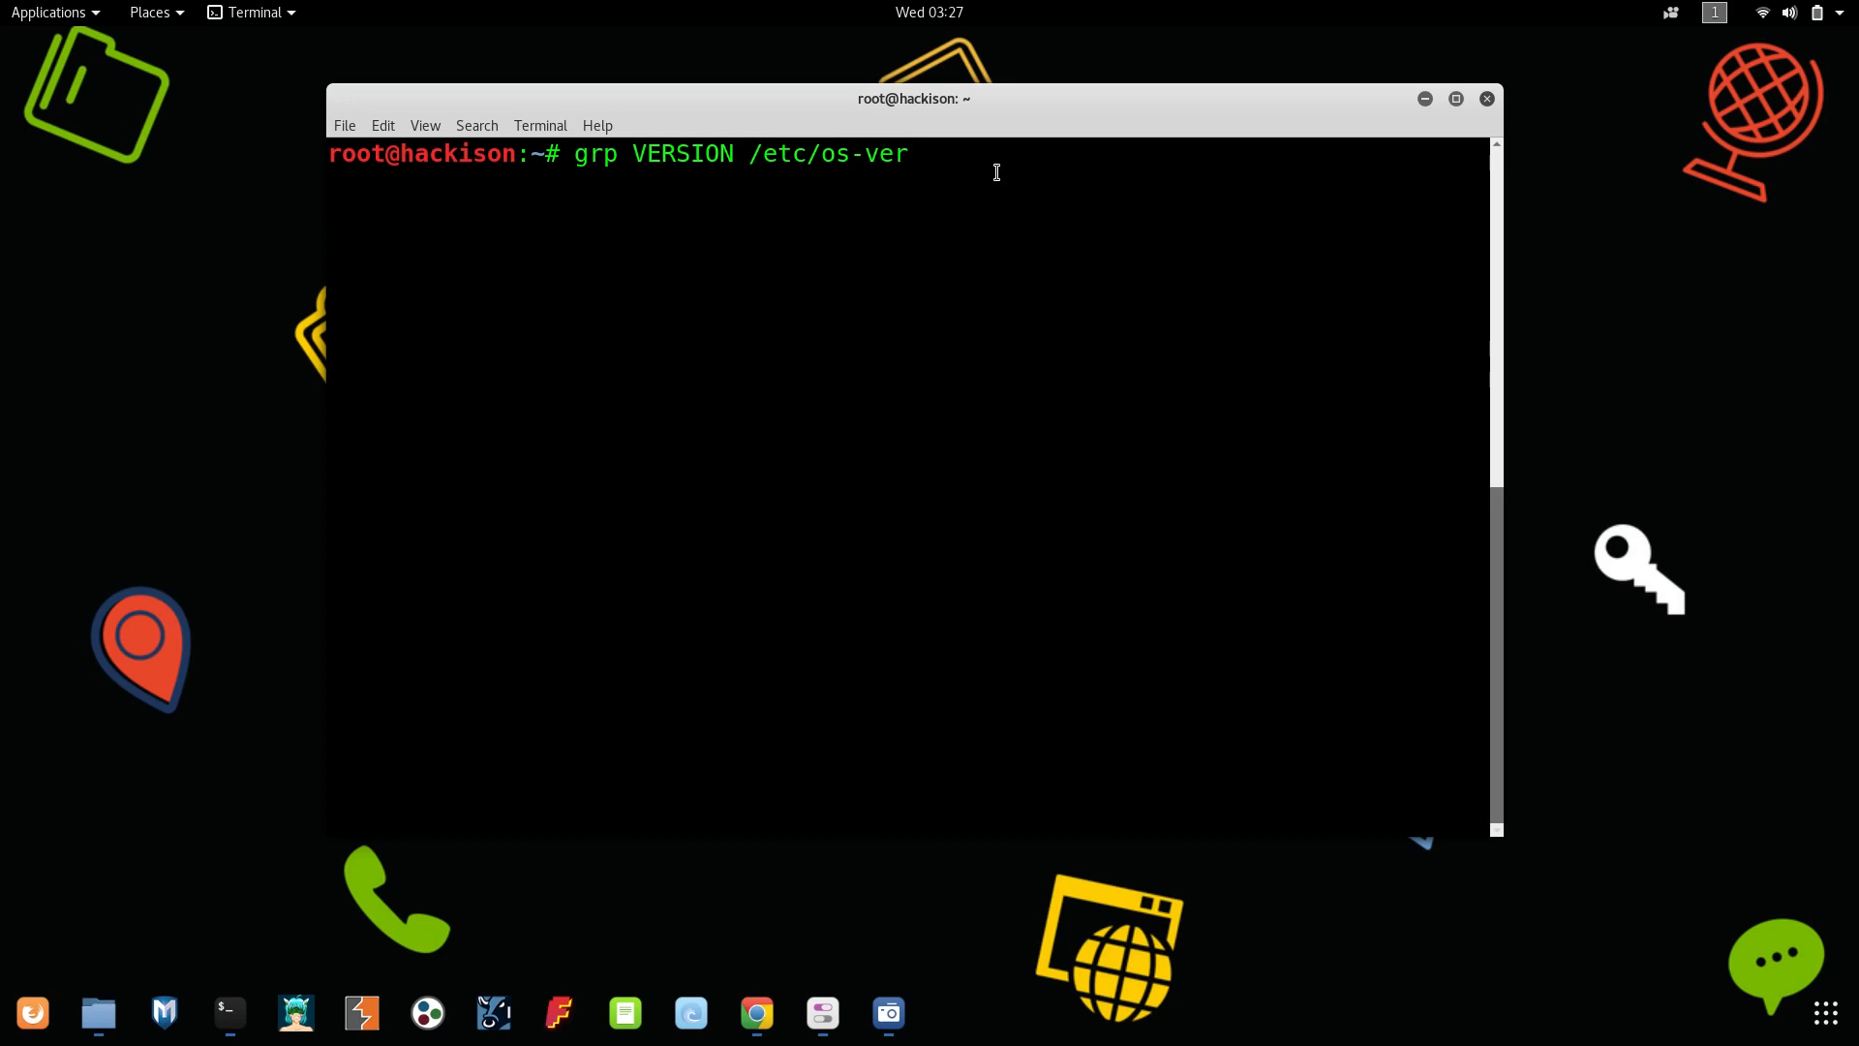
pyautogui.moveTo(931, 186)
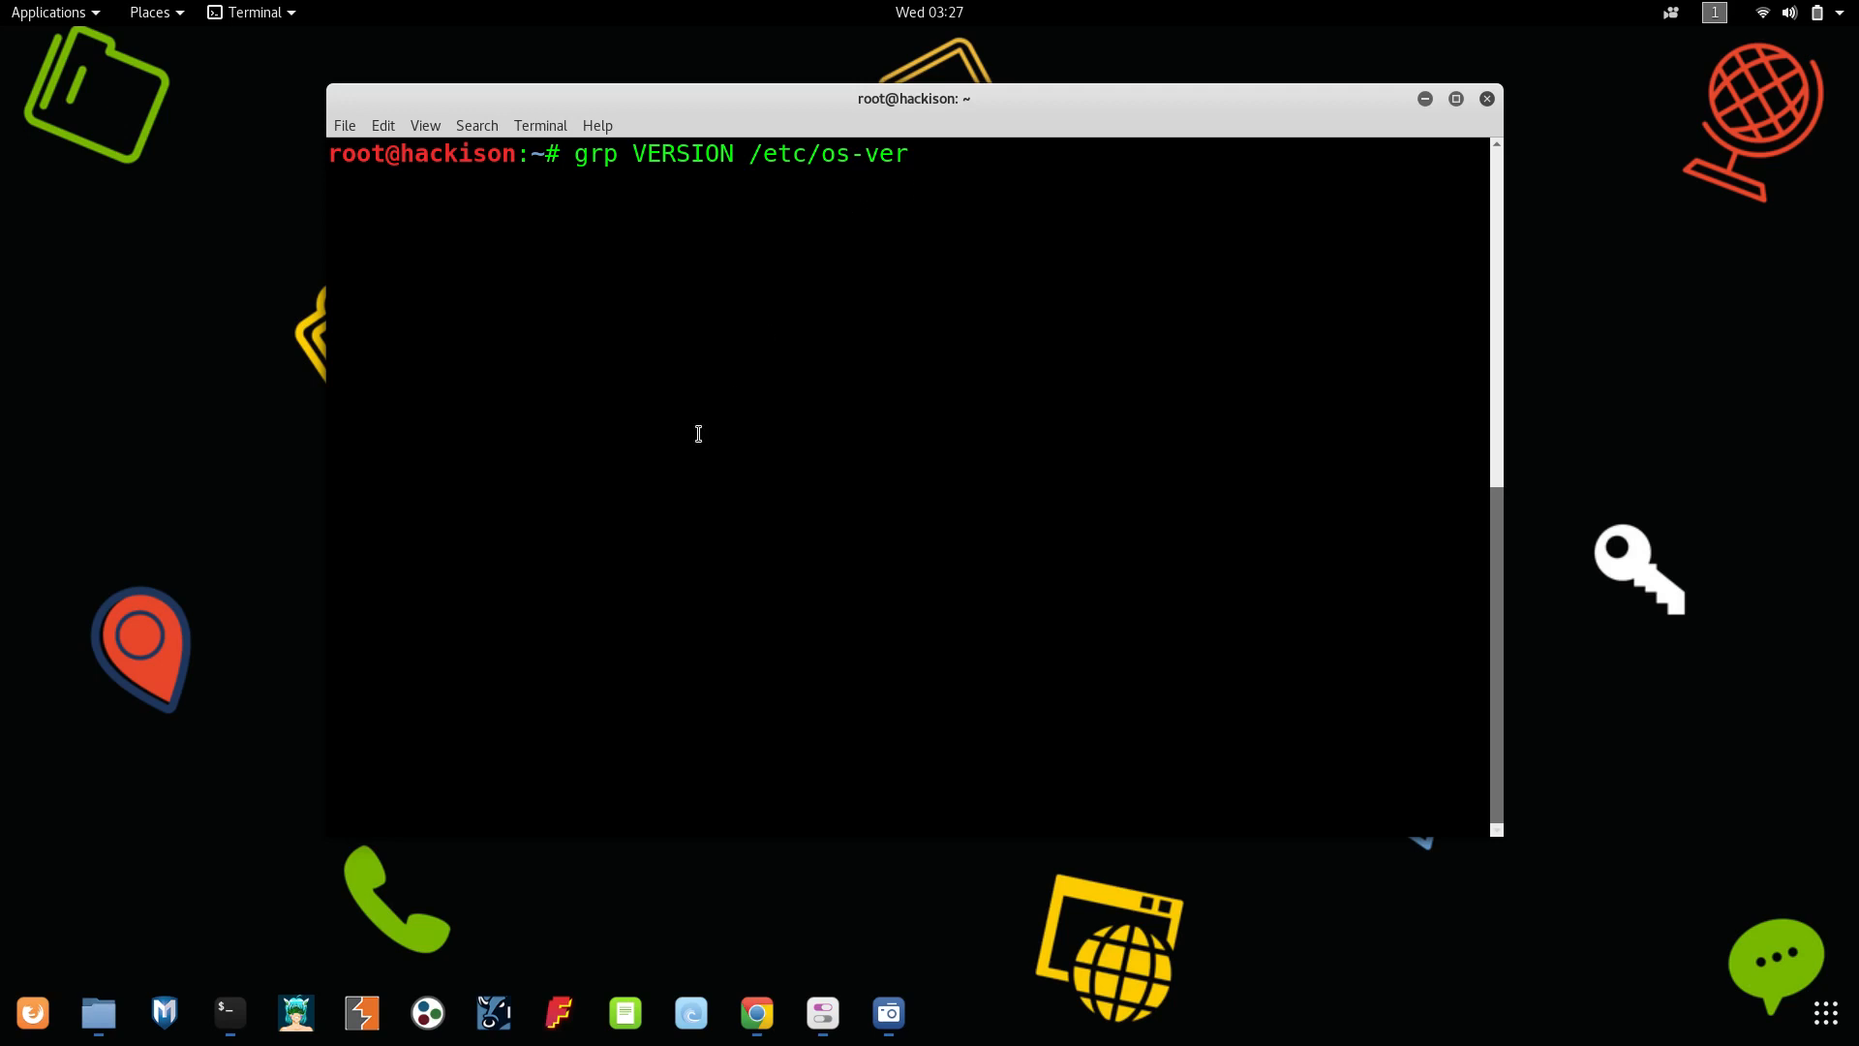
# - Correct the command to grep VERSION /etc/os-release, confirming VERSION 2018.3
pyautogui.write('si')
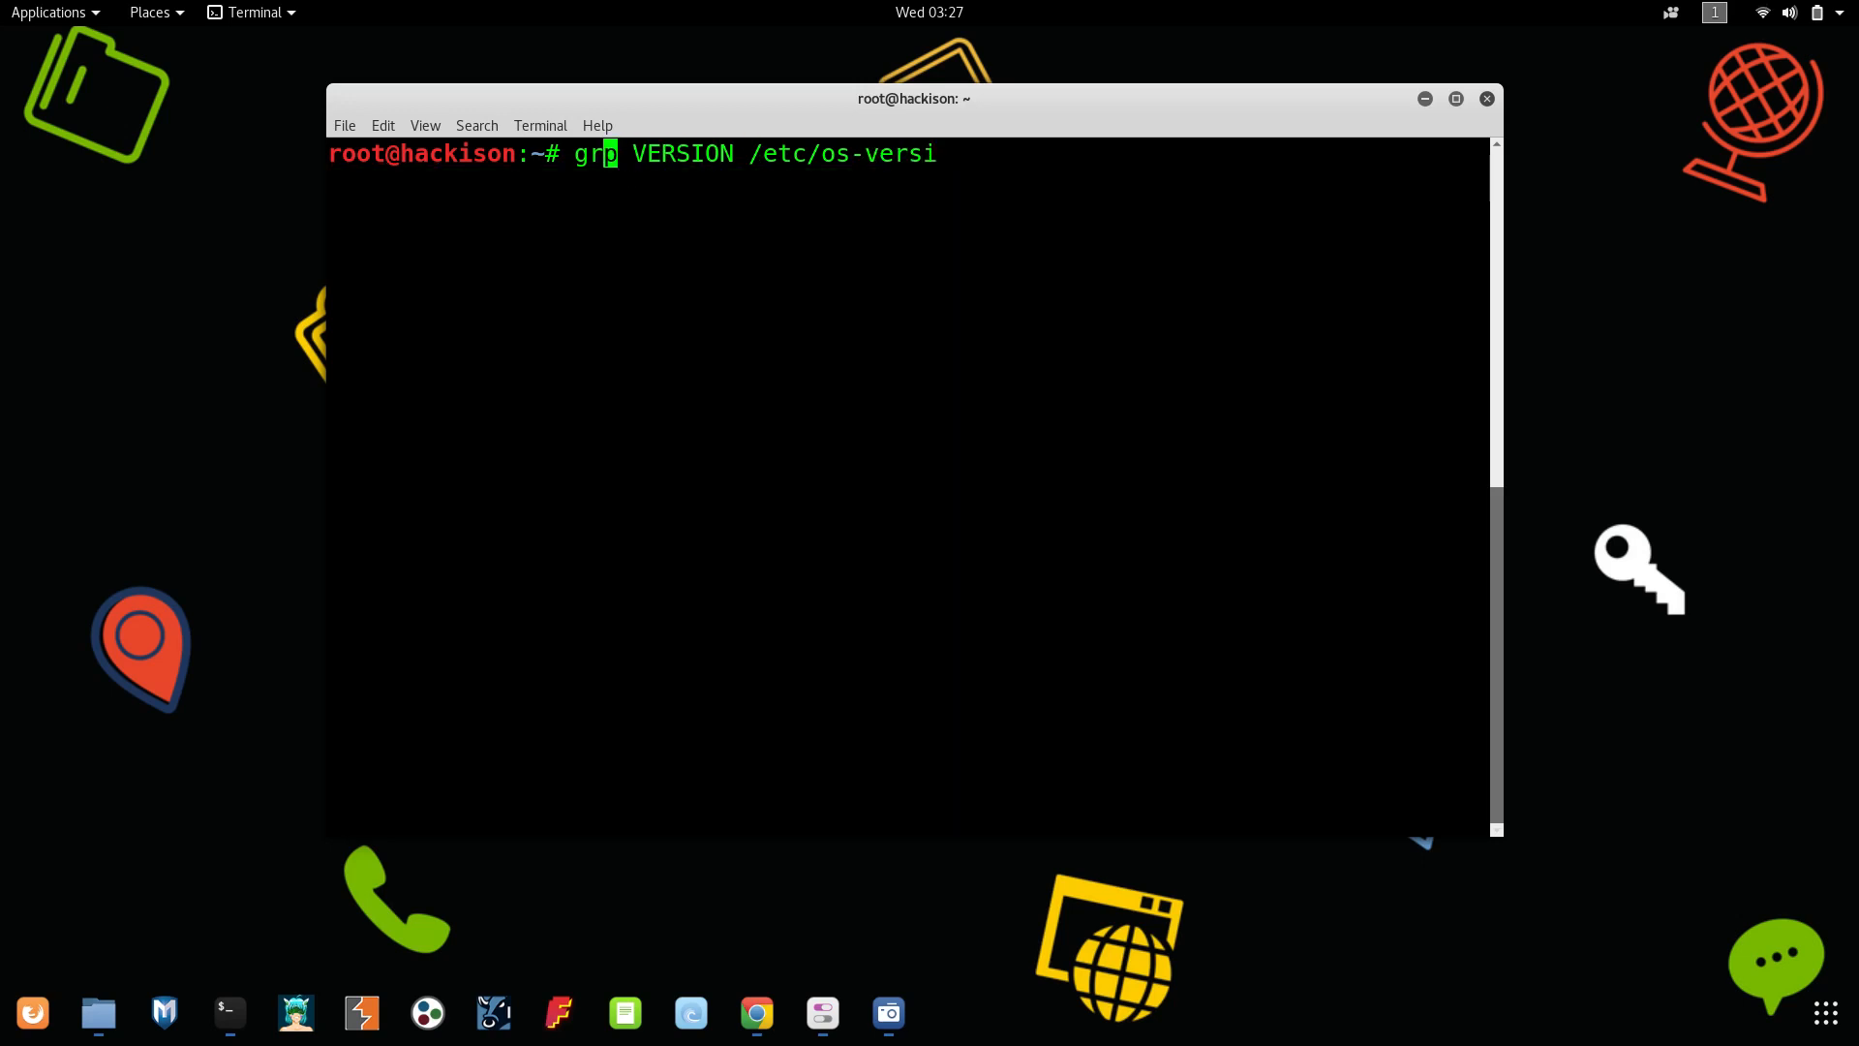
pyautogui.write('p')
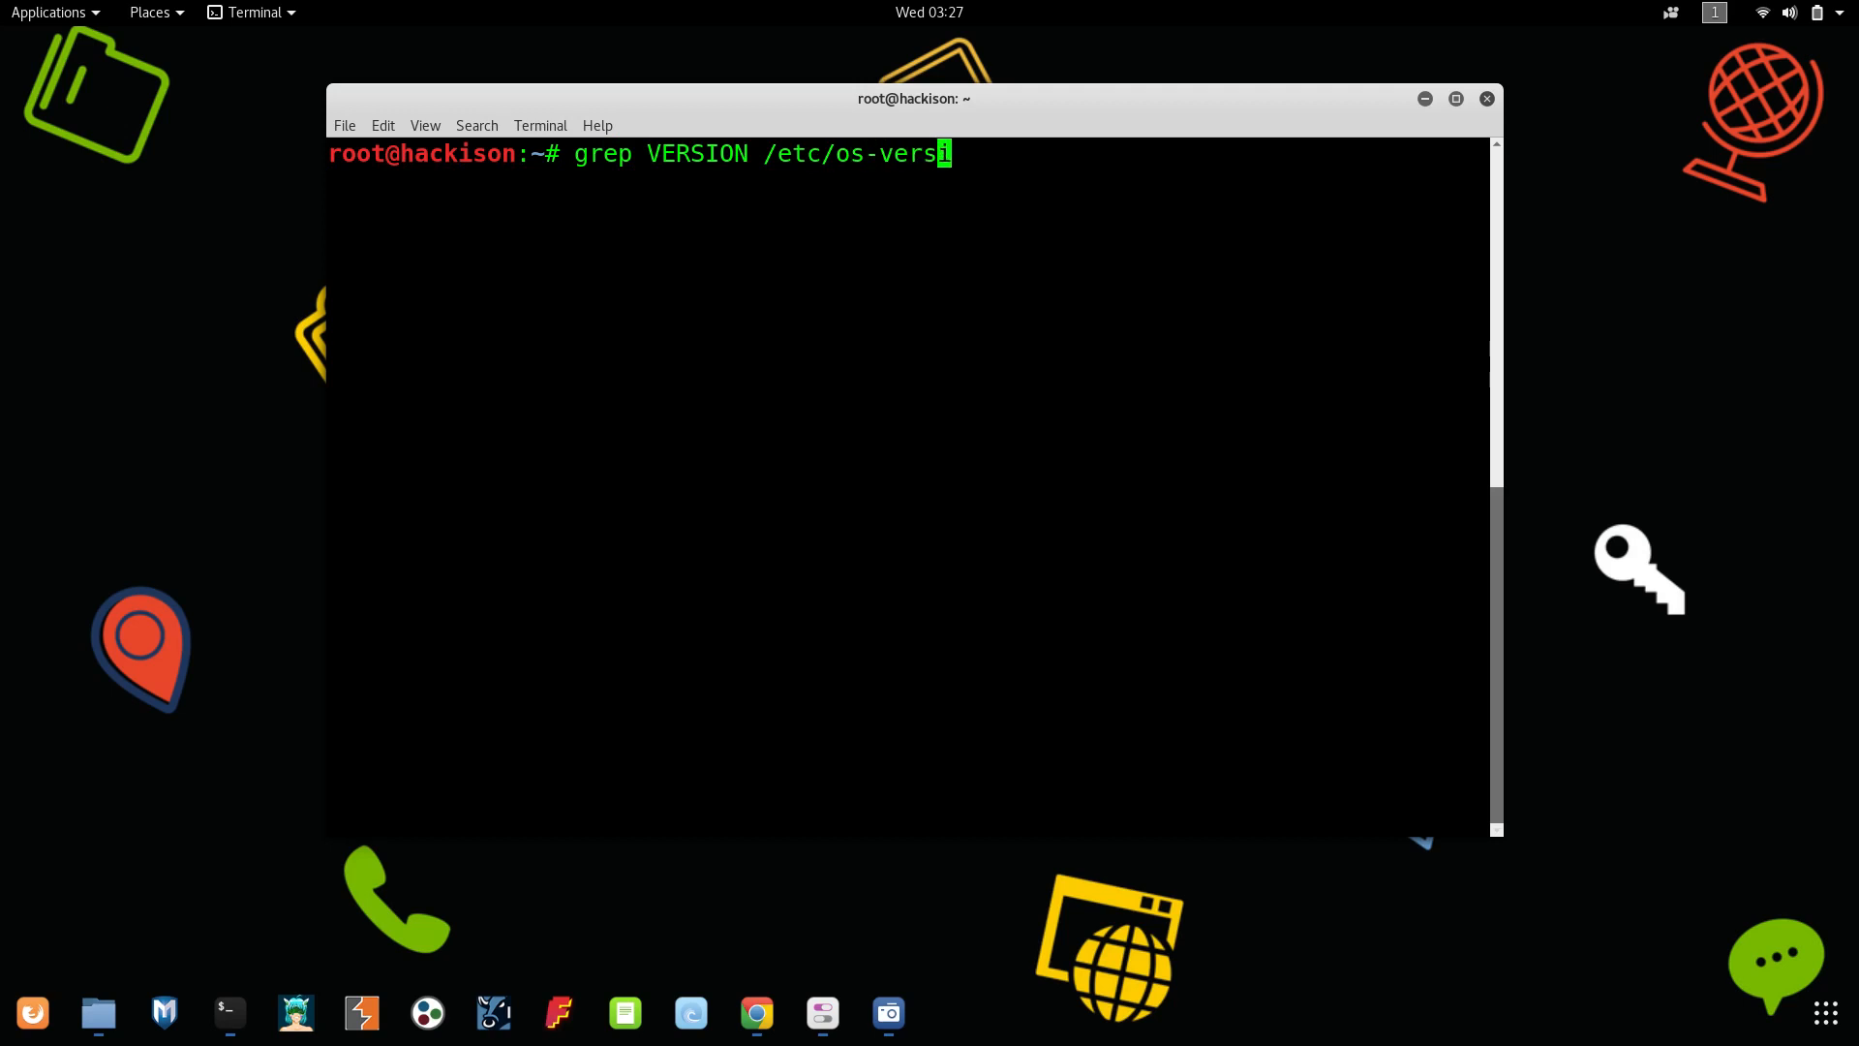
pyautogui.write('i')
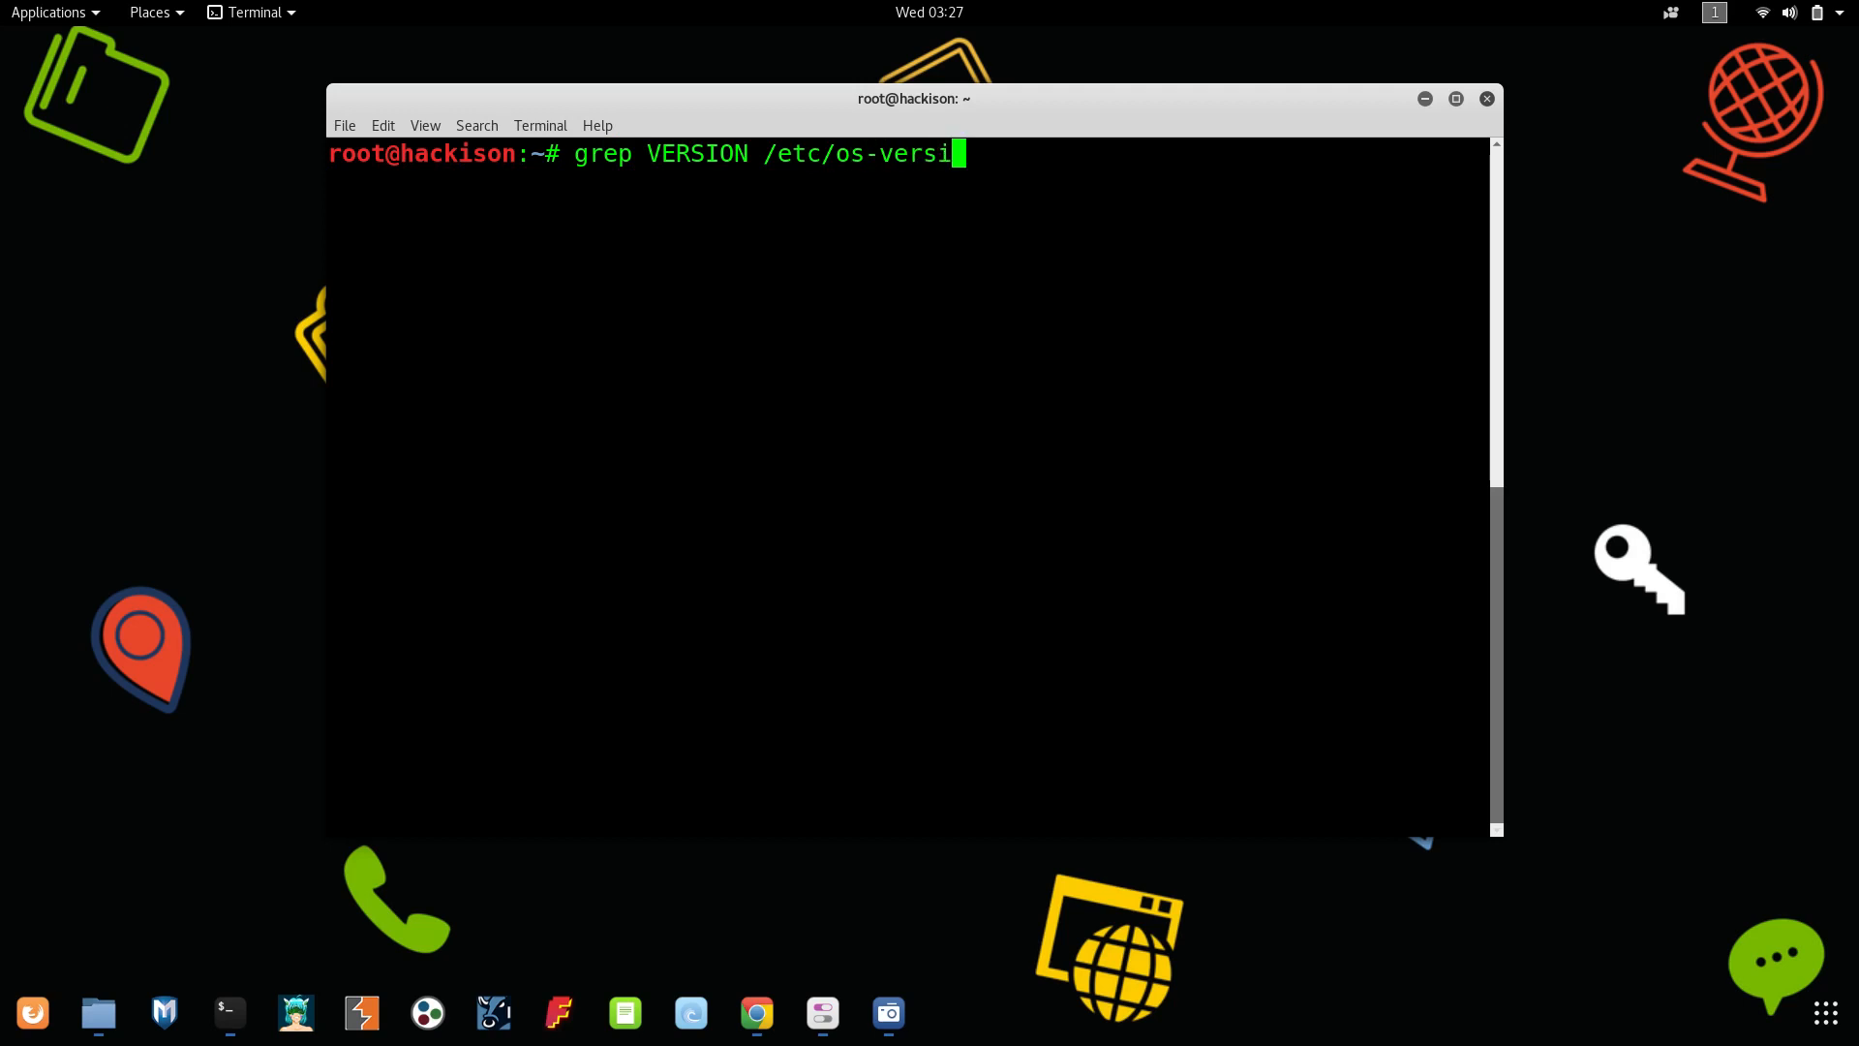
pyautogui.write('on')
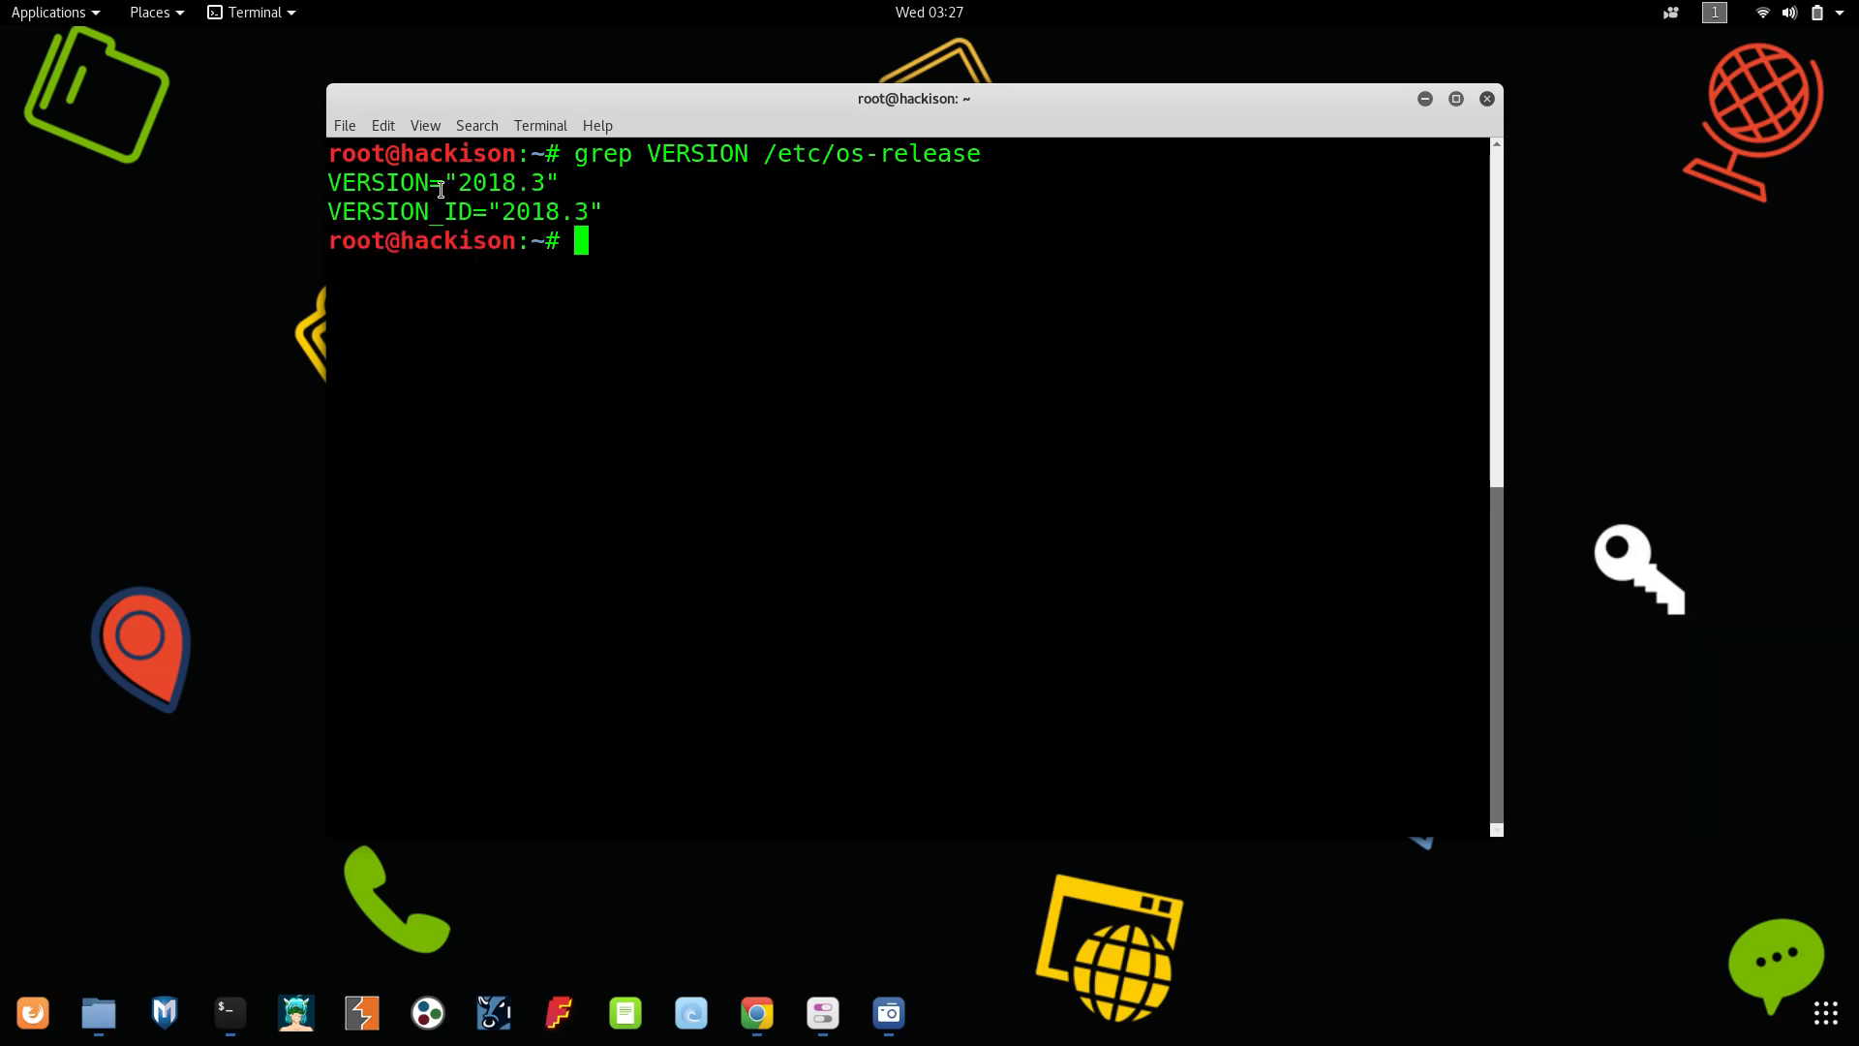
pyautogui.moveTo(602, 293)
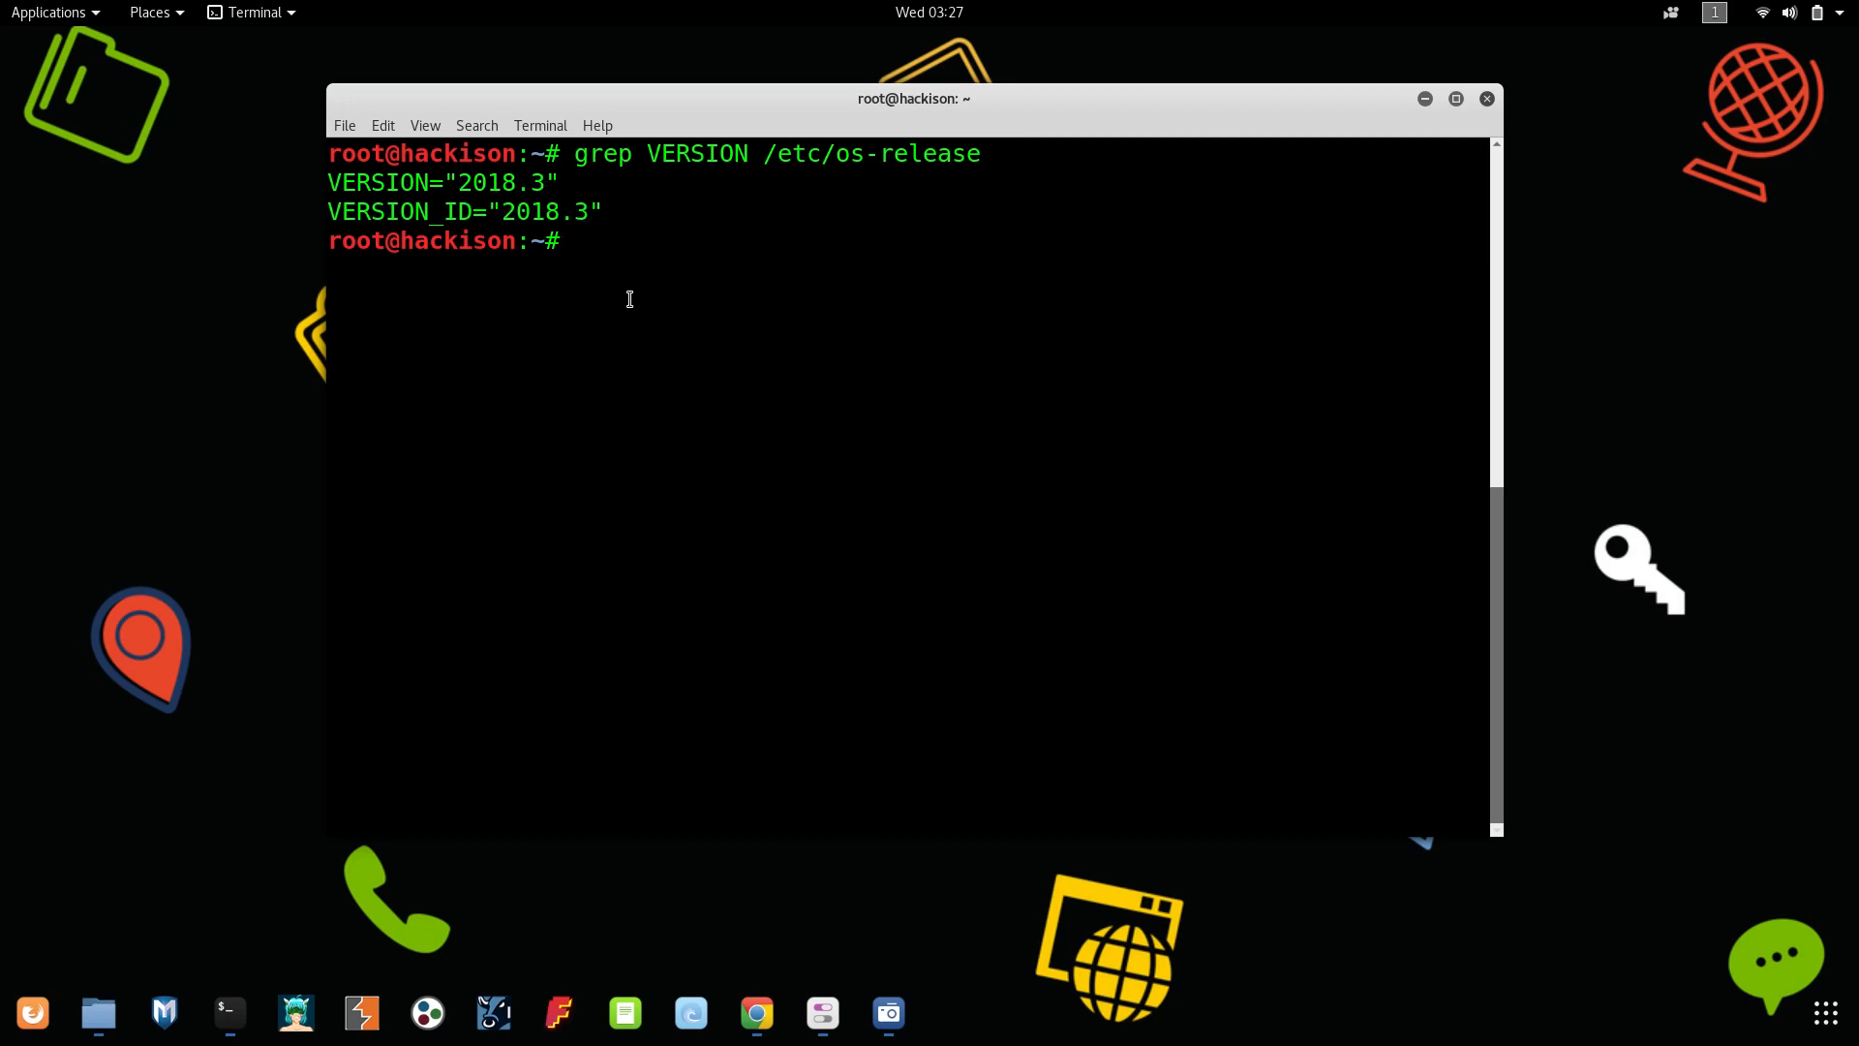
pyautogui.moveTo(614, 277)
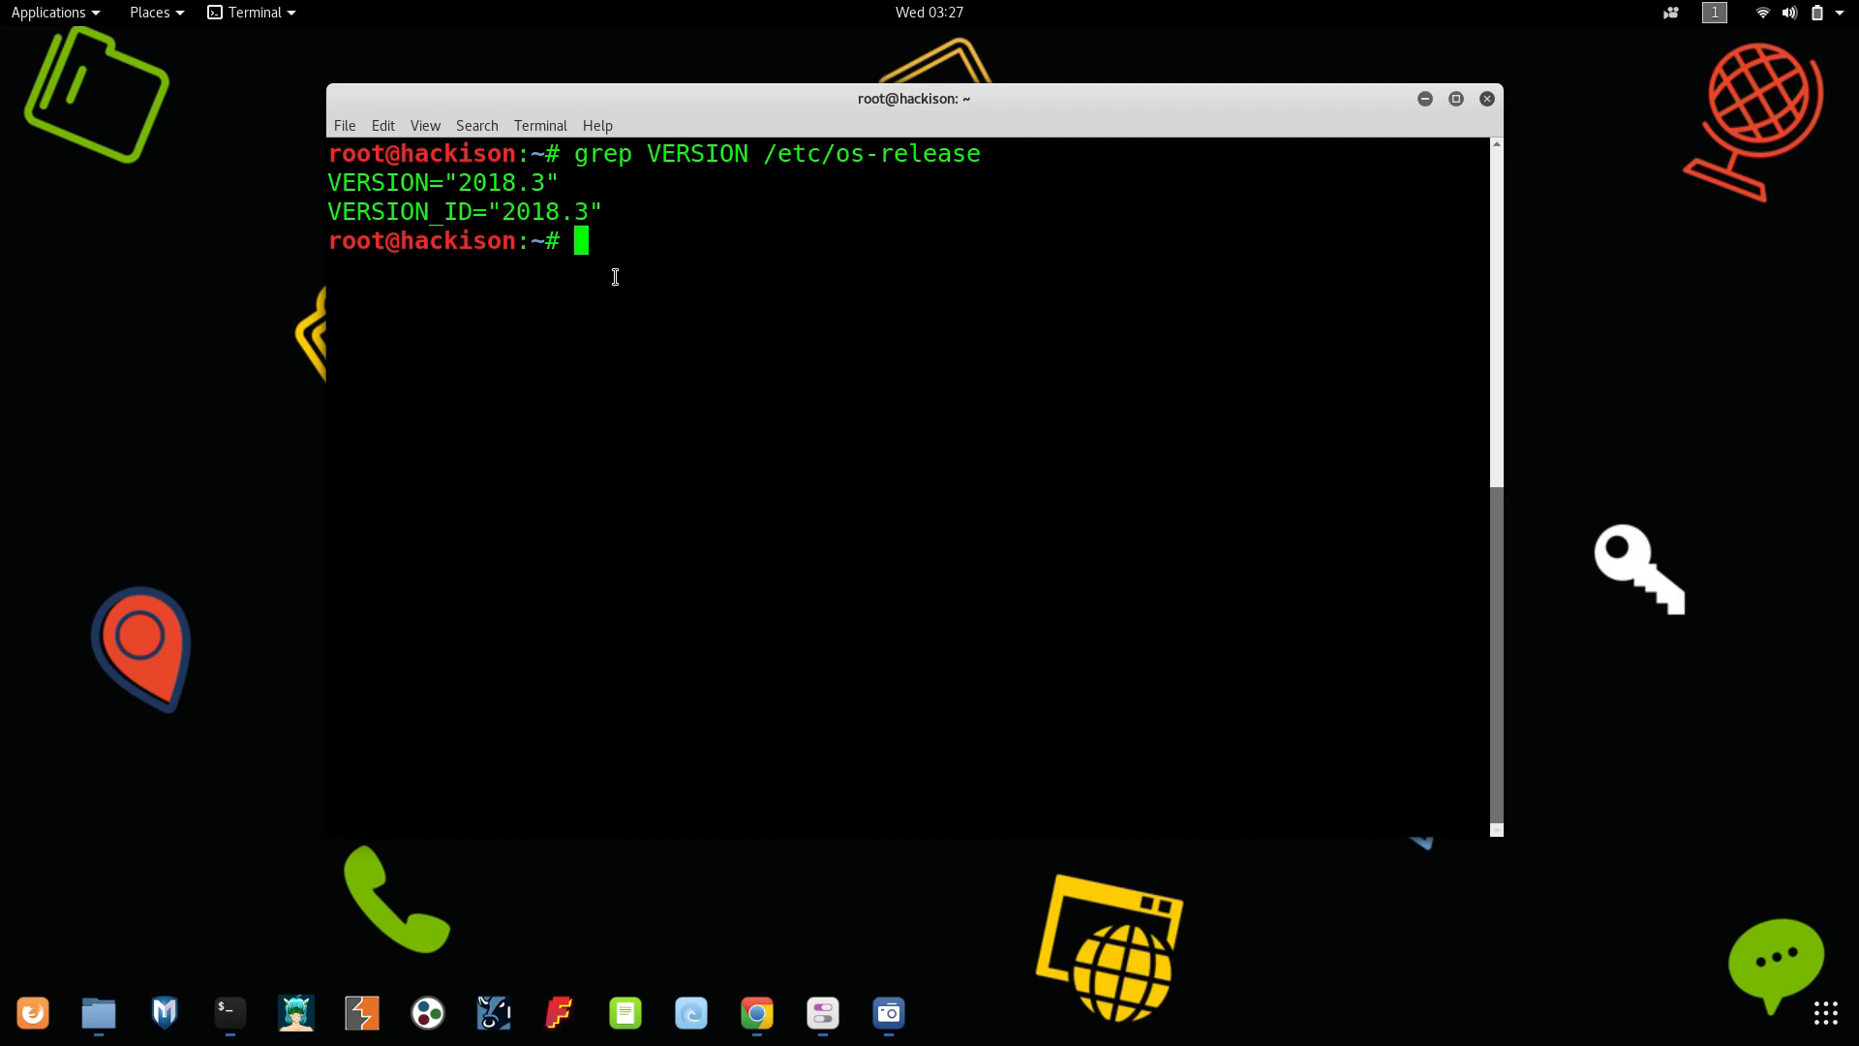